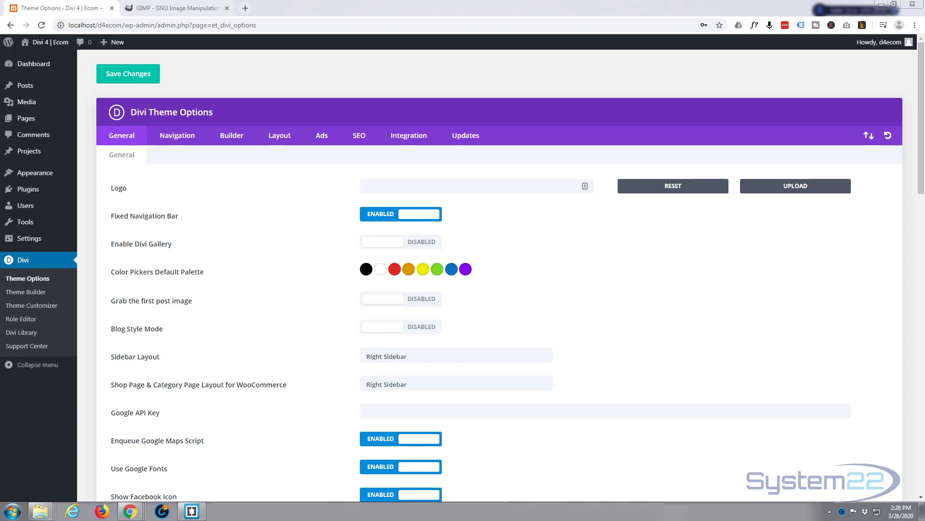
{"action": "mouse_move", "coordinate": [32, 305]}
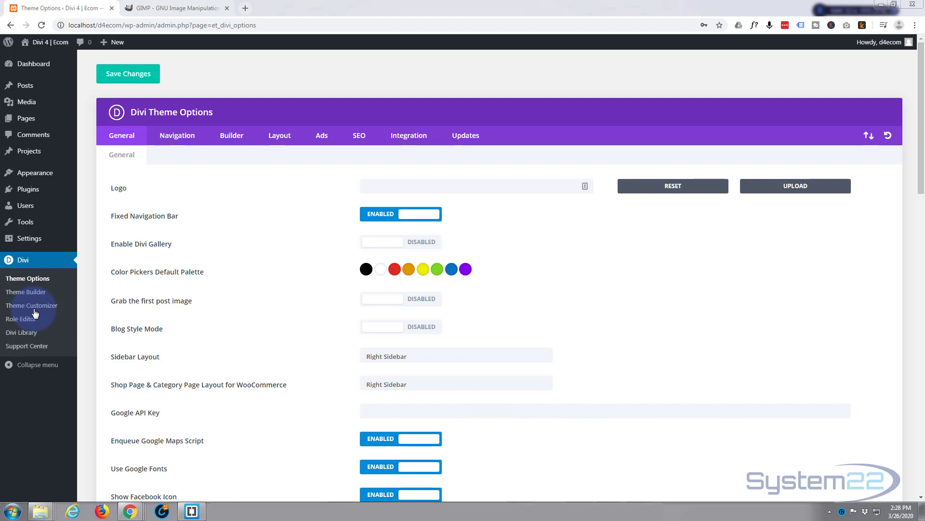
{"action": "mouse_move", "coordinate": [27, 278]}
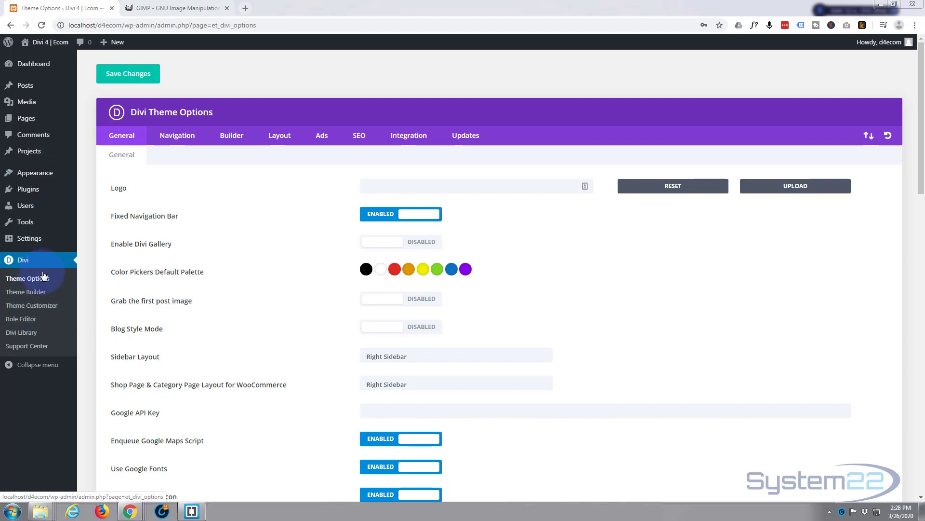
{"action": "mouse_move", "coordinate": [26, 346]}
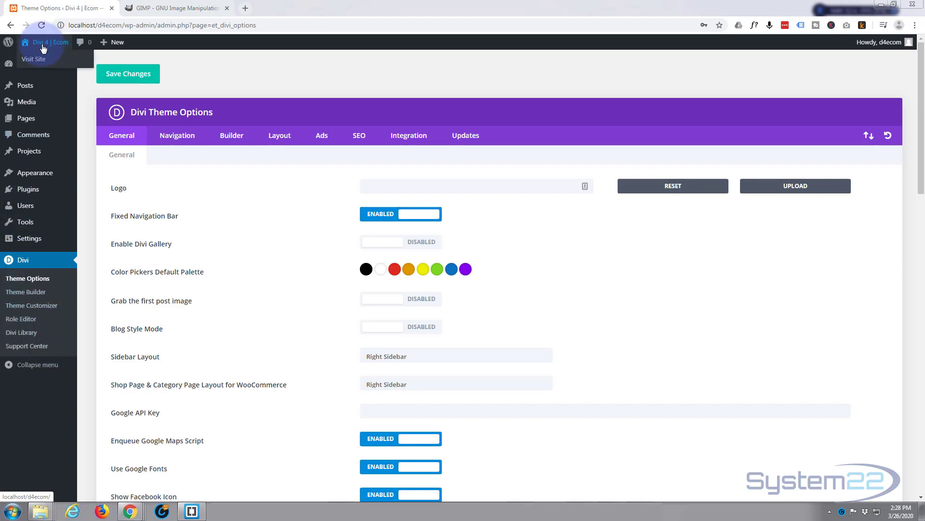
{"action": "mouse_move", "coordinate": [34, 59]}
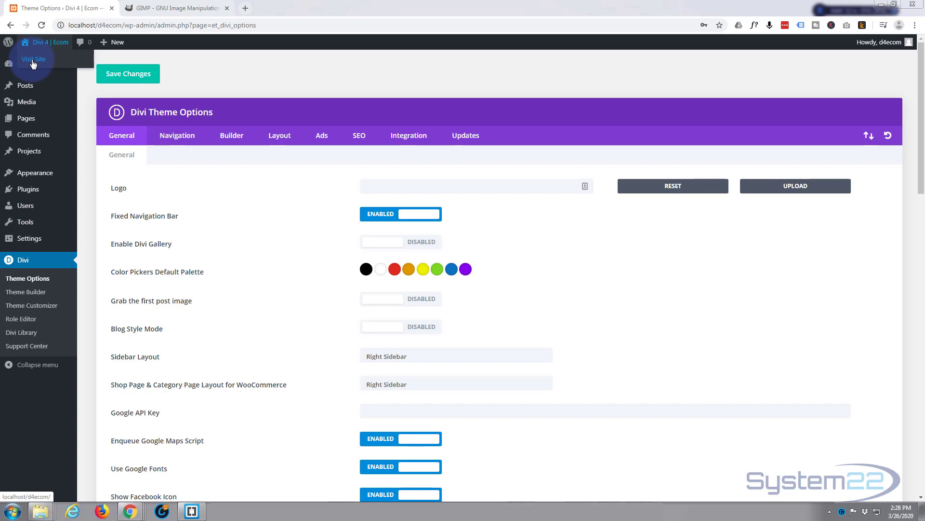
- Open the live Divi 4 | Ecom site in a new tab, showing the Hello world post
{"action": "left_click", "coordinate": [34, 59]}
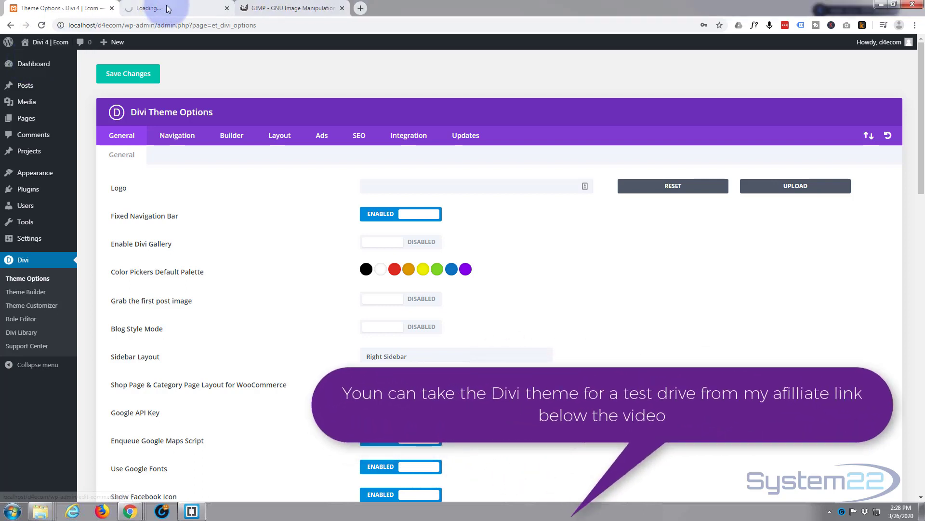
{"action": "left_click", "coordinate": [177, 8]}
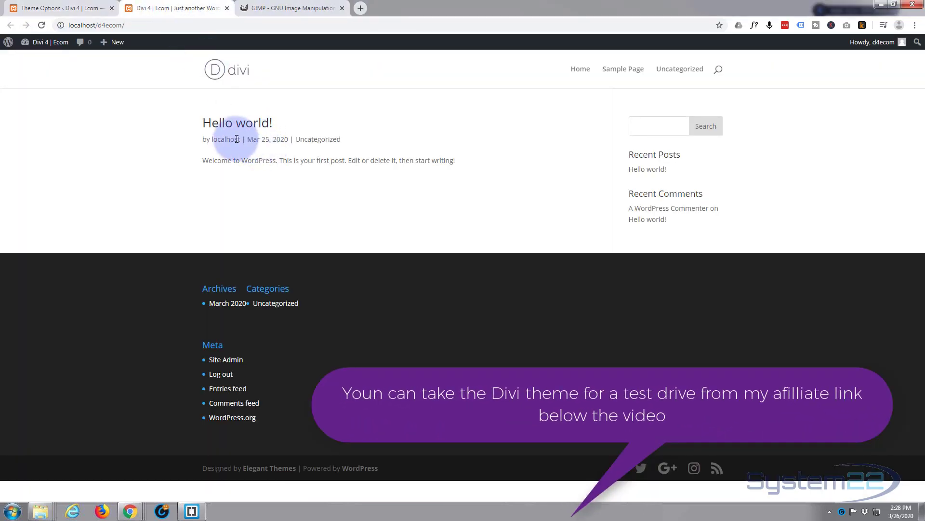
{"action": "mouse_move", "coordinate": [206, 72]}
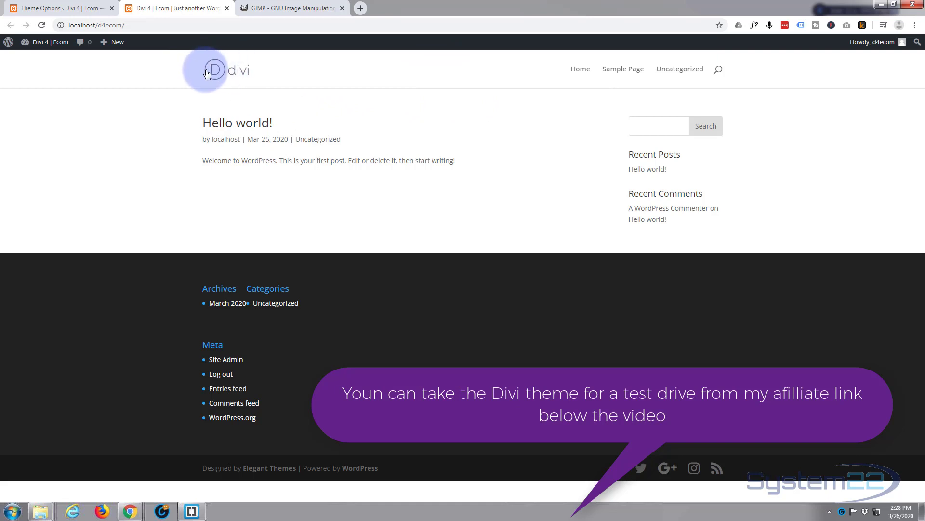
{"action": "mouse_move", "coordinate": [546, 76]}
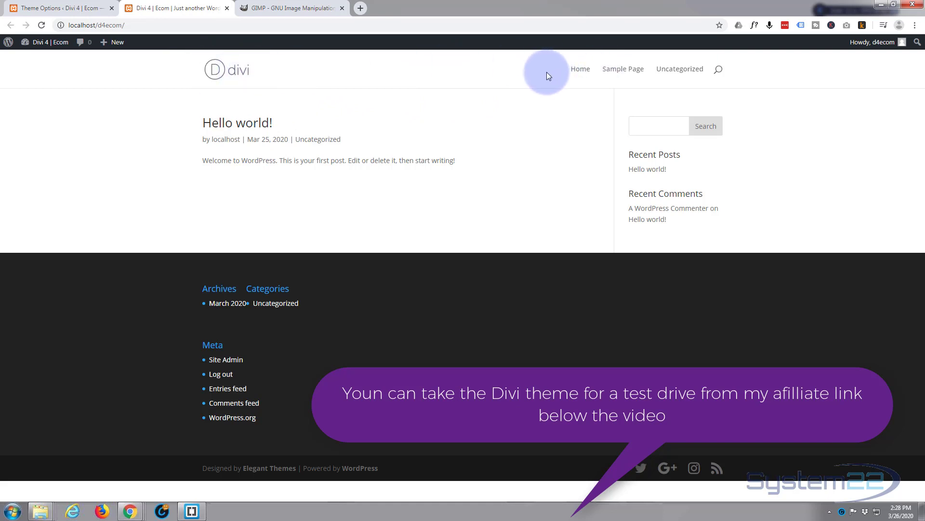
{"action": "mouse_move", "coordinate": [262, 205]}
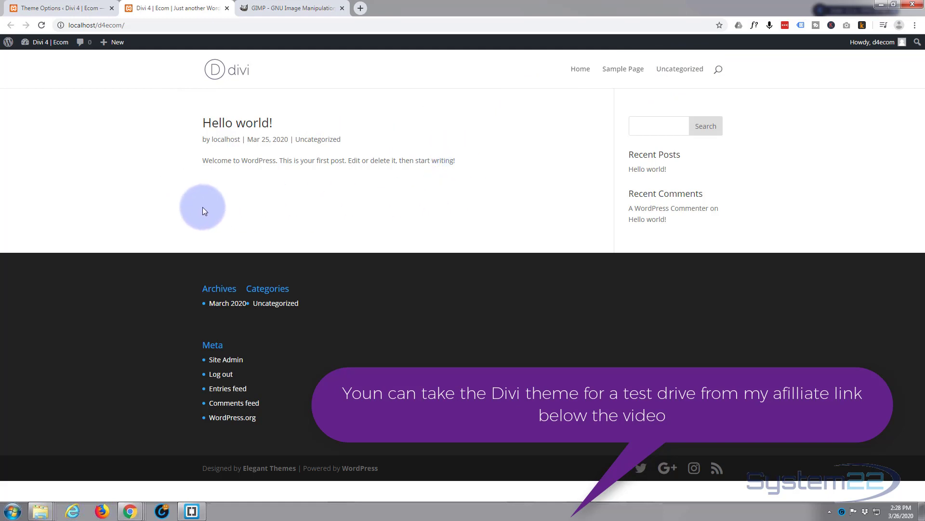
{"action": "mouse_move", "coordinate": [472, 208]}
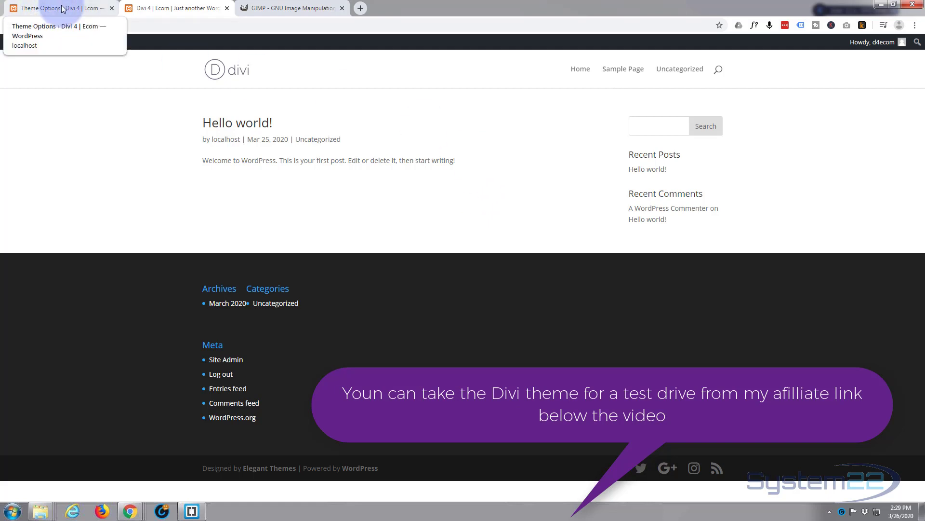
- Return to the Divi Theme Options tab, where the logo field is still empty
{"action": "left_click", "coordinate": [57, 8]}
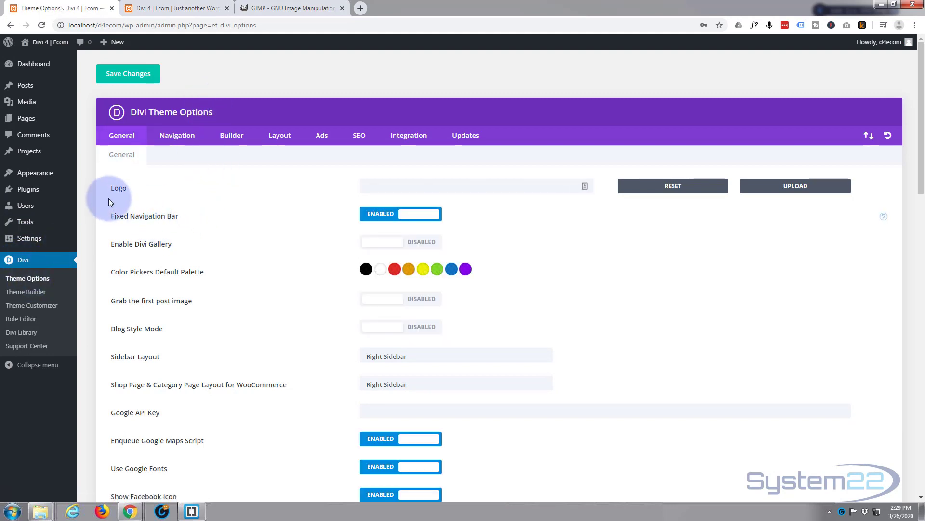
{"action": "mouse_move", "coordinate": [119, 190]}
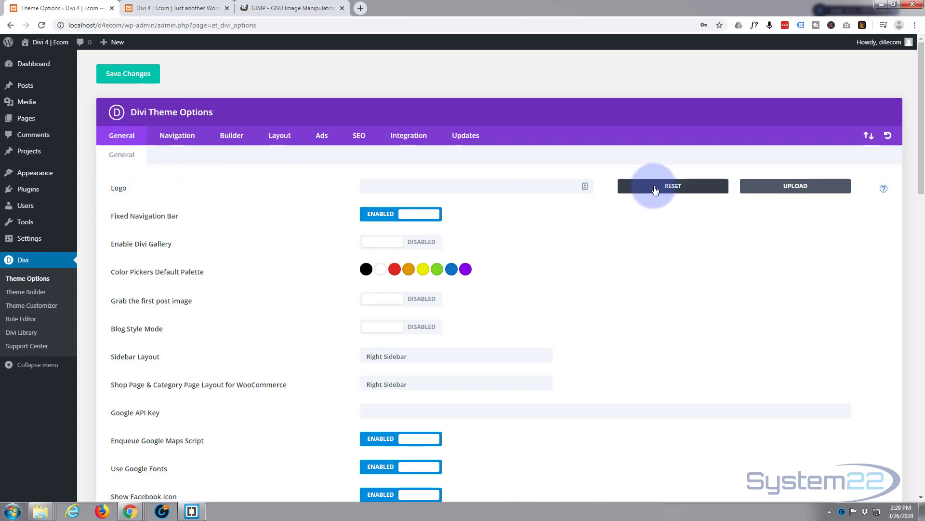
{"action": "mouse_move", "coordinate": [908, 157]}
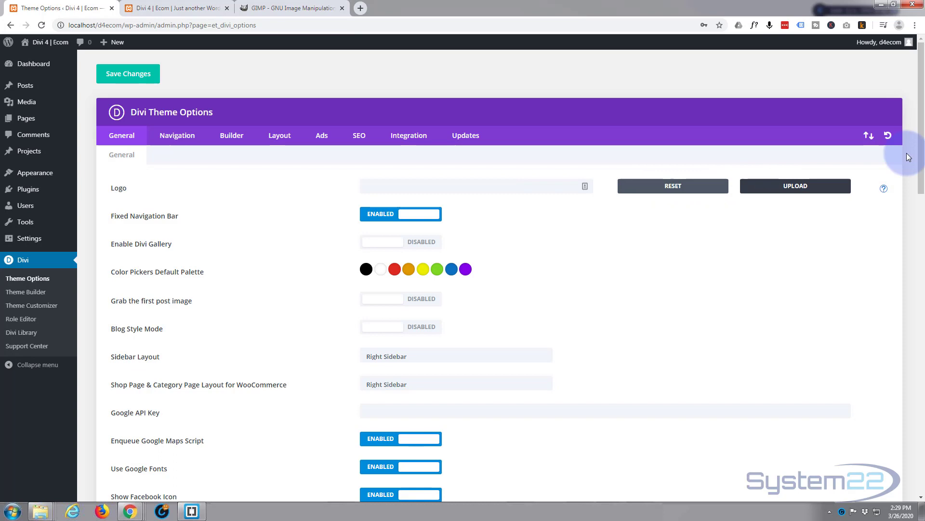
{"action": "mouse_move", "coordinate": [557, 437]}
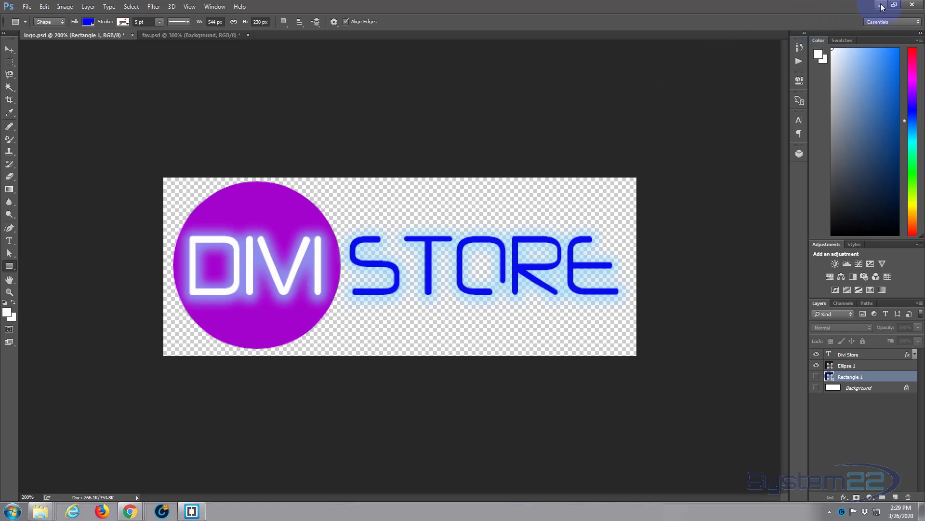
{"action": "mouse_move", "coordinate": [881, 5]}
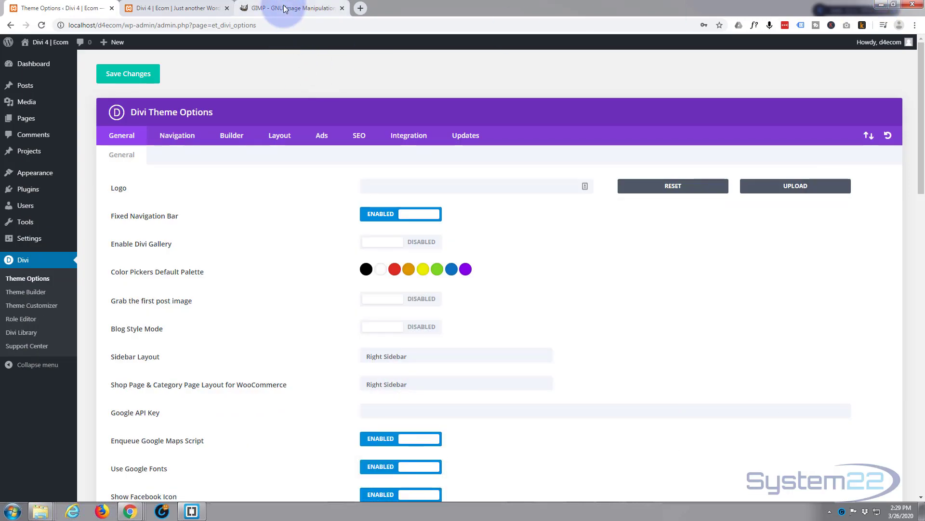
- Switch to the gimp.org tab offering the GIMP 2.10.18 download
{"action": "left_click", "coordinate": [289, 8]}
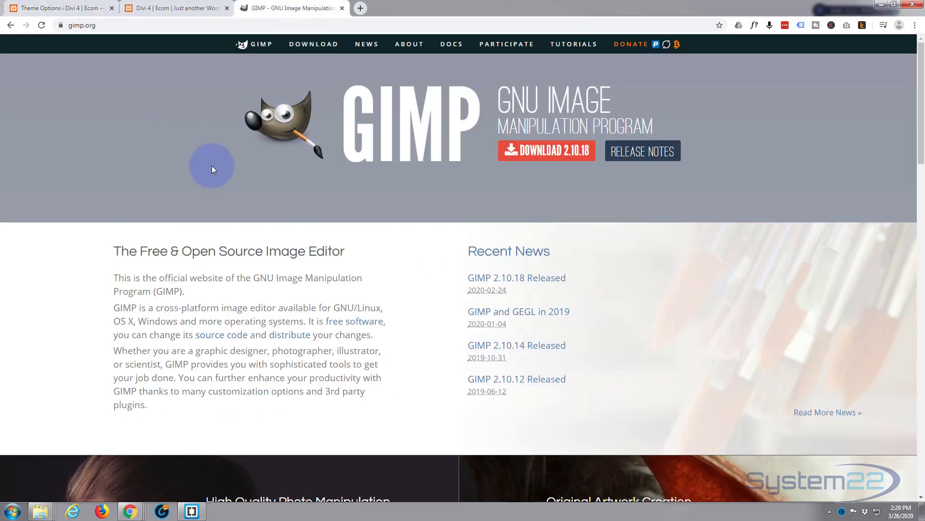
{"action": "mouse_move", "coordinate": [735, 79]}
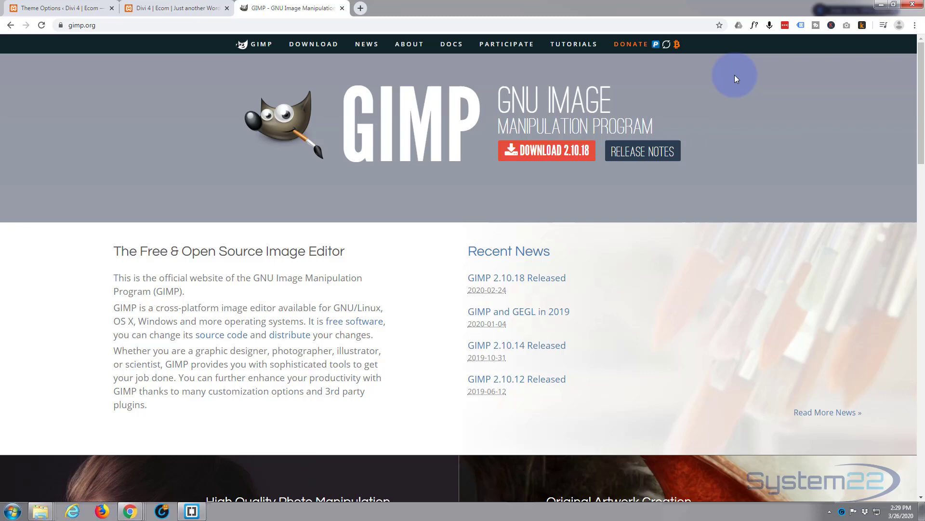
{"action": "mouse_move", "coordinate": [741, 124]}
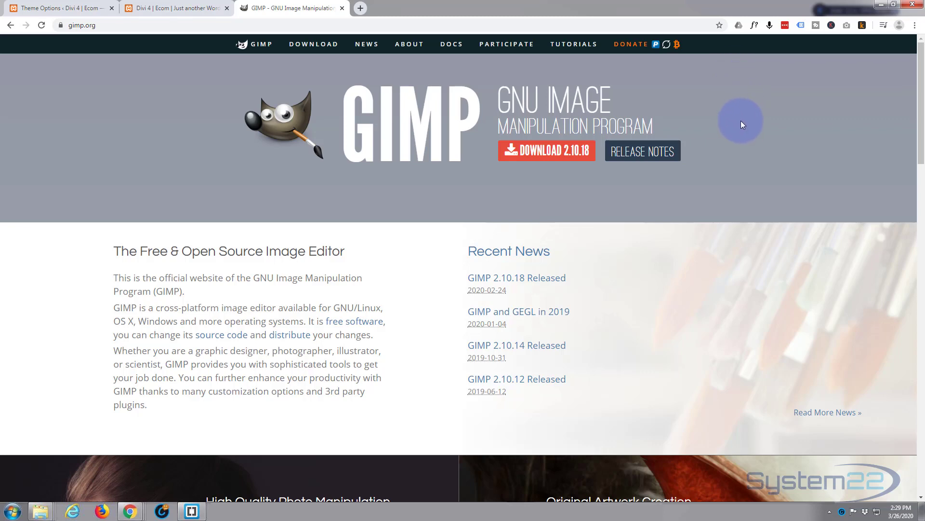
{"action": "mouse_move", "coordinate": [577, 205]}
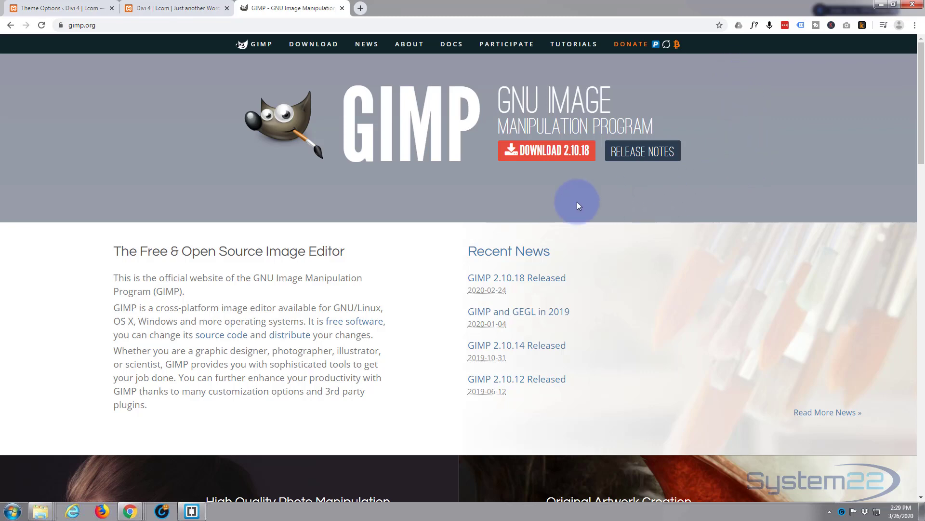
{"action": "mouse_move", "coordinate": [372, 196]}
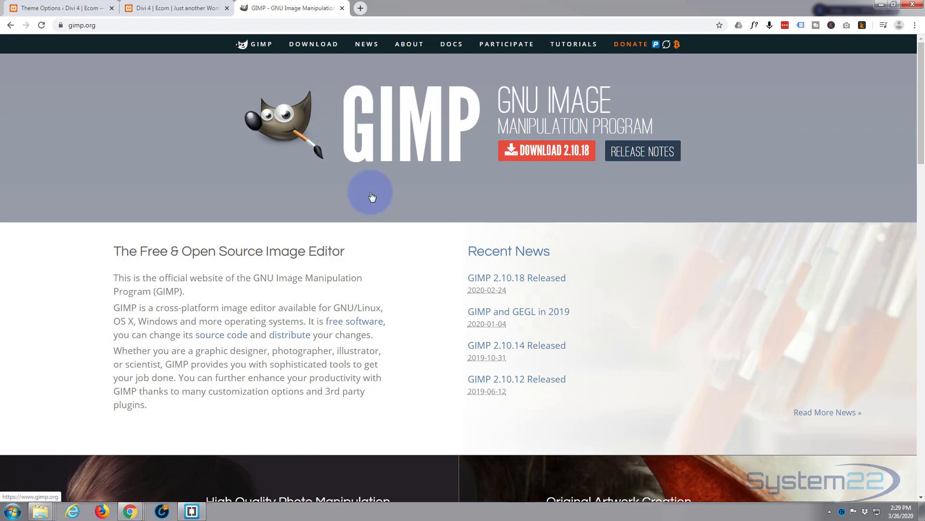
{"action": "mouse_move", "coordinate": [477, 47]}
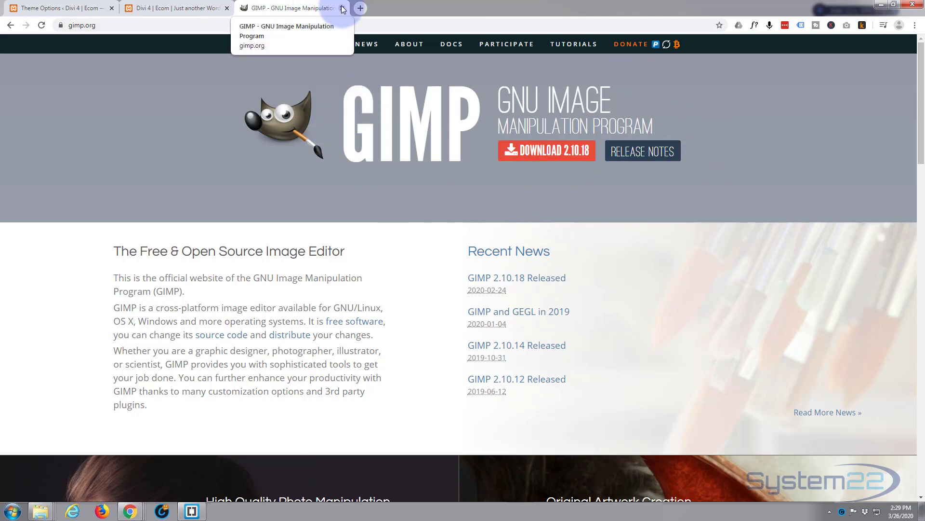
{"action": "mouse_move", "coordinate": [181, 8]}
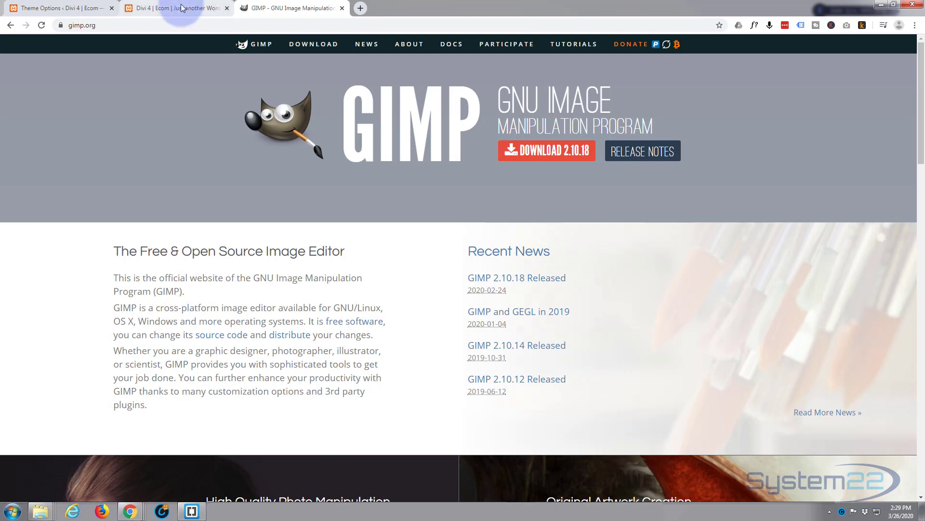
- Set logo80.png, with alt text 'logo', as the Divi Theme Options logo
{"action": "left_click", "coordinate": [56, 7]}
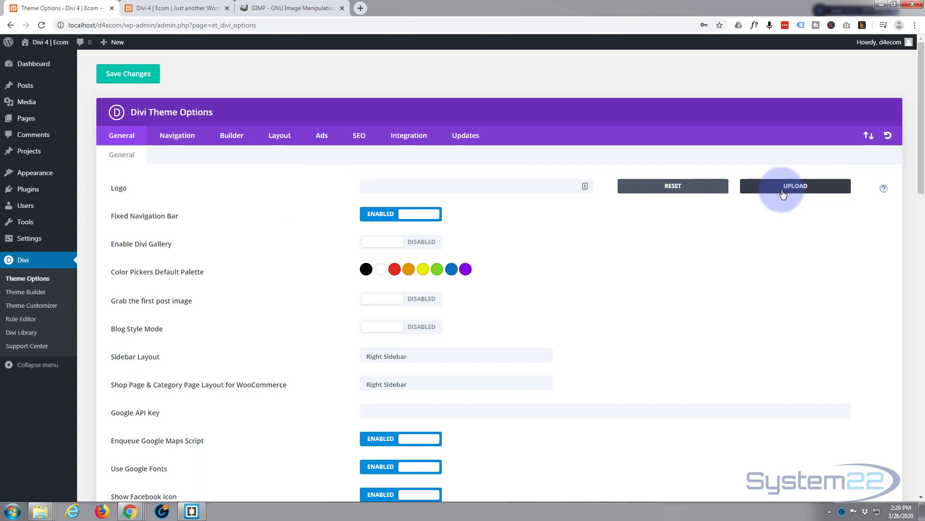
{"action": "mouse_move", "coordinate": [683, 197]}
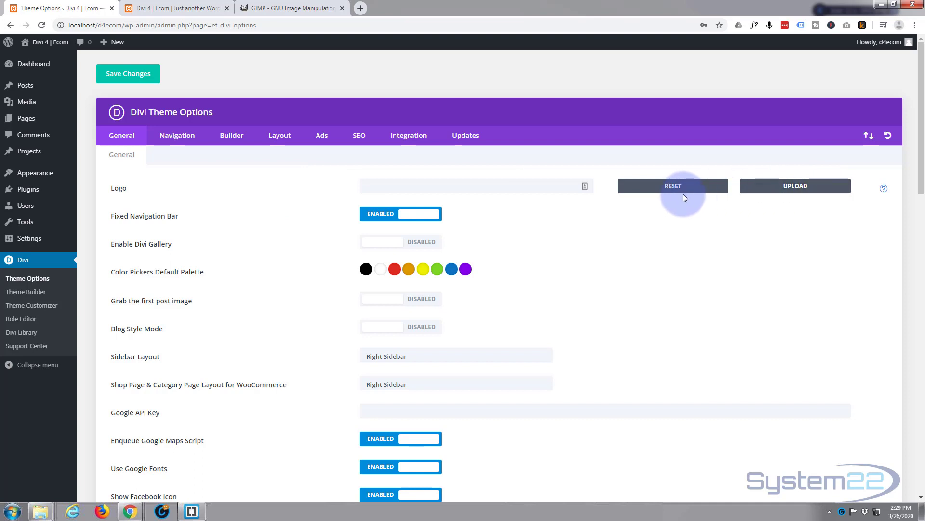
{"action": "mouse_move", "coordinate": [796, 187]}
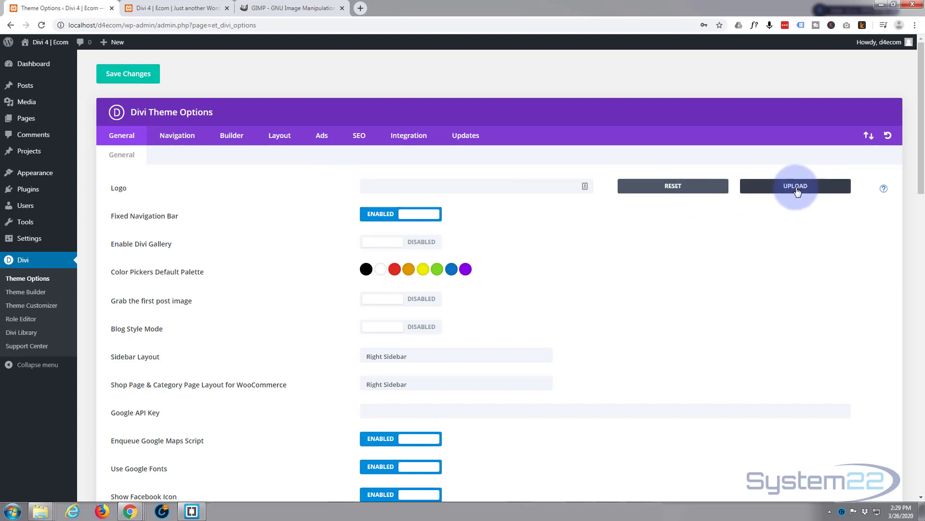
{"action": "left_click", "coordinate": [795, 185]}
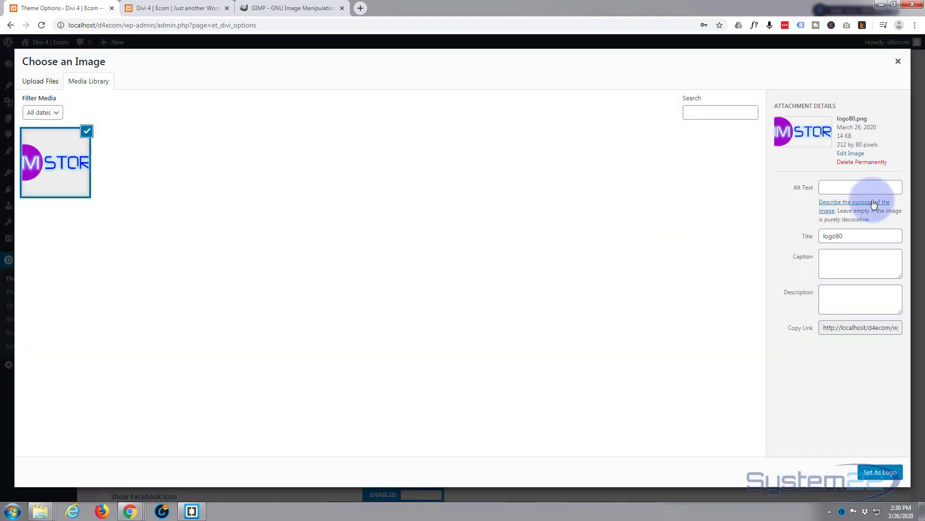
{"action": "left_click", "coordinate": [860, 187]}
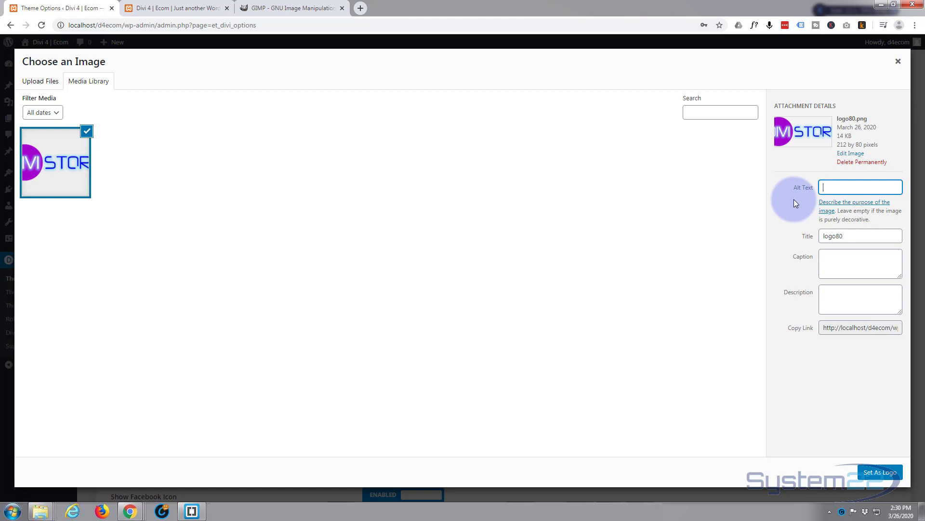
{"action": "mouse_move", "coordinate": [349, 183]}
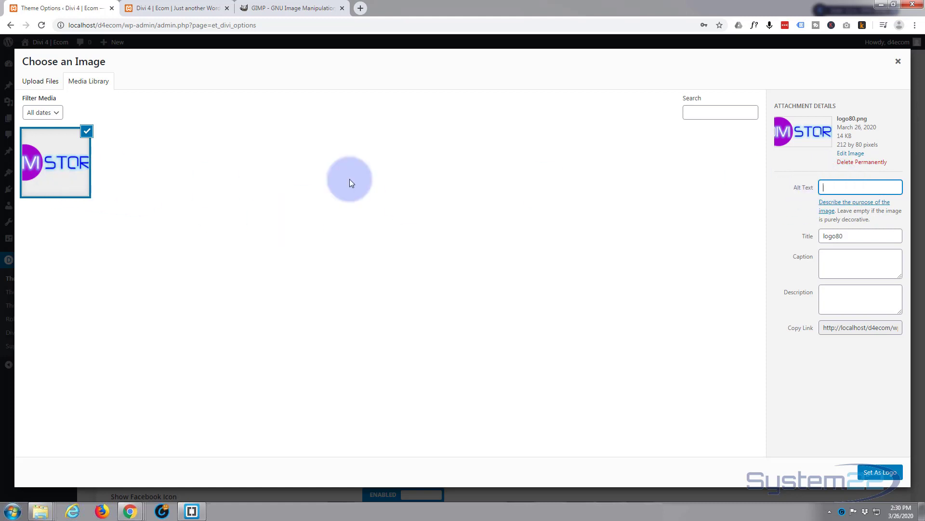
{"action": "mouse_move", "coordinate": [873, 187]}
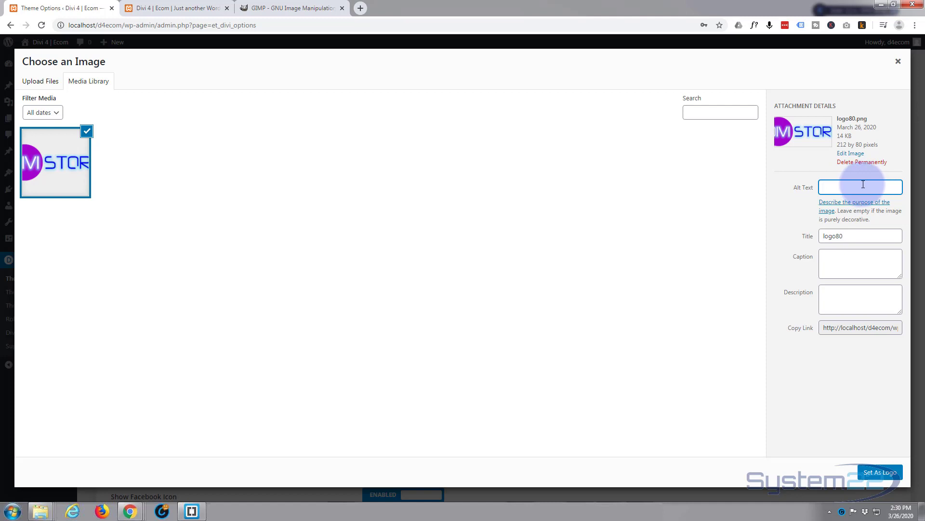
{"action": "mouse_move", "coordinate": [789, 194]}
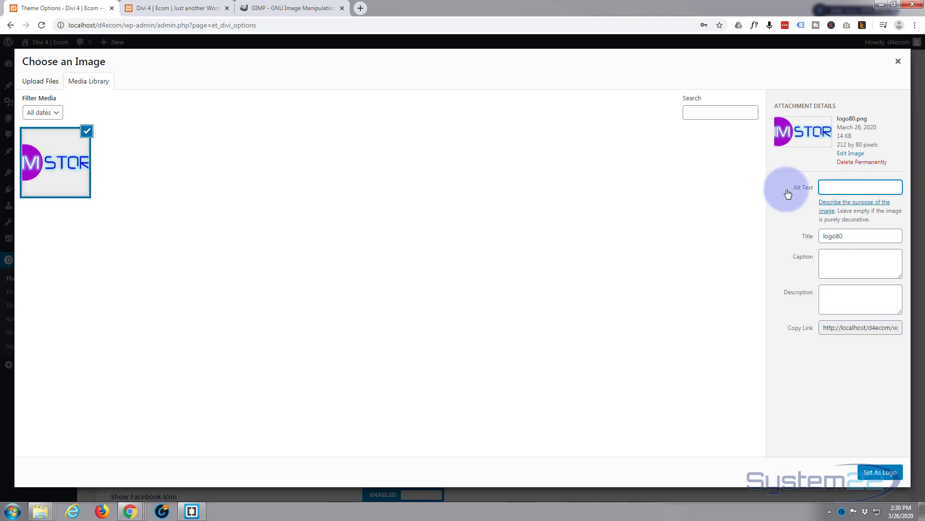
{"action": "mouse_move", "coordinate": [140, 170]}
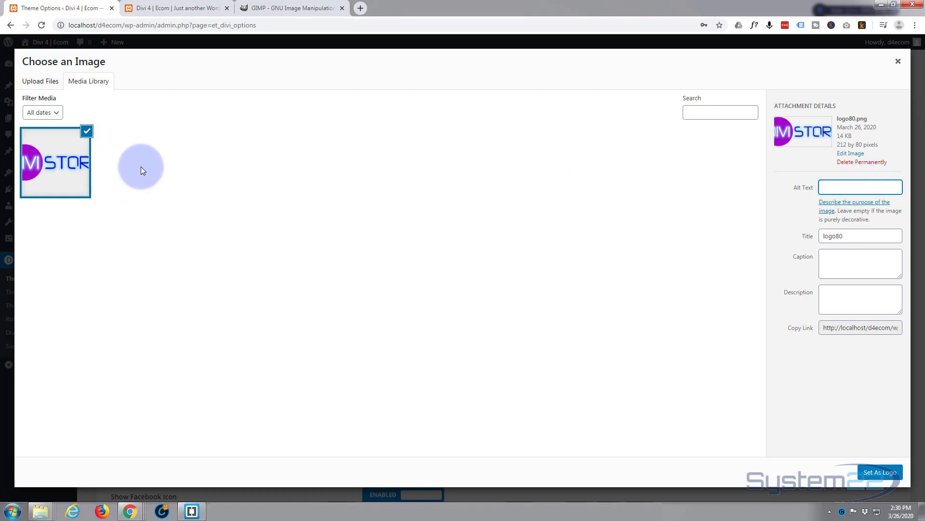
{"action": "type", "text": "logo"}
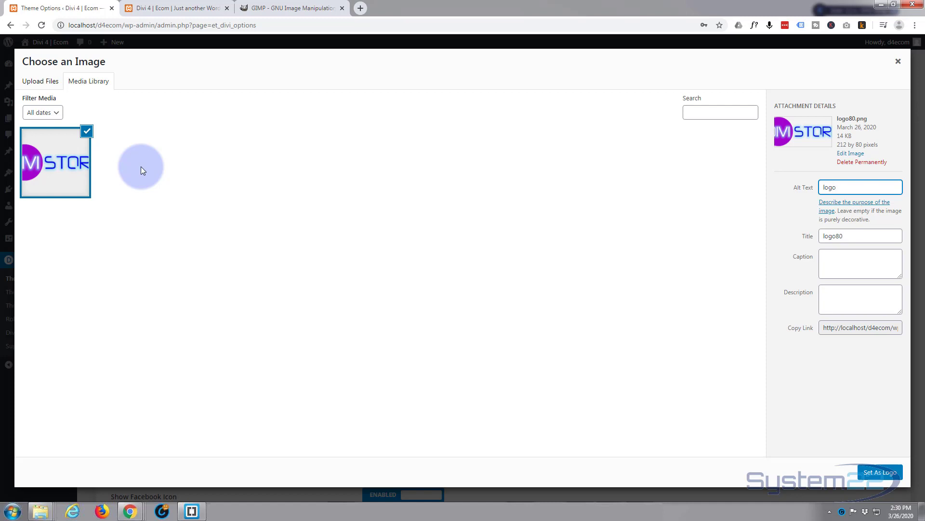
{"action": "mouse_move", "coordinate": [416, 207]}
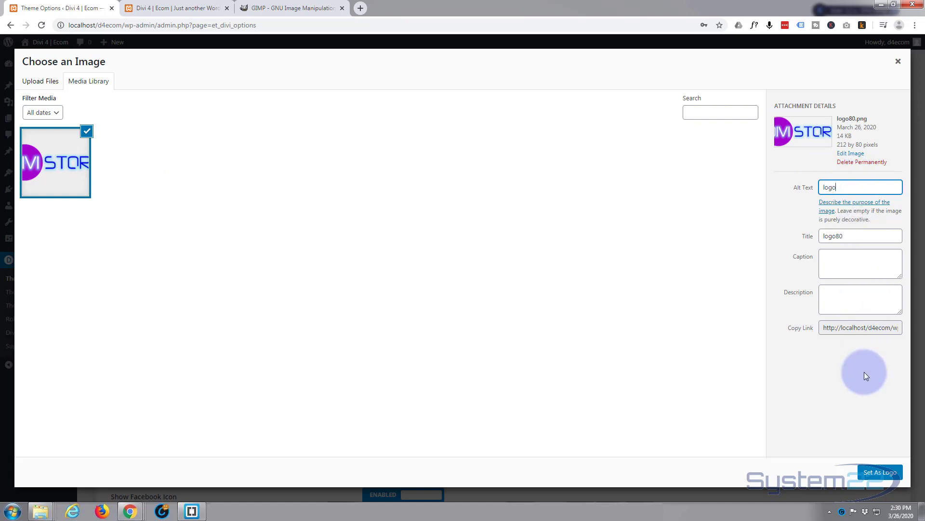
{"action": "mouse_move", "coordinate": [574, 363]}
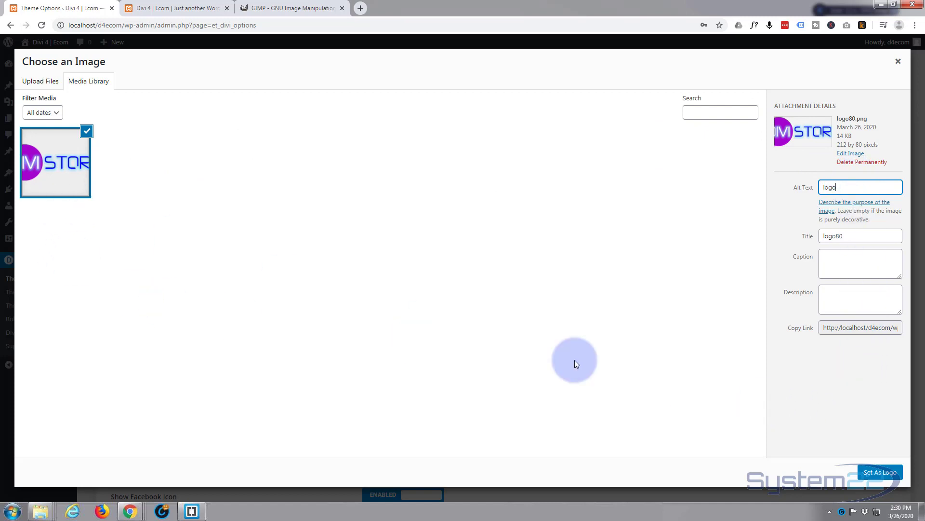
{"action": "left_click", "coordinate": [880, 472]}
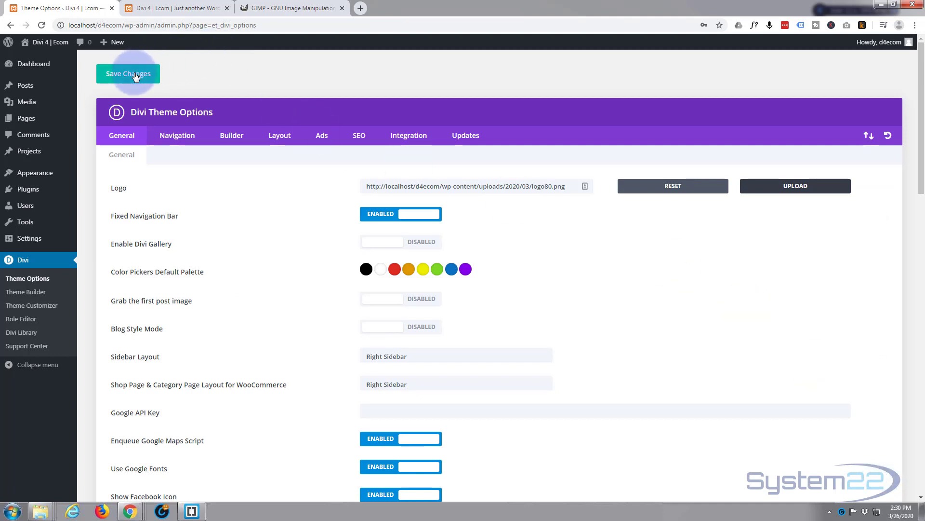
- Save Theme Options, confirm the DM Store logo on the reloaded site, and enter Theme Customizer
{"action": "left_click", "coordinate": [127, 74]}
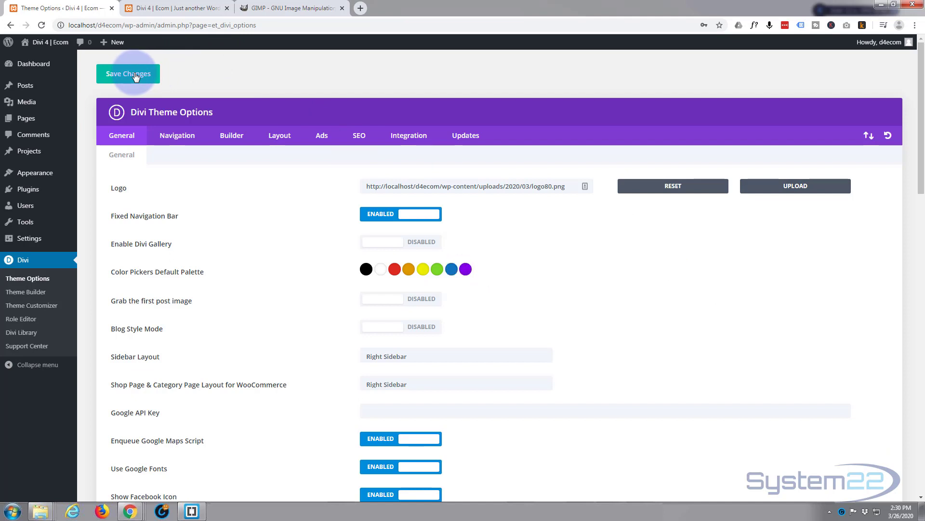
{"action": "mouse_move", "coordinate": [186, 8]}
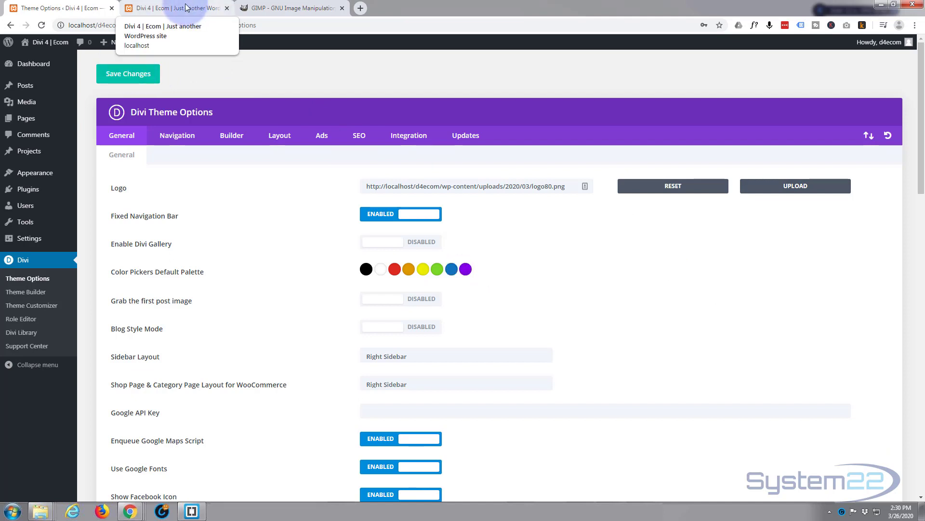
{"action": "left_click", "coordinate": [171, 8]}
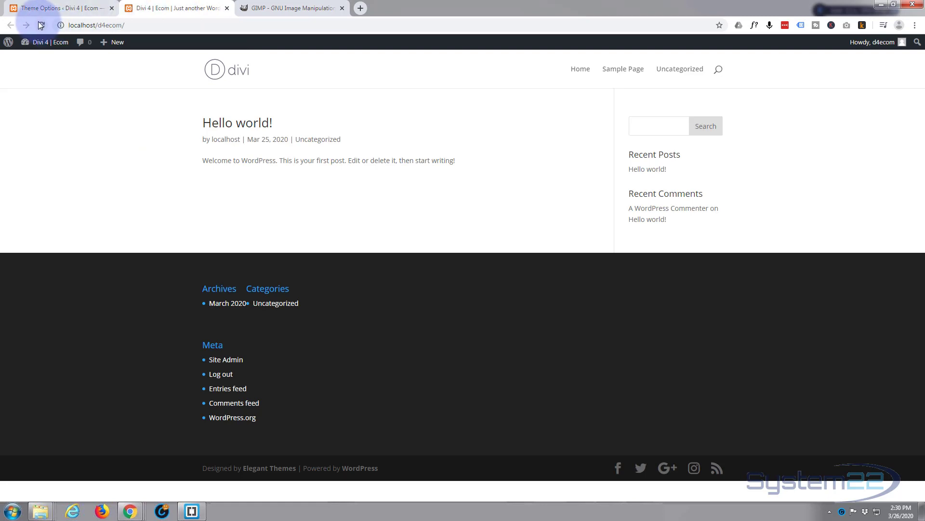
{"action": "left_click", "coordinate": [40, 25]}
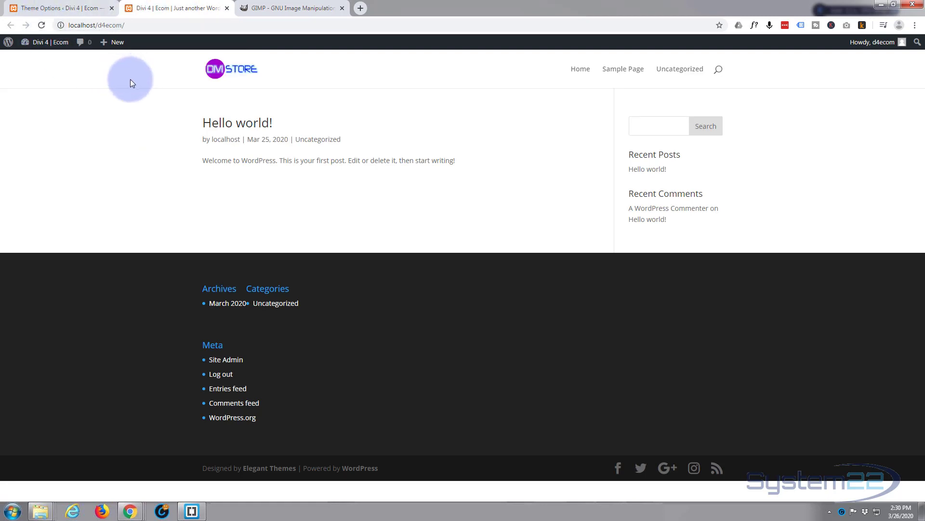
{"action": "mouse_move", "coordinate": [287, 73]}
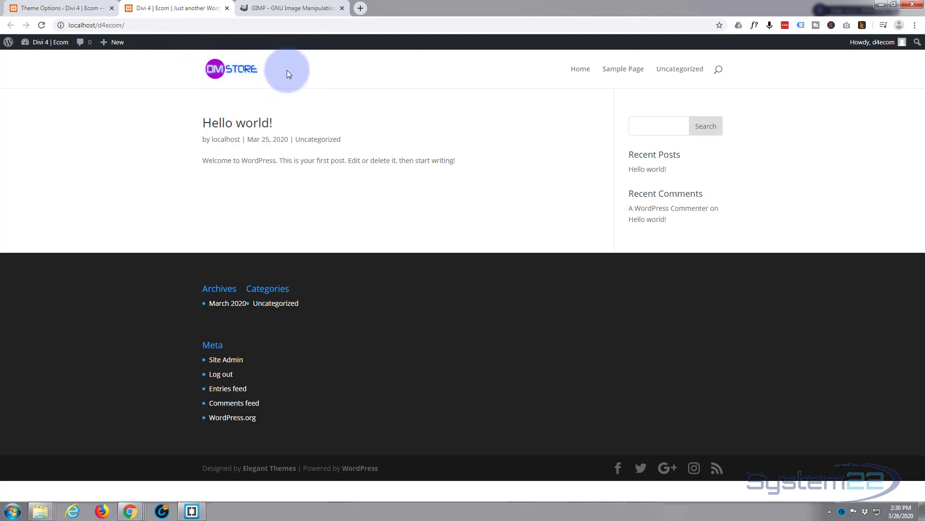
{"action": "mouse_move", "coordinate": [73, 5]}
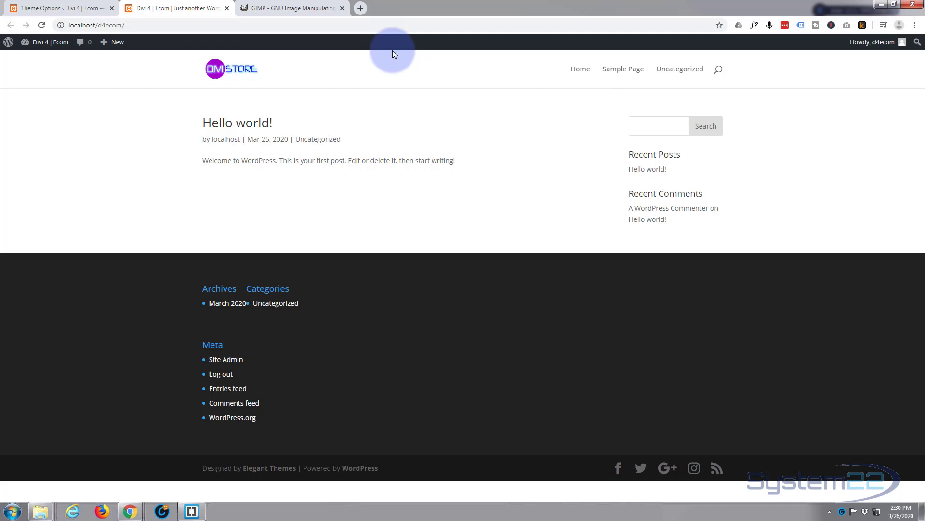
{"action": "mouse_move", "coordinate": [394, 91]}
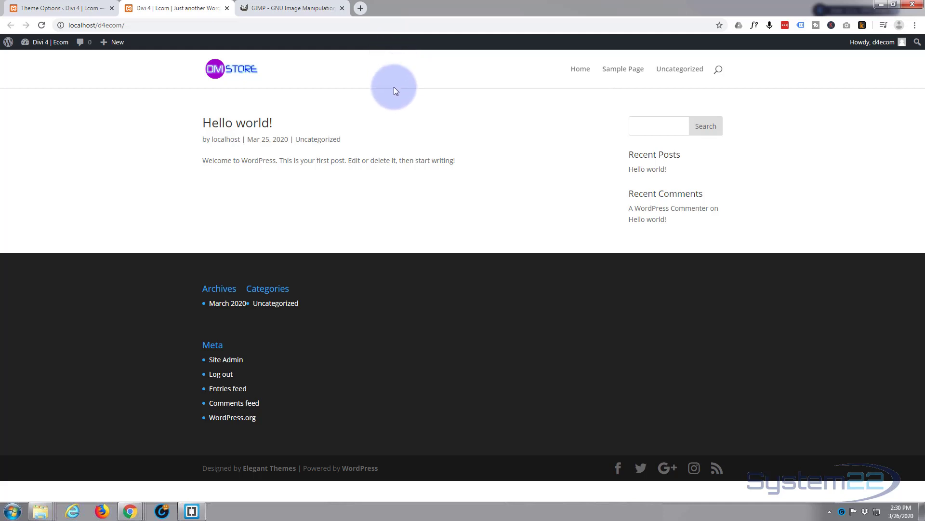
{"action": "mouse_move", "coordinate": [405, 105]}
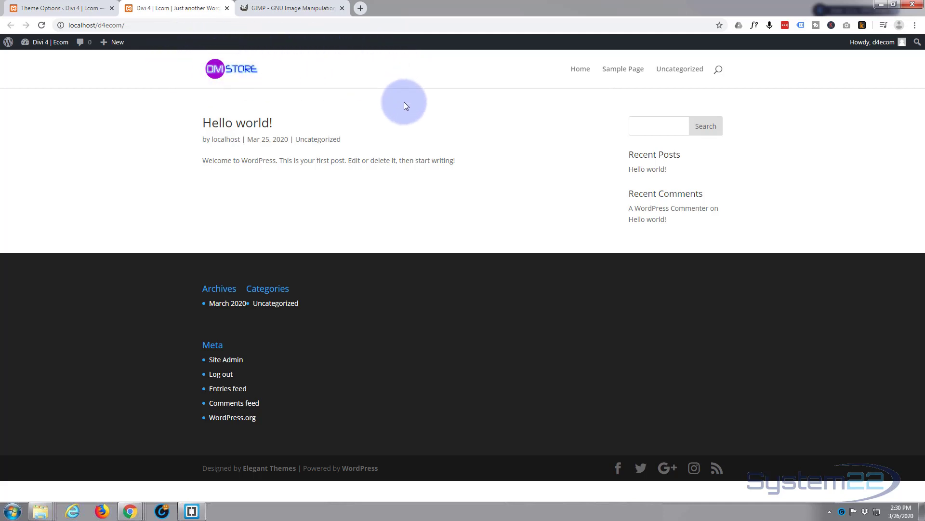
{"action": "mouse_move", "coordinate": [74, 5]}
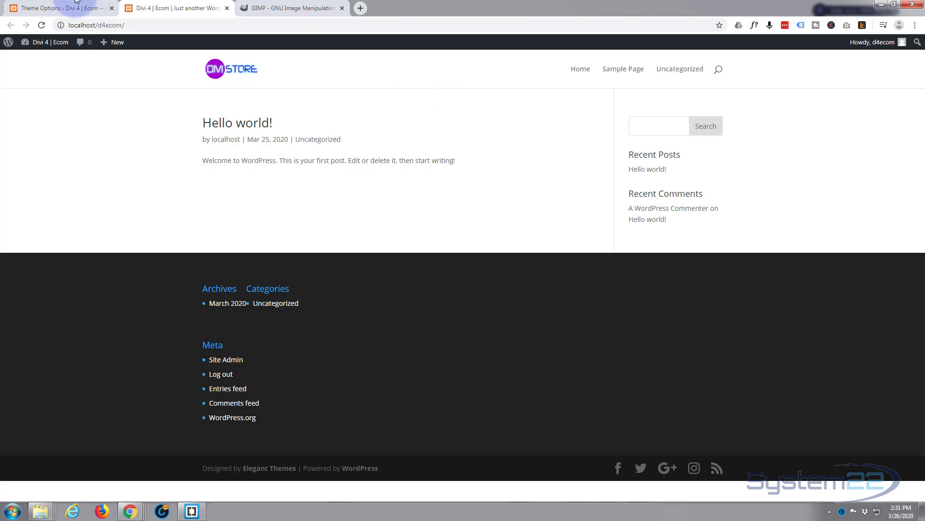
{"action": "left_click", "coordinate": [59, 8]}
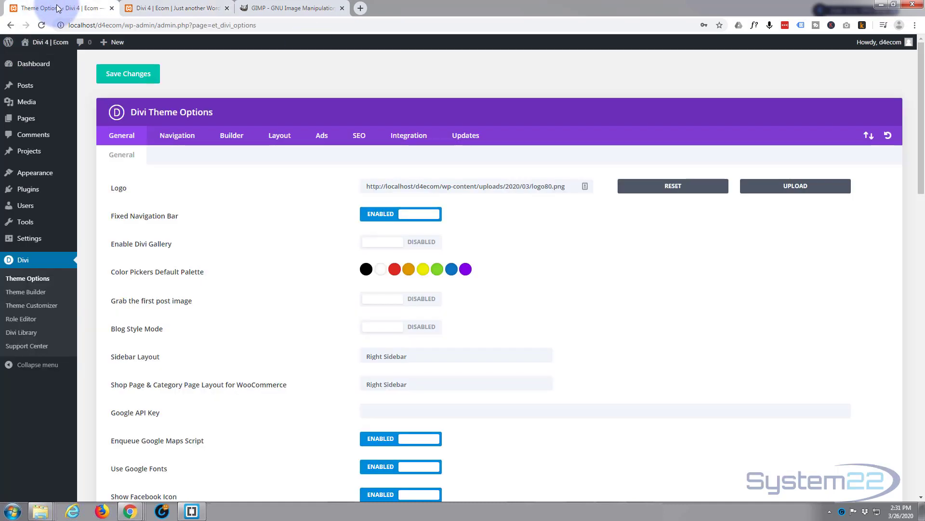
{"action": "mouse_move", "coordinate": [31, 305]}
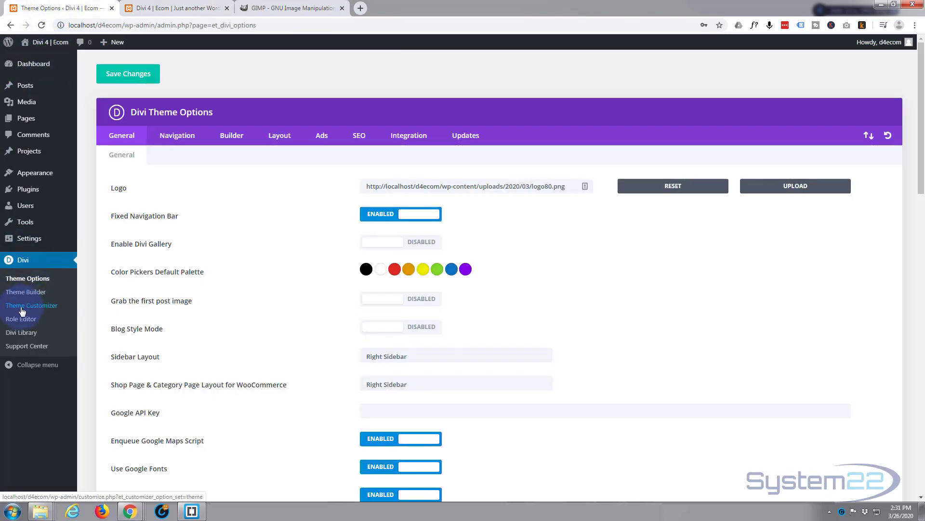
{"action": "left_click", "coordinate": [31, 305]}
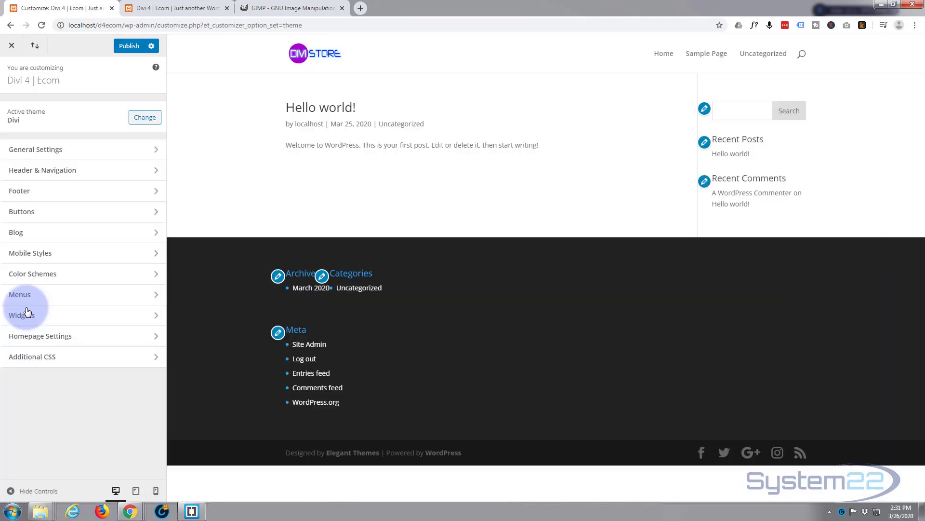
{"action": "mouse_move", "coordinate": [99, 154]}
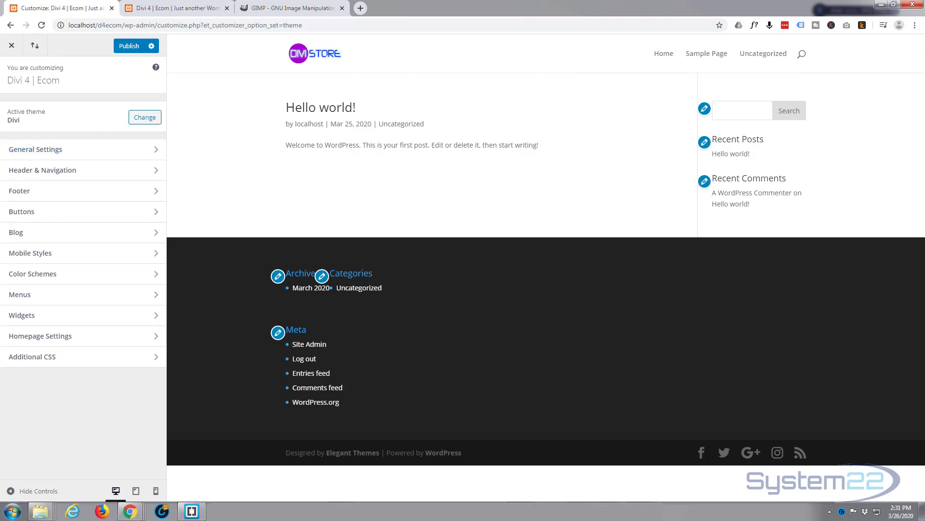
{"action": "mouse_move", "coordinate": [15, 8]}
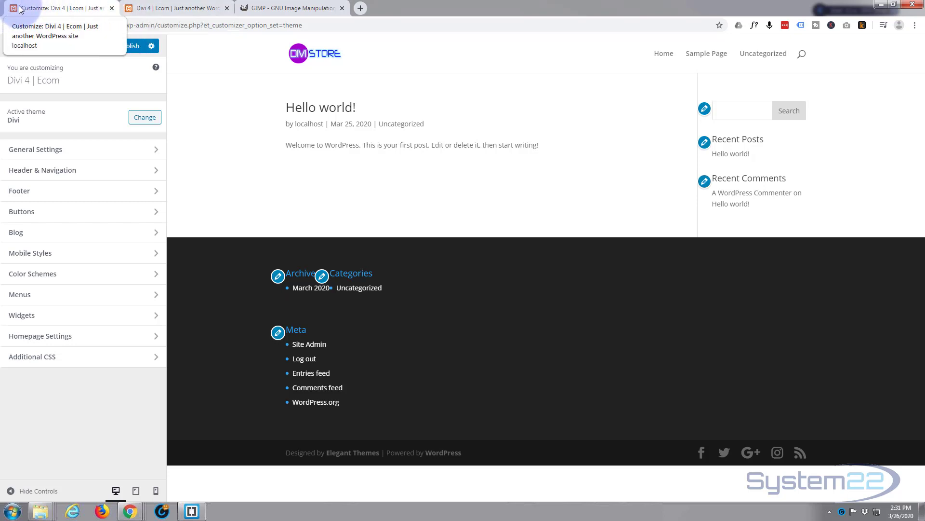
{"action": "mouse_move", "coordinate": [86, 149]}
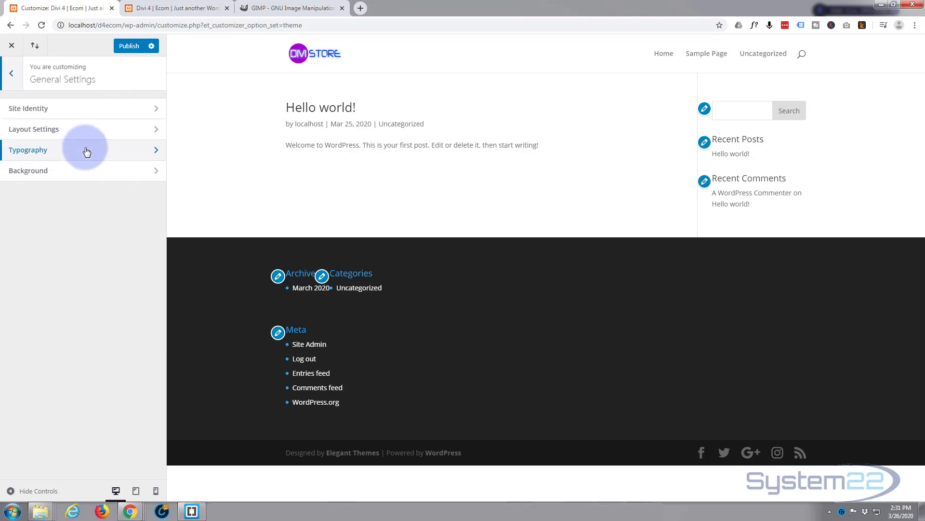
- Replace the Site Identity tagline with 'My online store', publish, and return to the main menu
{"action": "left_click", "coordinate": [28, 108]}
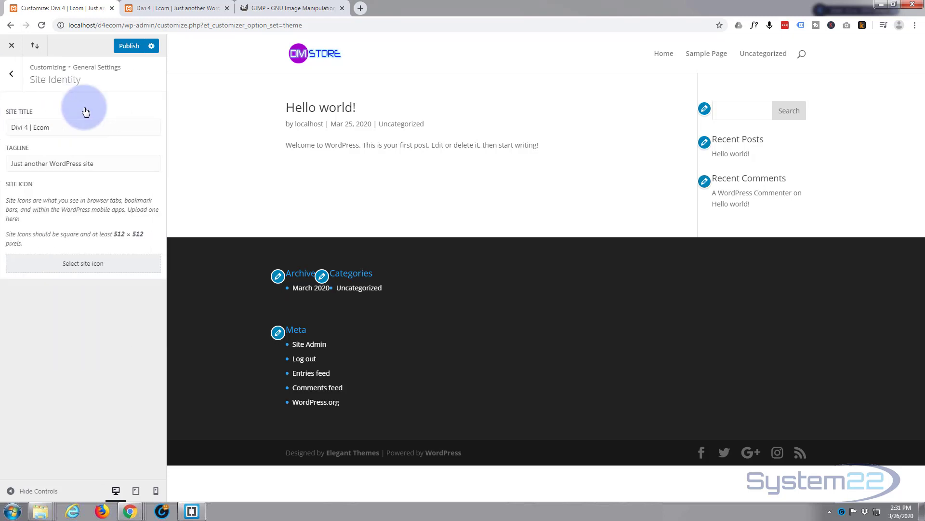
{"action": "mouse_move", "coordinate": [41, 253]}
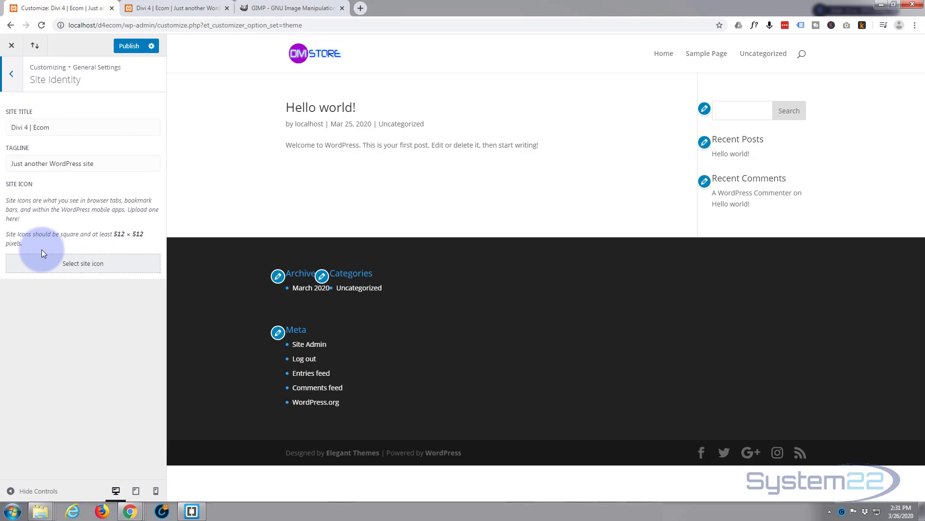
{"action": "mouse_move", "coordinate": [106, 268]}
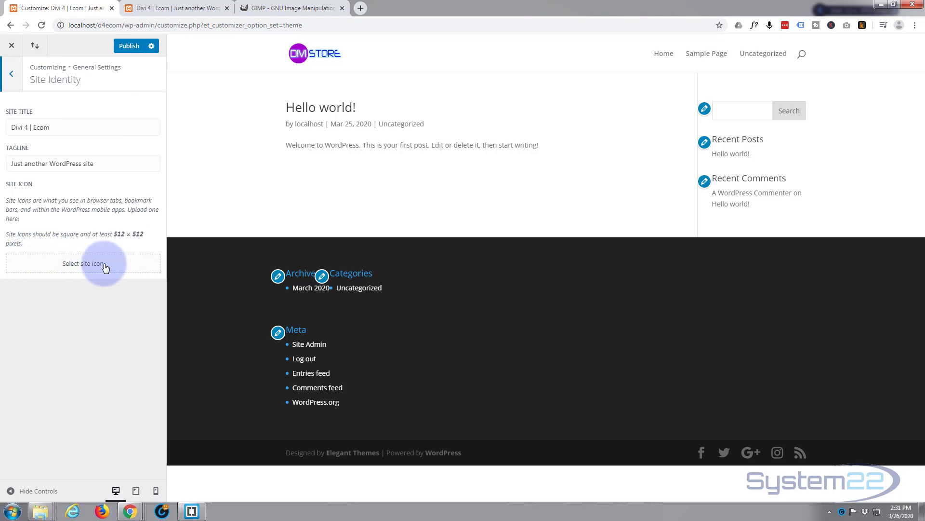
{"action": "mouse_move", "coordinate": [11, 117]}
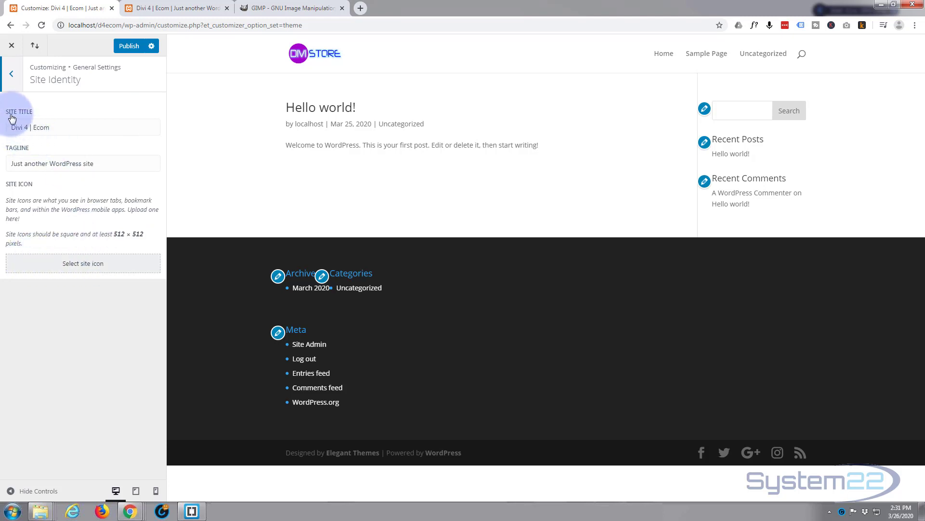
{"action": "left_click", "coordinate": [83, 163]}
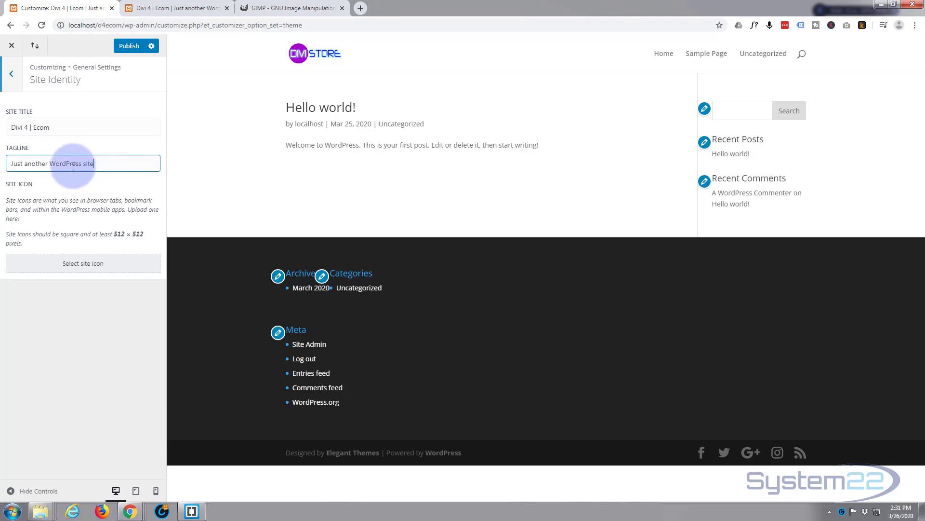
{"action": "triple_click", "coordinate": [59, 164]}
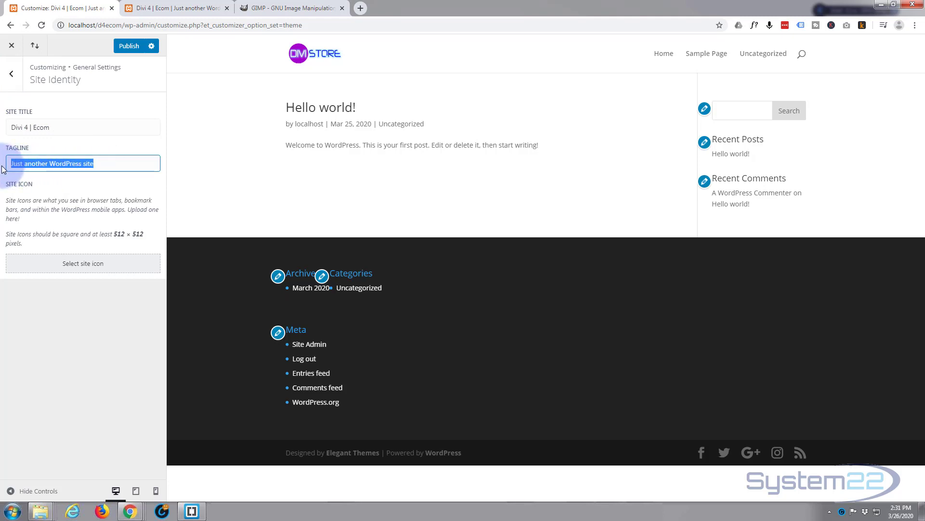
{"action": "type", "text": "My on"}
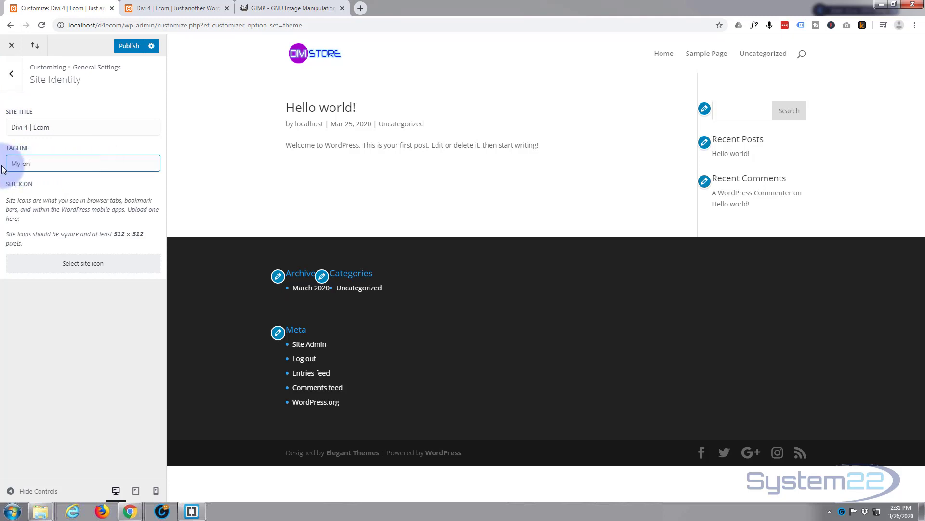
{"action": "type", "text": "line sto"}
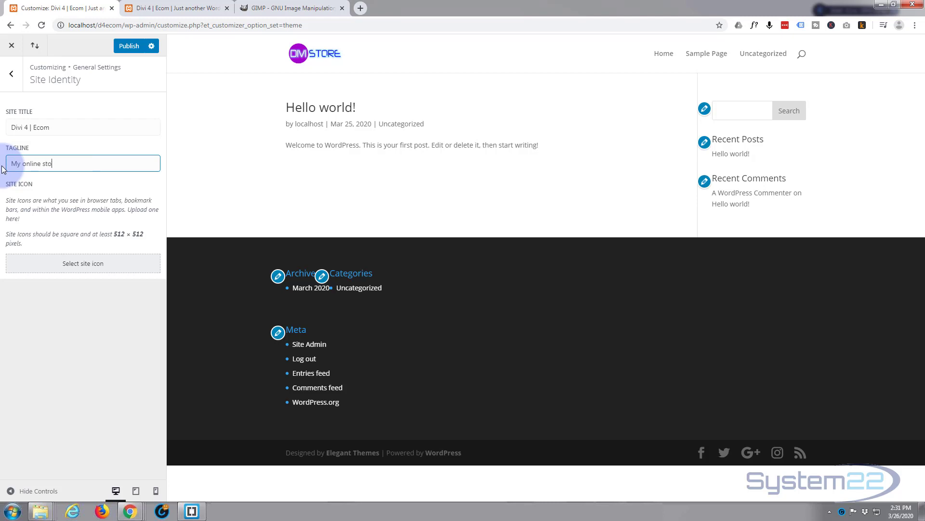
{"action": "type", "text": "re"}
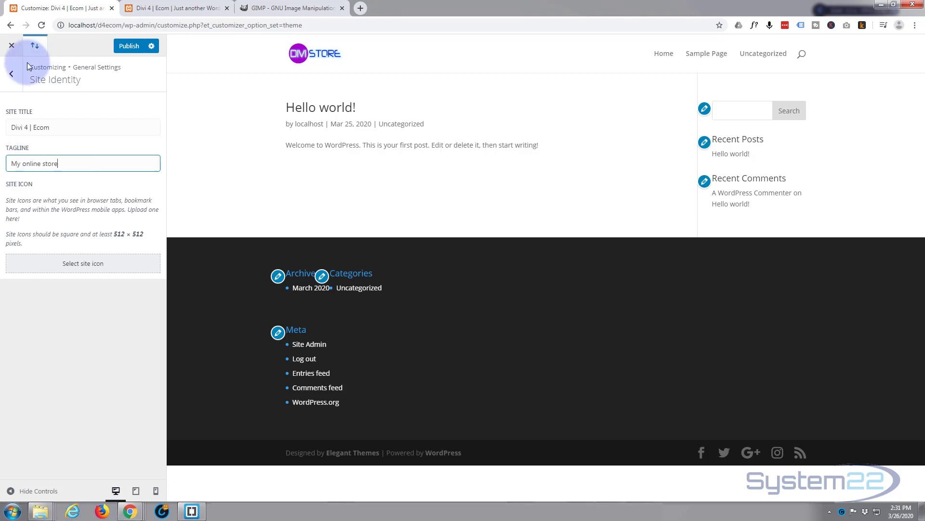
{"action": "mouse_move", "coordinate": [56, 8]}
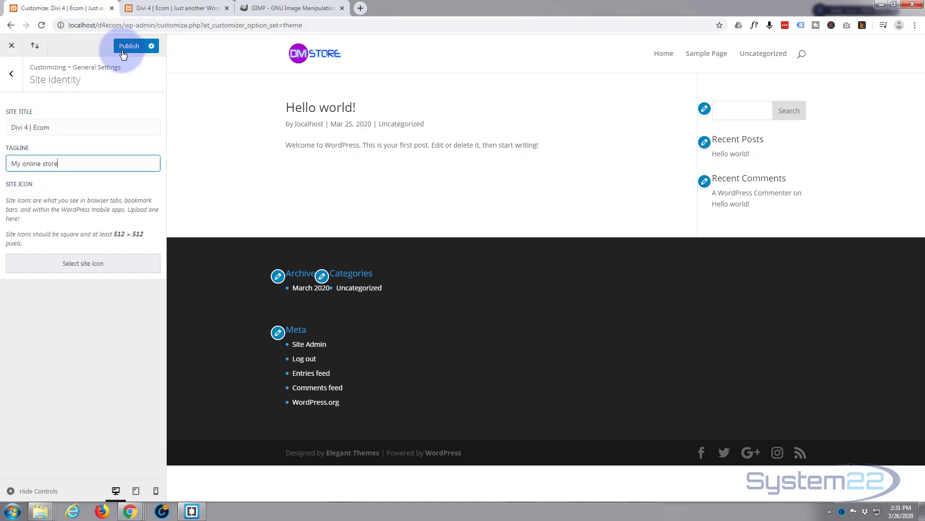
{"action": "left_click", "coordinate": [128, 47]}
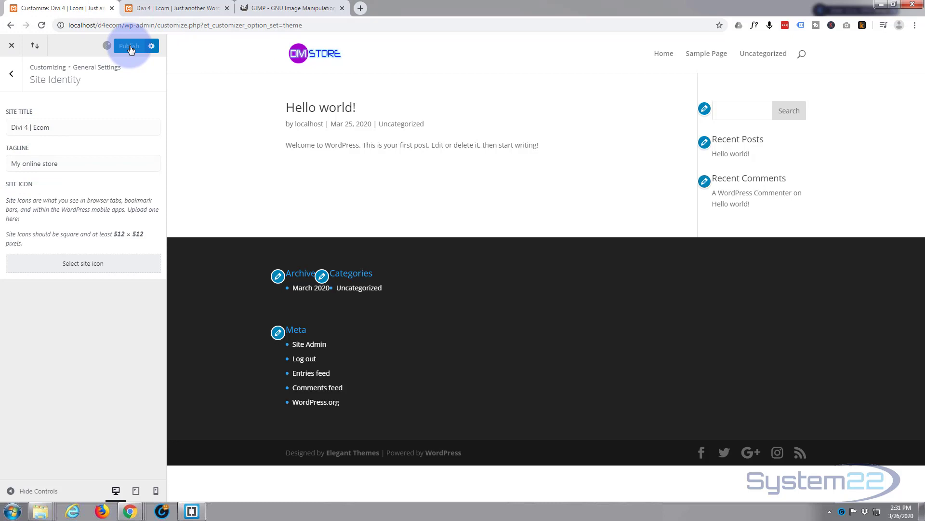
{"action": "left_click", "coordinate": [128, 46]}
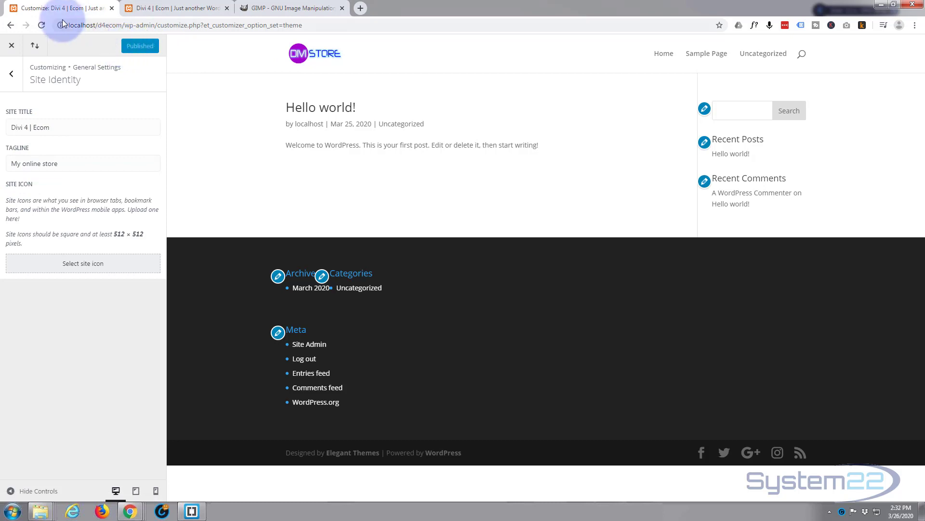
{"action": "left_click", "coordinate": [11, 74]}
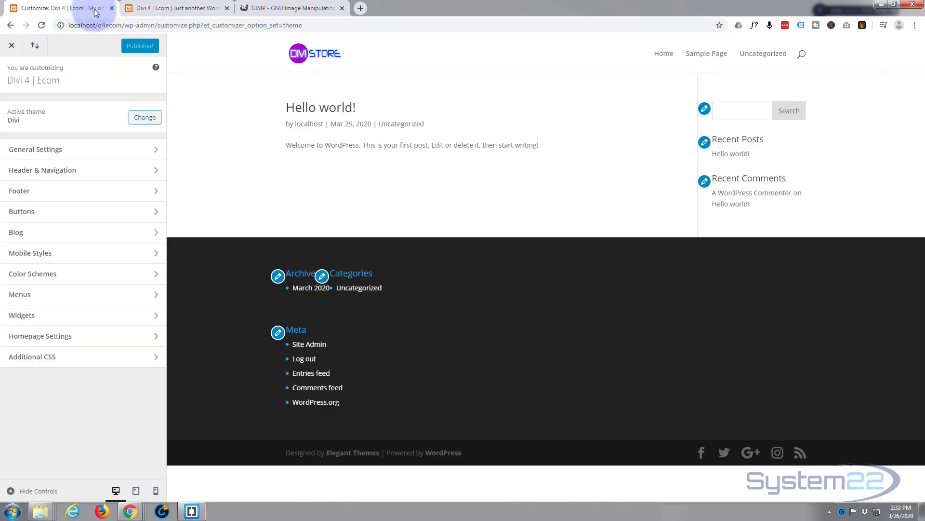
{"action": "mouse_move", "coordinate": [65, 8]}
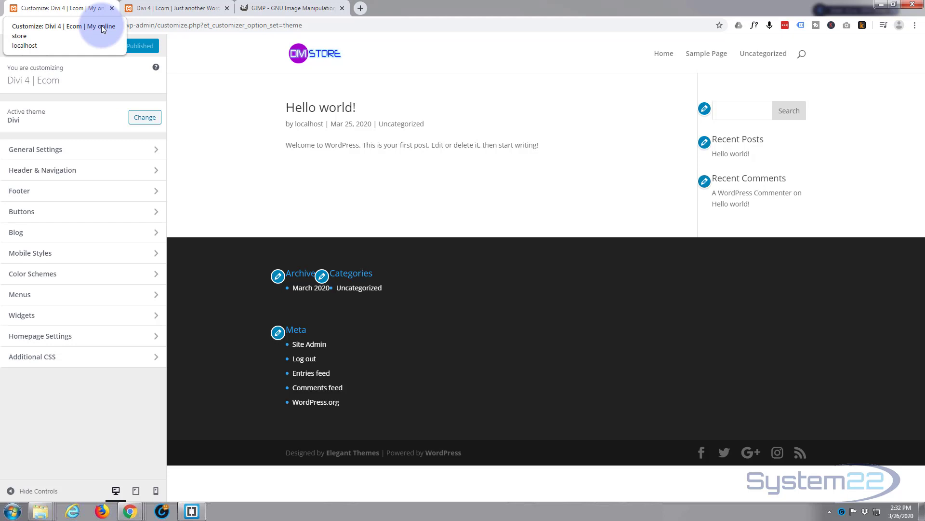
- Choose the fav.png image as the Site Identity site icon, with alt text 'favicon'
{"action": "left_click", "coordinate": [34, 149]}
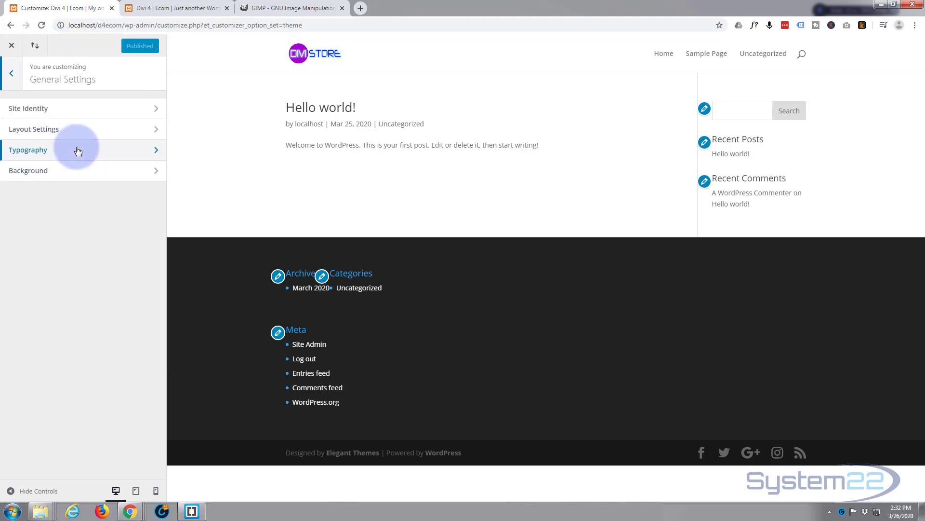
{"action": "left_click", "coordinate": [28, 108]}
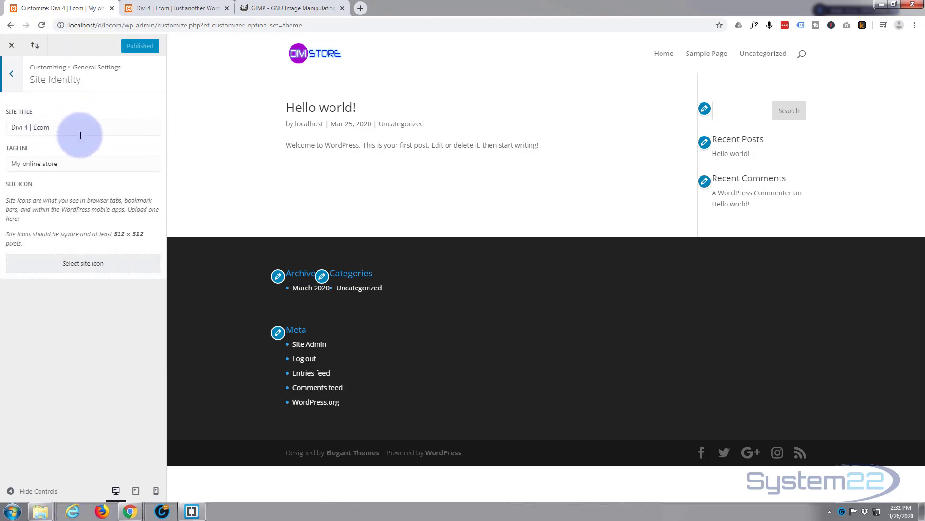
{"action": "mouse_move", "coordinate": [13, 190]}
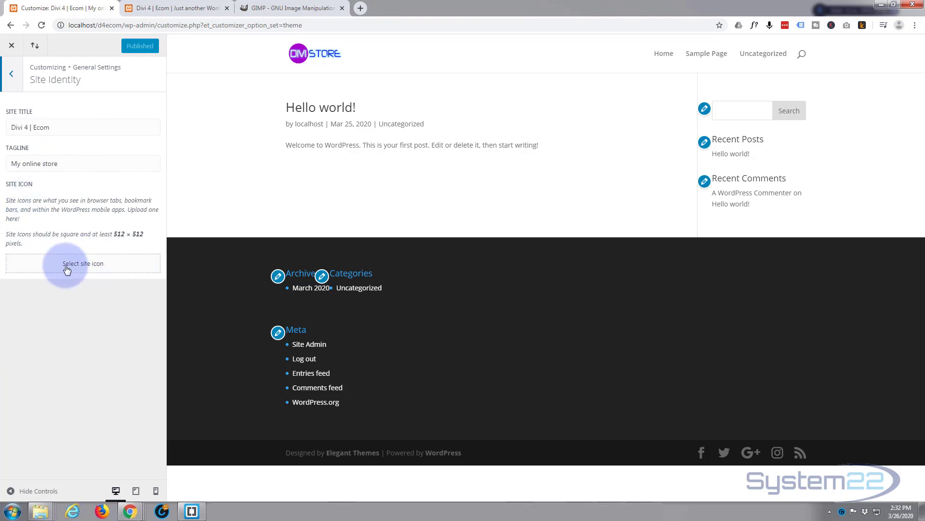
{"action": "left_click", "coordinate": [82, 264]}
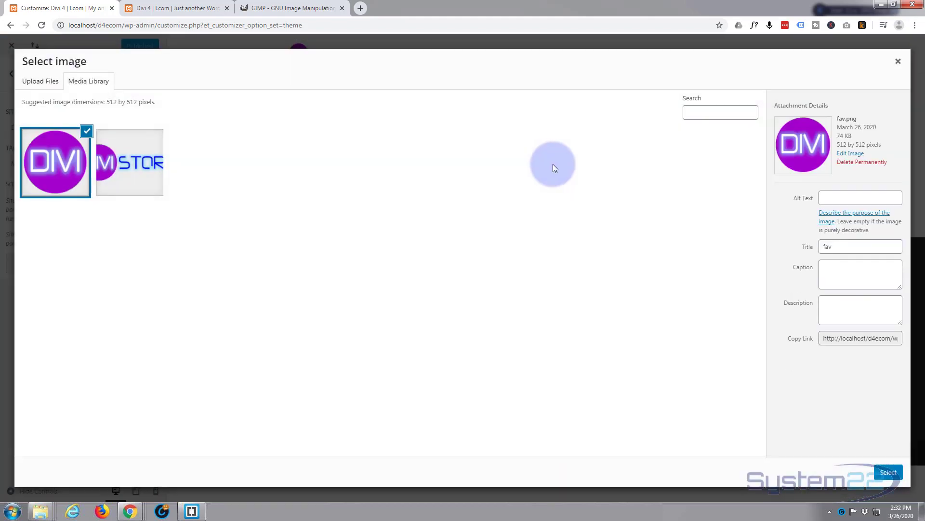
{"action": "left_click", "coordinate": [860, 197]}
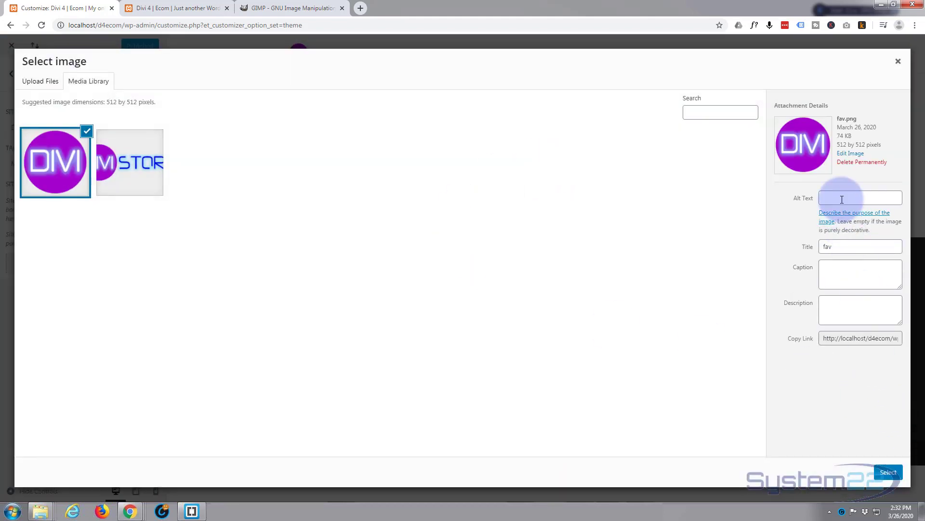
{"action": "type", "text": "fa"}
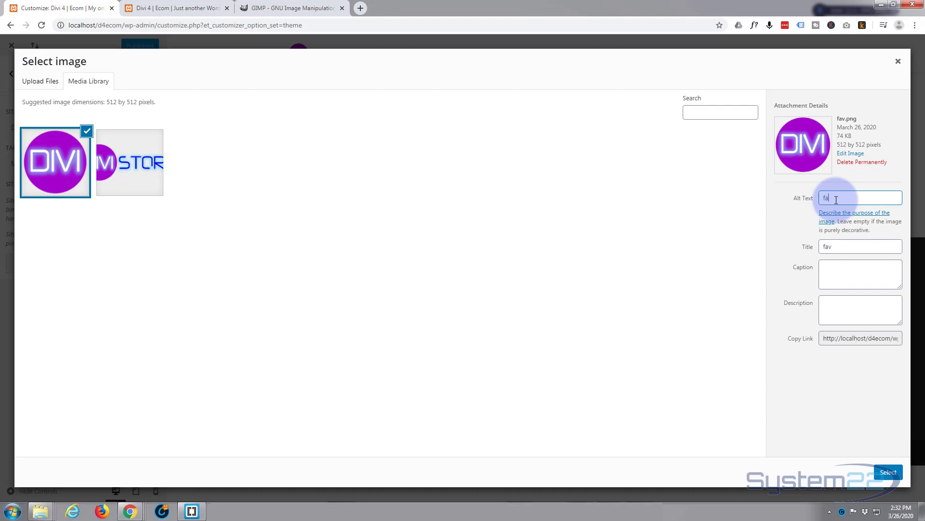
{"action": "type", "text": "vicon"}
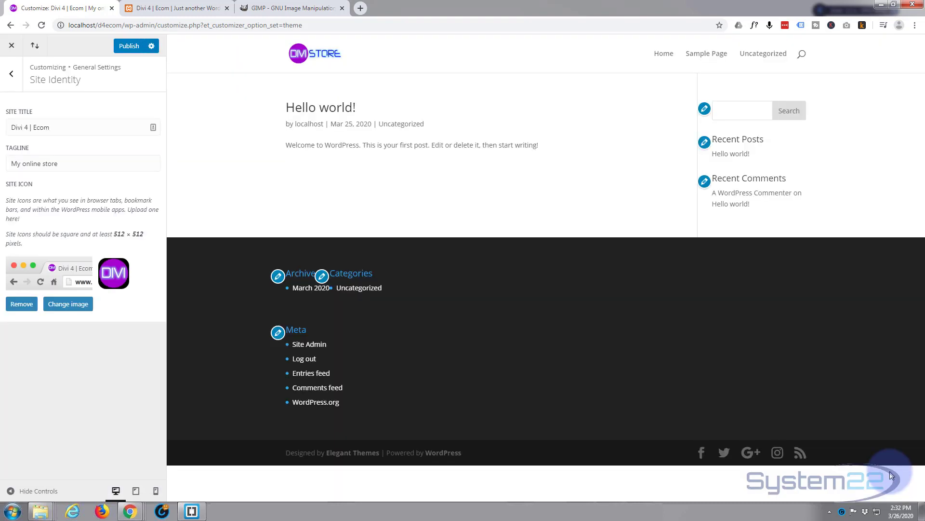
{"action": "mouse_move", "coordinate": [125, 286]}
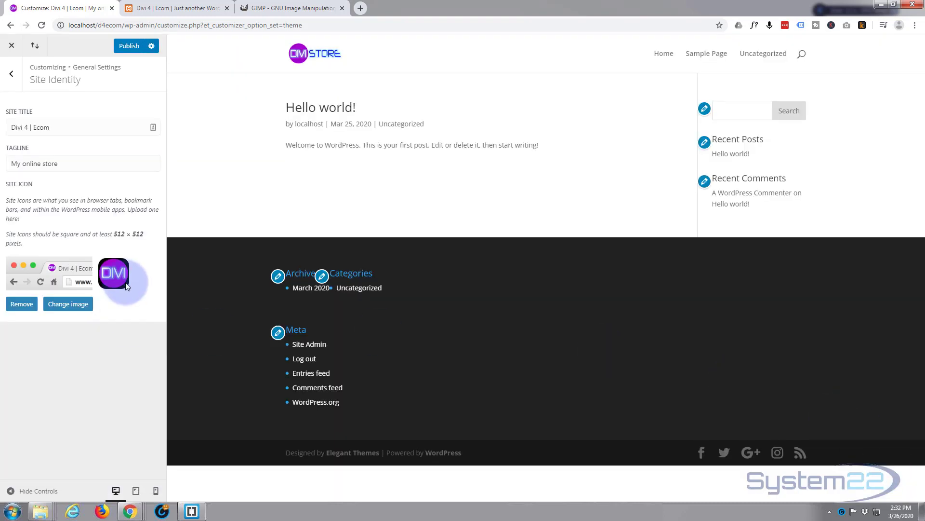
{"action": "mouse_move", "coordinate": [18, 16]}
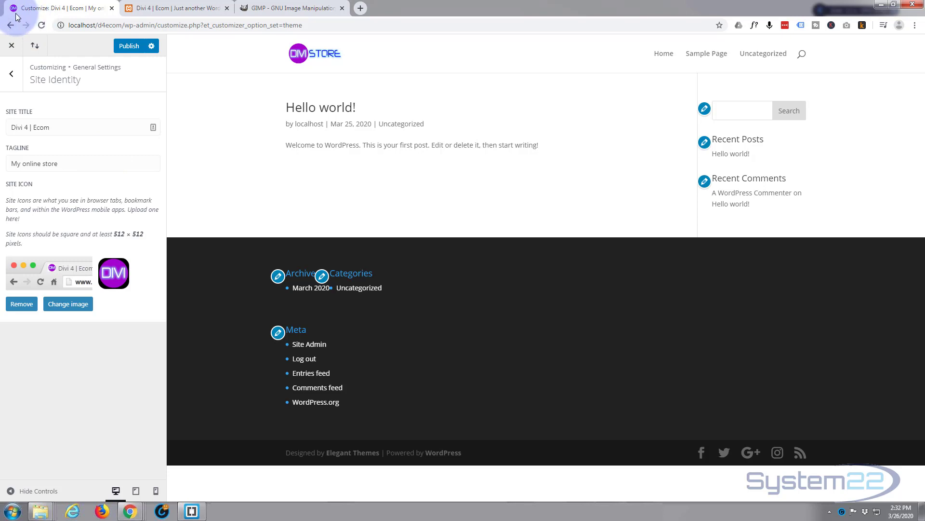
{"action": "mouse_move", "coordinate": [53, 8]}
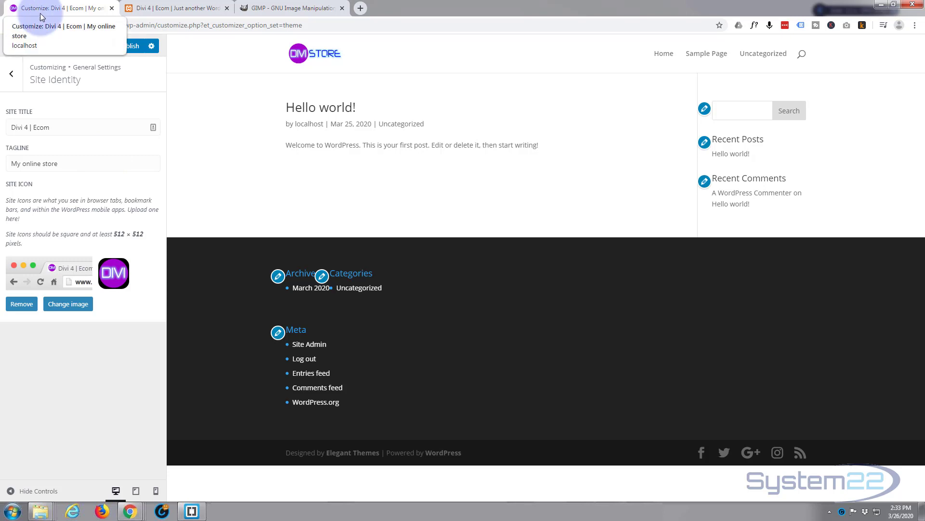
{"action": "left_click", "coordinate": [67, 303]}
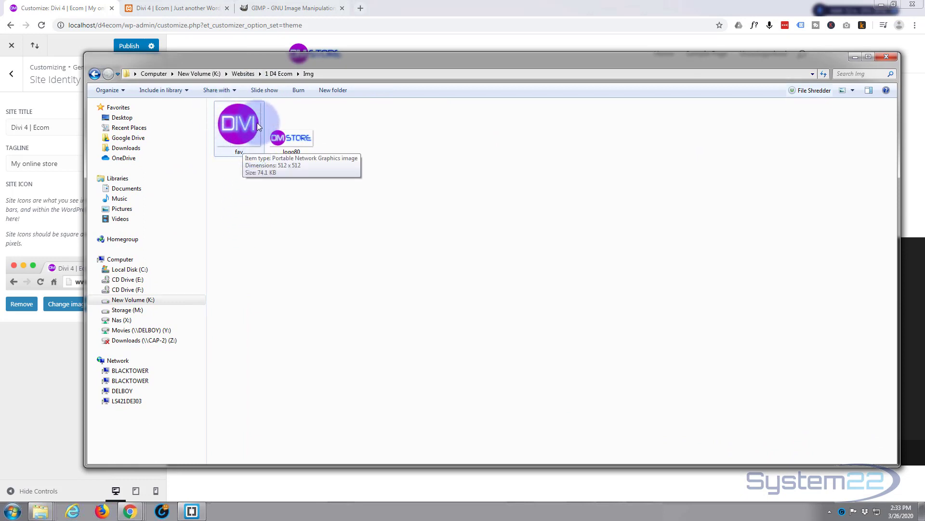
{"action": "mouse_move", "coordinate": [256, 140]}
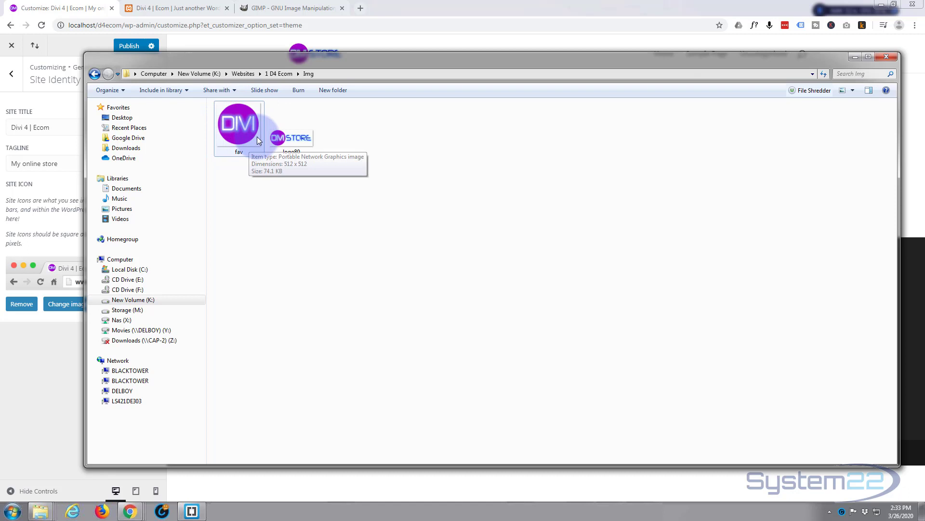
{"action": "mouse_move", "coordinate": [216, 105]}
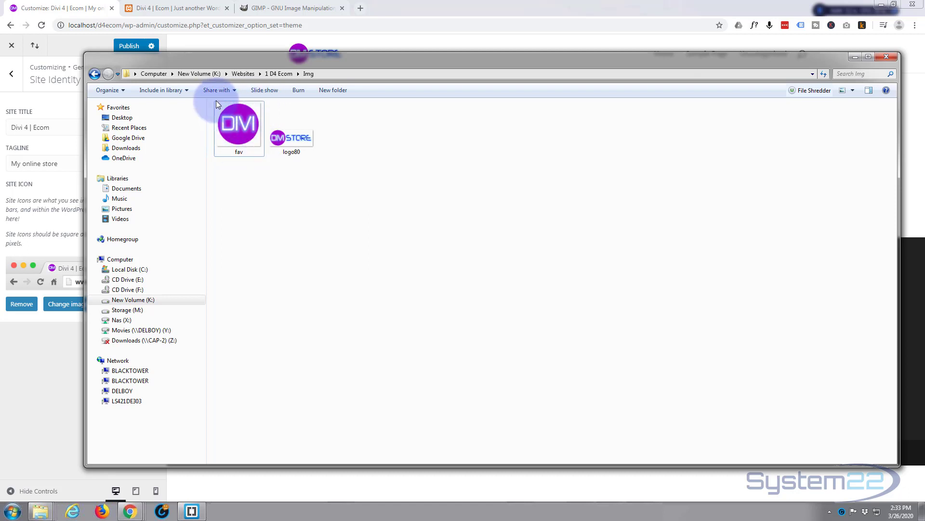
{"action": "double_click", "coordinate": [239, 124]}
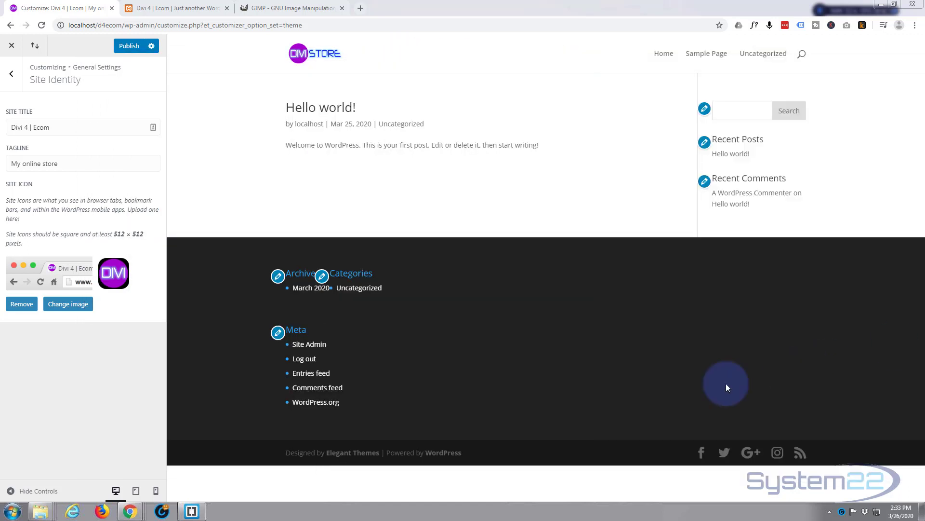
{"action": "left_click", "coordinate": [191, 510]}
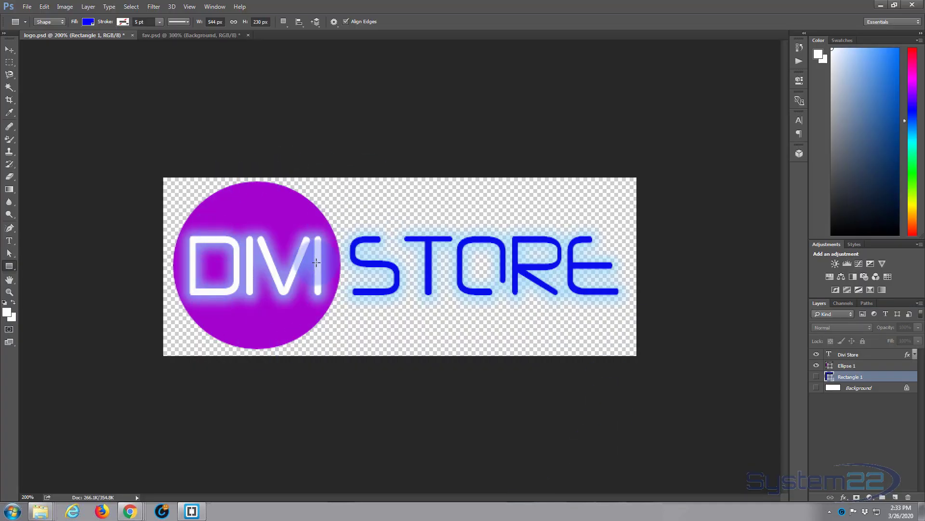
{"action": "left_click", "coordinate": [817, 387]}
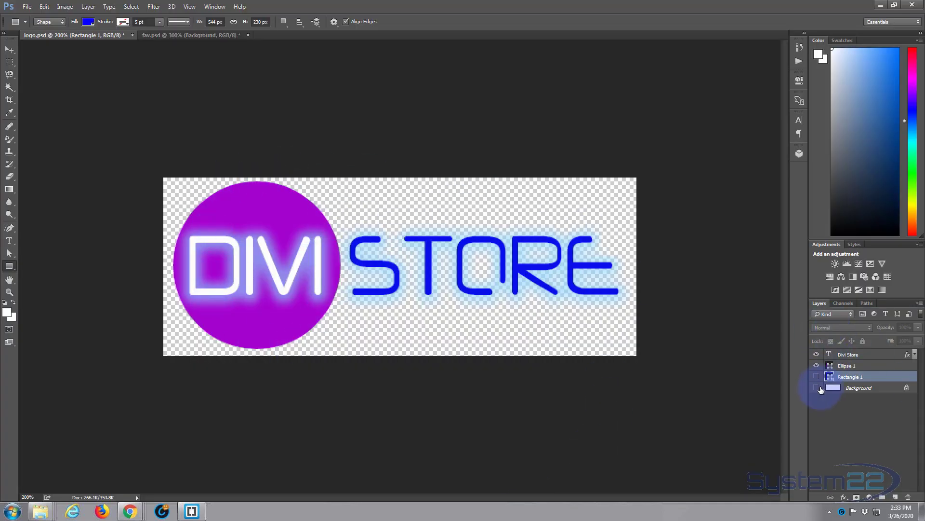
{"action": "left_click", "coordinate": [817, 388]}
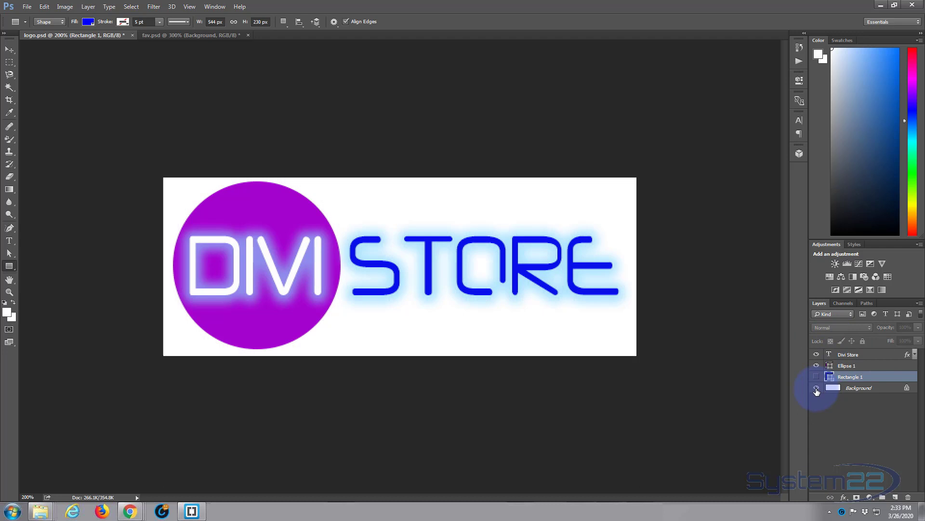
{"action": "left_click", "coordinate": [817, 387]}
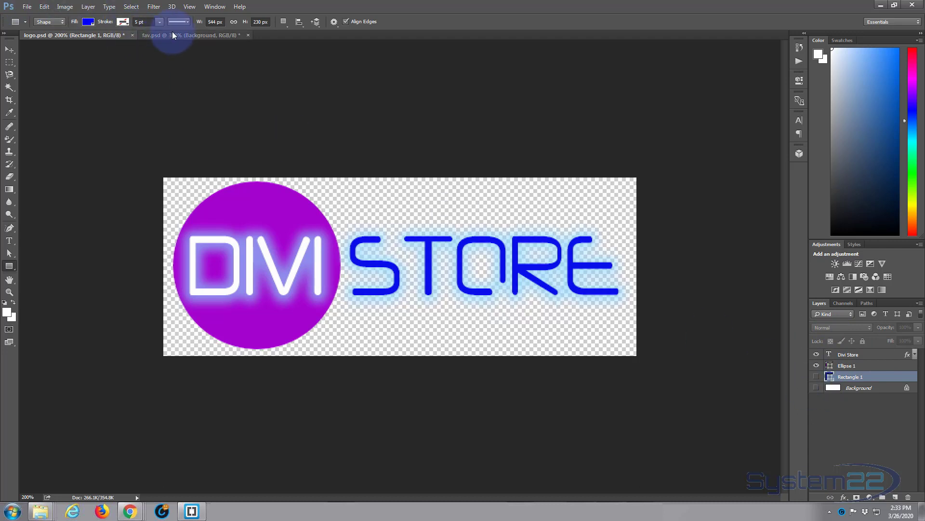
{"action": "left_click", "coordinate": [166, 34]}
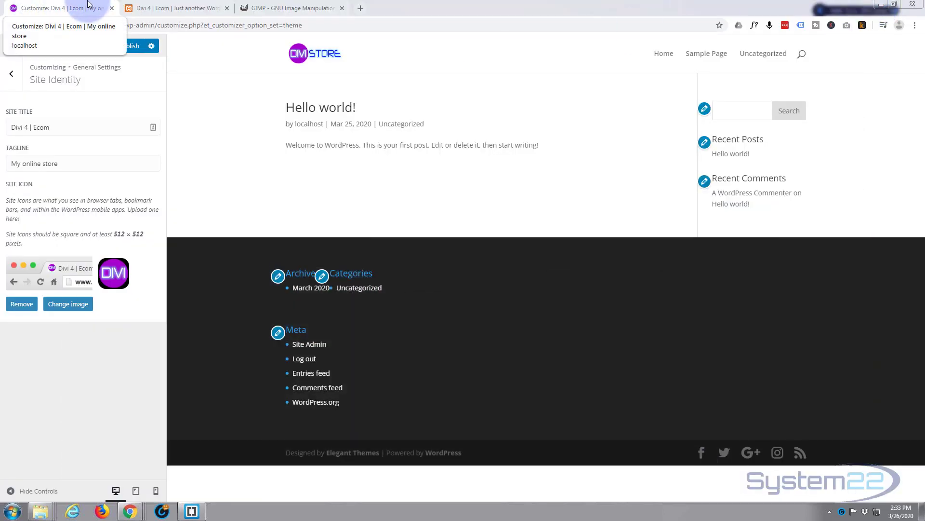
{"action": "mouse_move", "coordinate": [113, 329]}
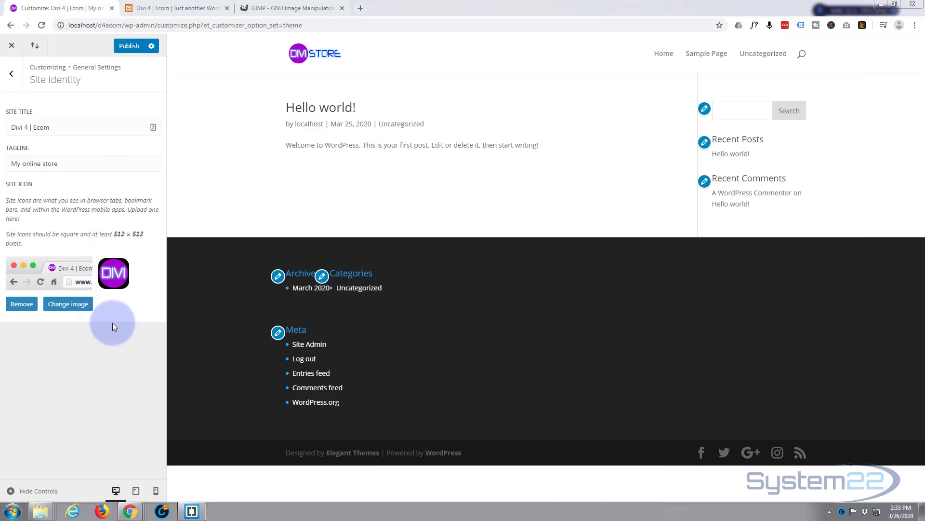
{"action": "mouse_move", "coordinate": [359, 45]}
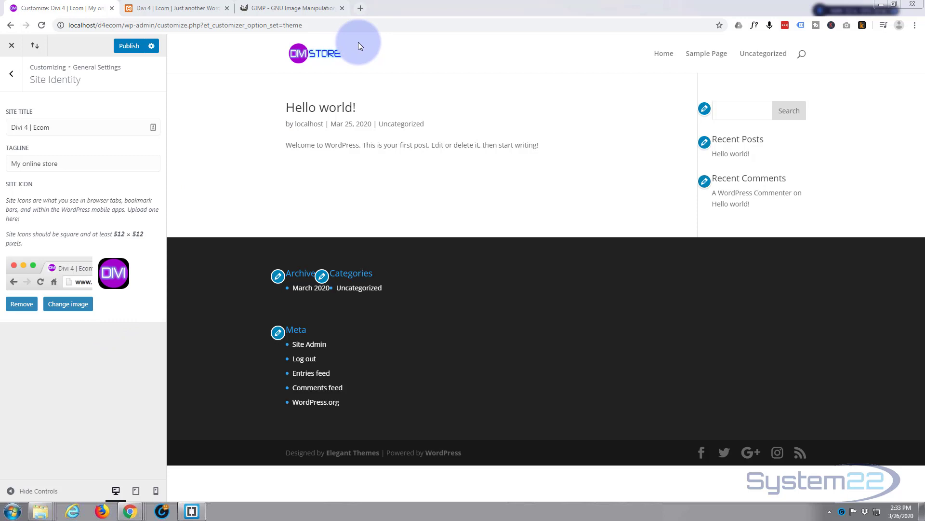
{"action": "mouse_move", "coordinate": [323, 59]}
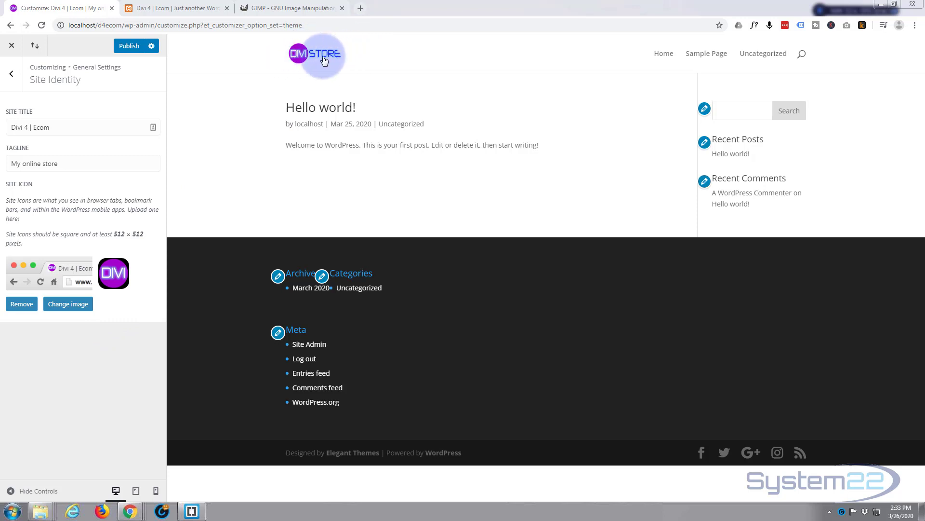
{"action": "mouse_move", "coordinate": [426, 61]}
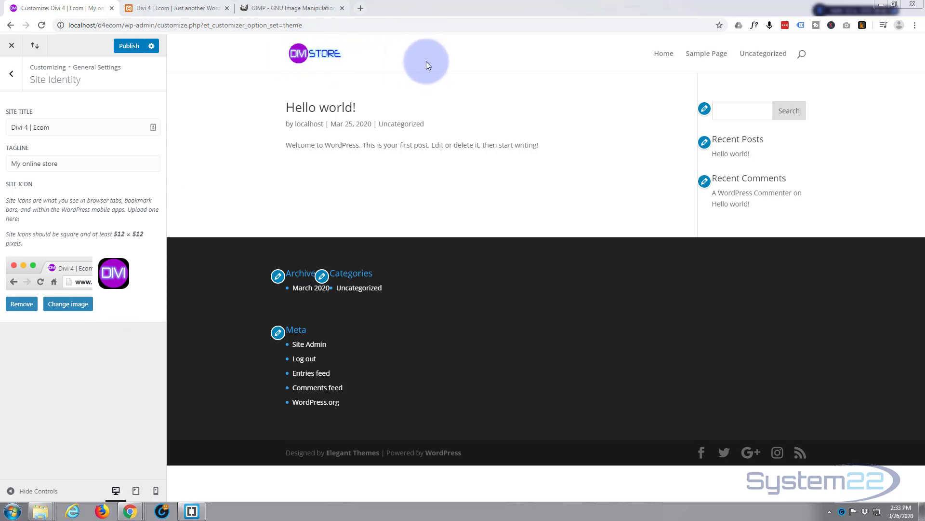
{"action": "mouse_move", "coordinate": [423, 60]}
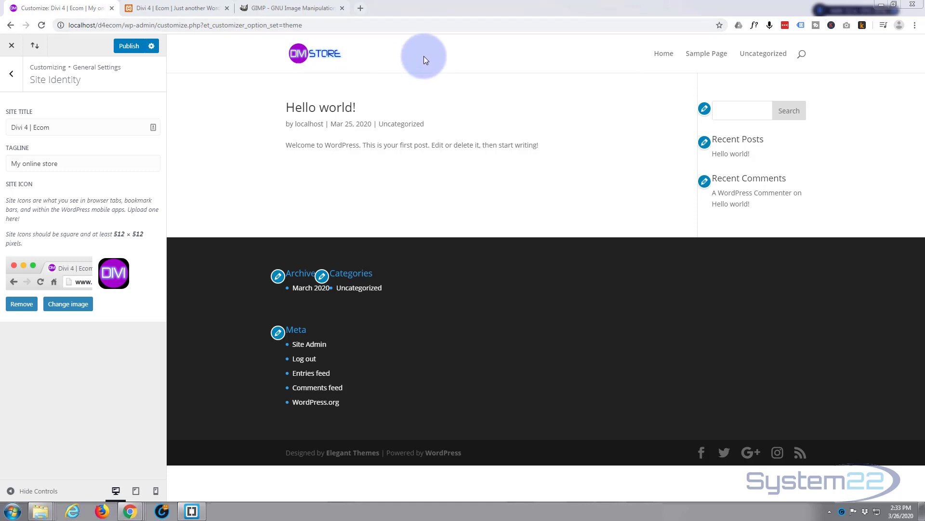
{"action": "mouse_move", "coordinate": [39, 177]}
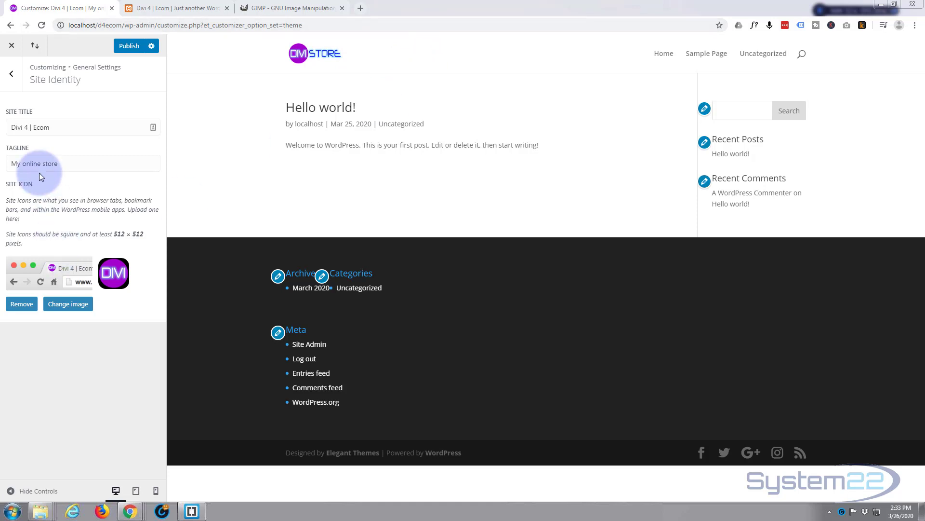
- Open the General Settings panel listing Site Identity, Layout Settings, Typography and Background
{"action": "left_click", "coordinate": [10, 73]}
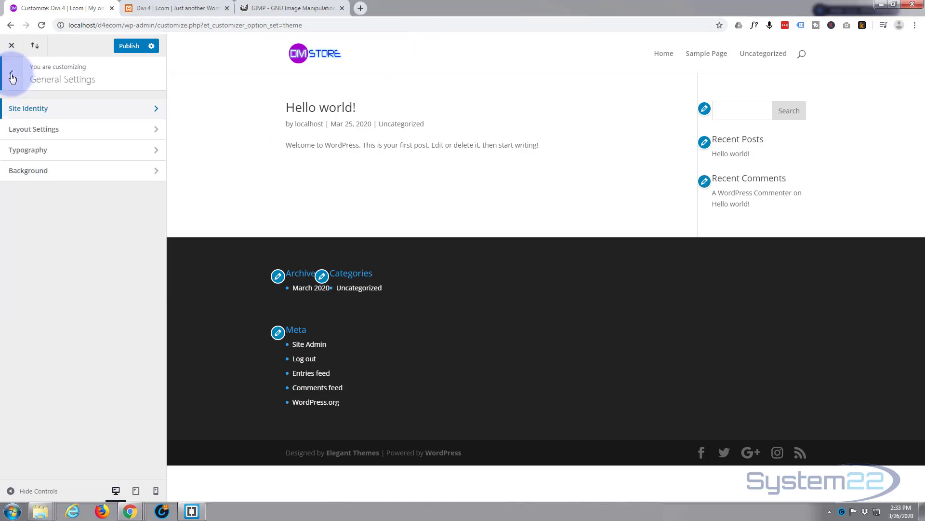
- Open Header & Navigation > Header Format and preview the Centered and Centered Inline Logo styles
{"action": "left_click", "coordinate": [11, 78]}
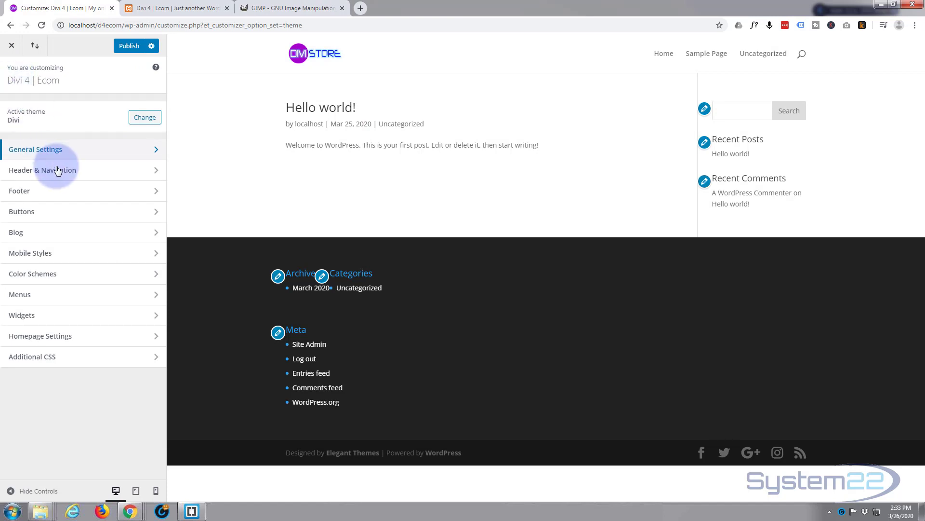
{"action": "left_click", "coordinate": [41, 170]}
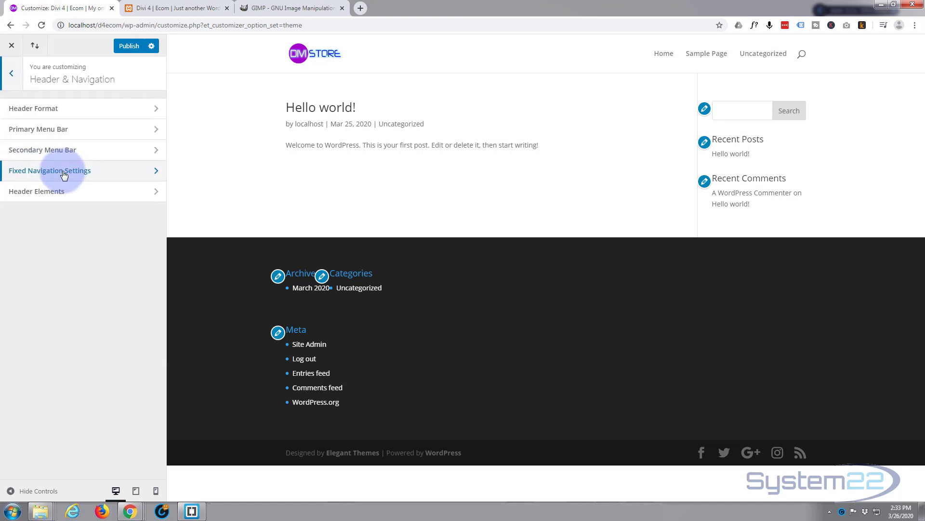
{"action": "mouse_move", "coordinate": [33, 108]}
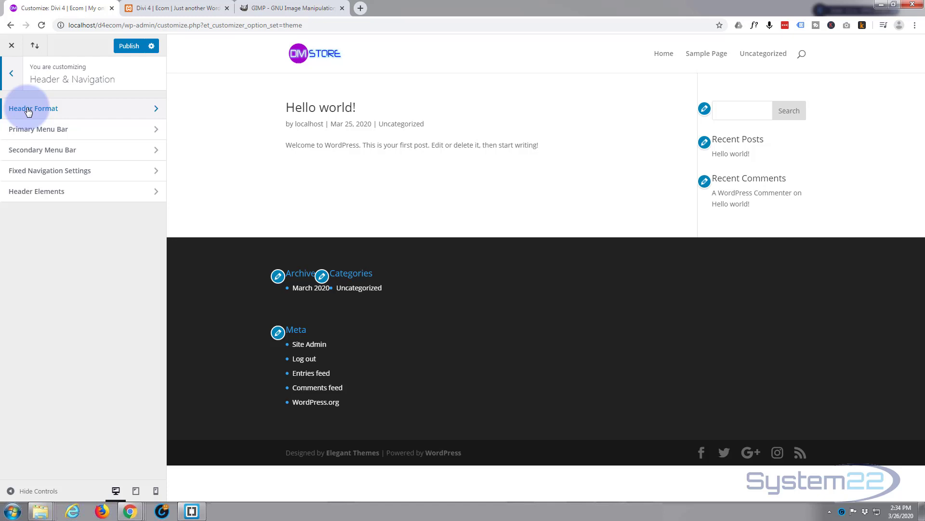
{"action": "left_click", "coordinate": [34, 108]}
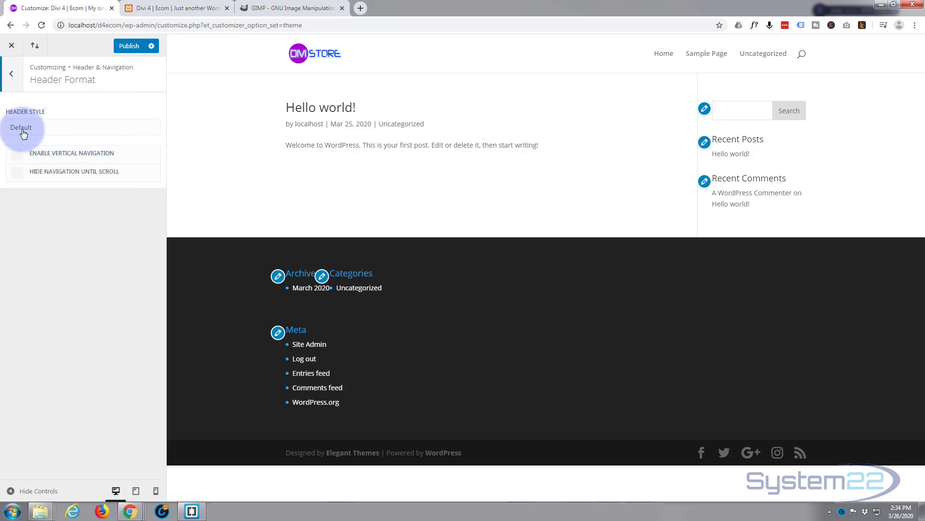
{"action": "mouse_move", "coordinate": [317, 63]}
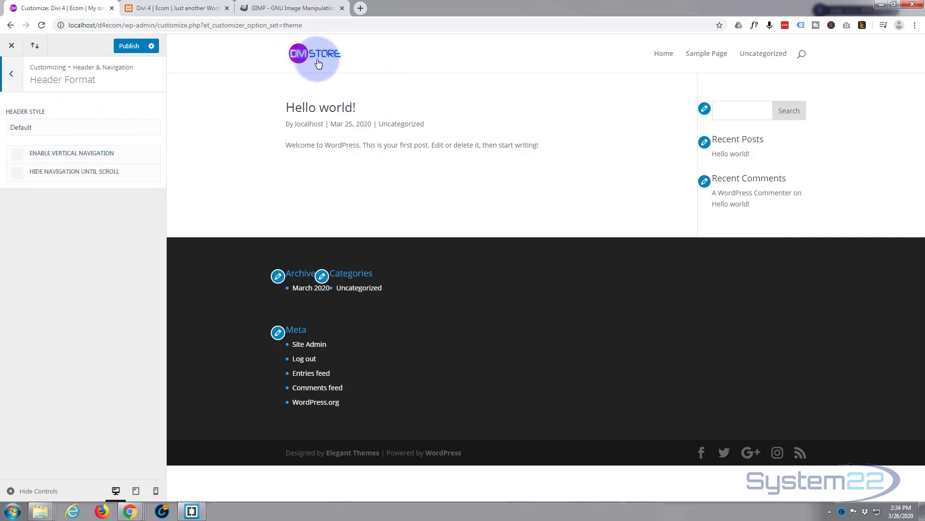
{"action": "mouse_move", "coordinate": [737, 44]}
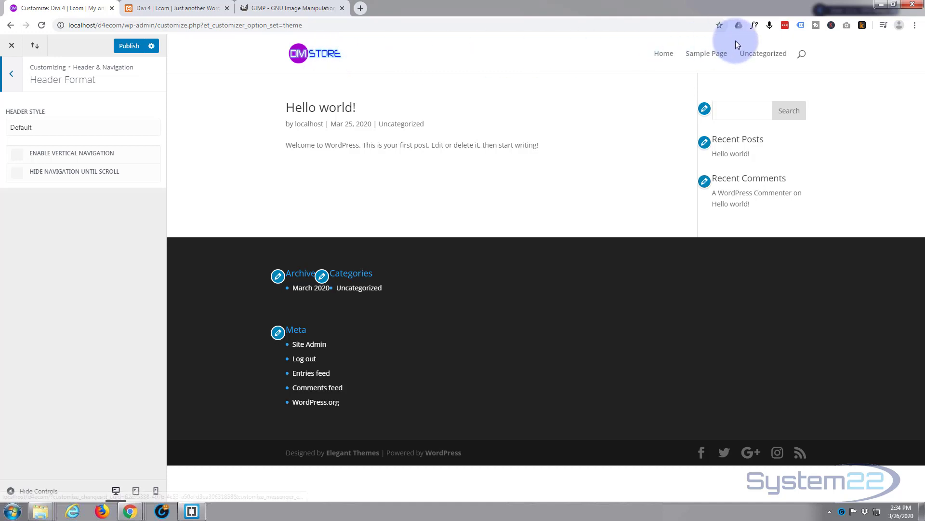
{"action": "left_click", "coordinate": [82, 127]}
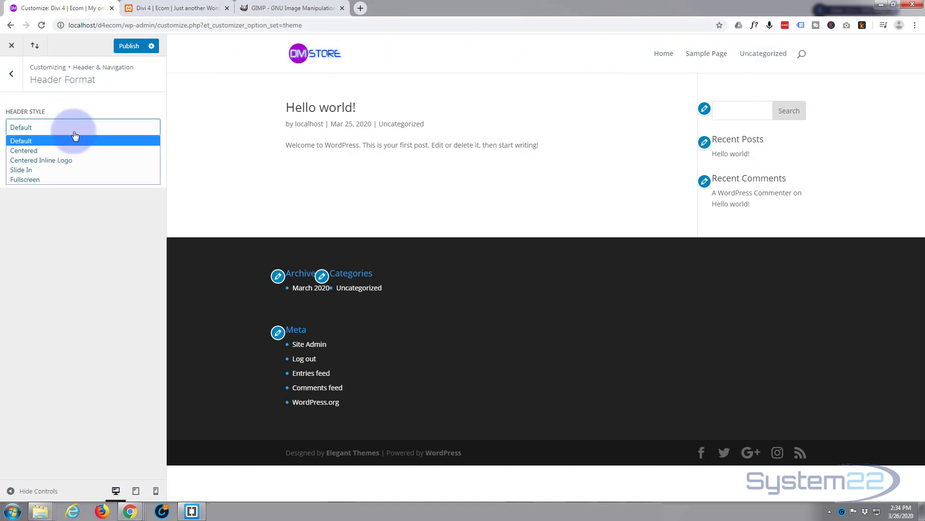
{"action": "left_click", "coordinate": [24, 151]}
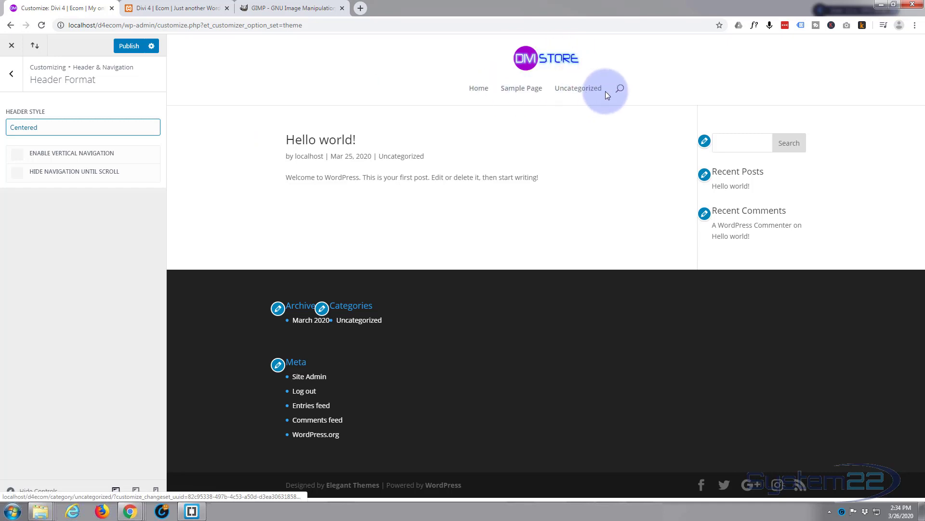
{"action": "left_click", "coordinate": [83, 127]}
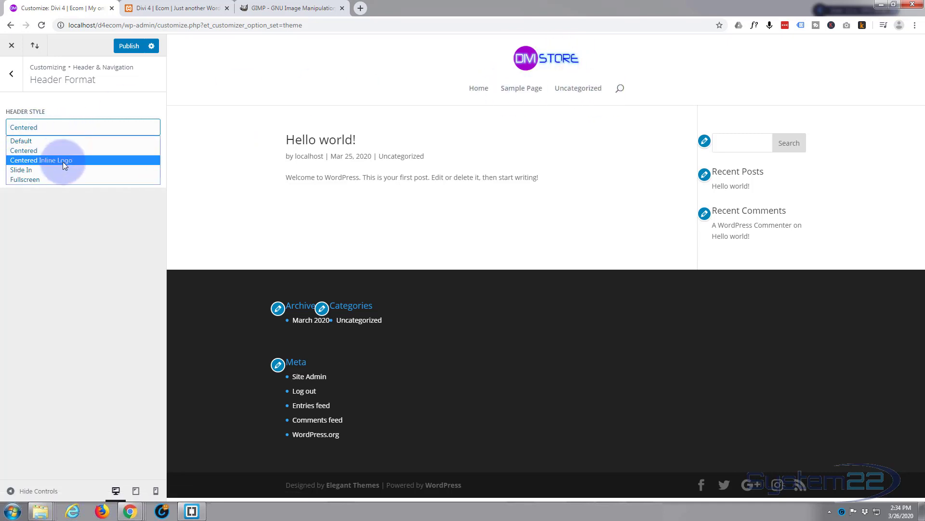
{"action": "left_click", "coordinate": [41, 160]}
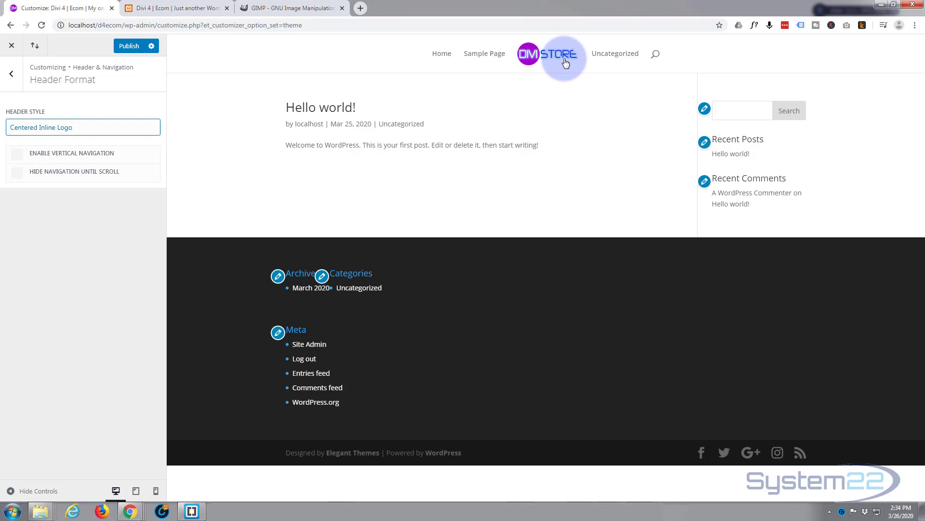
{"action": "mouse_move", "coordinate": [649, 59]}
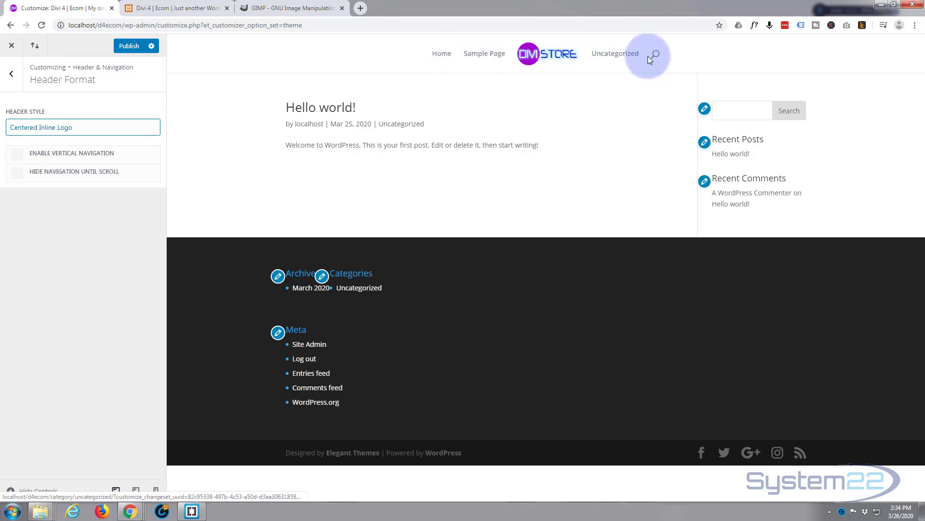
{"action": "mouse_move", "coordinate": [30, 117]}
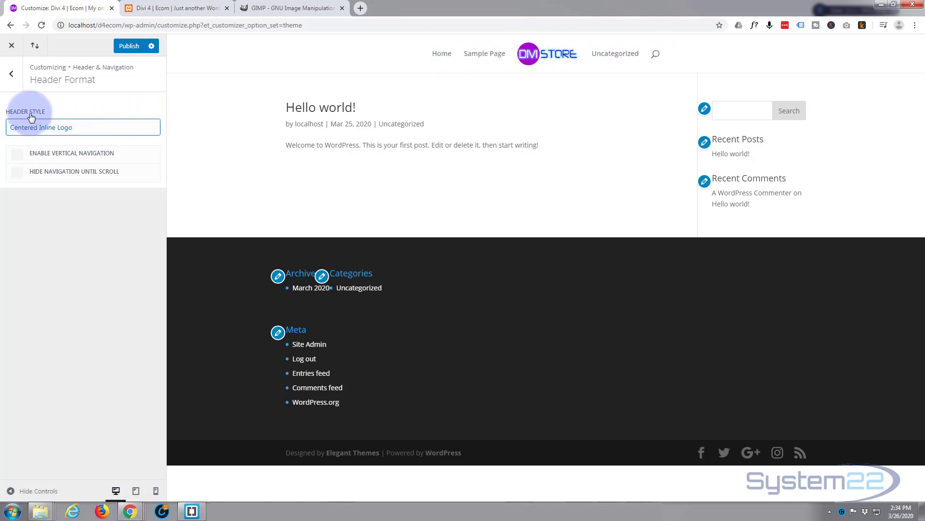
- Preview Slide In (toggling its menu) and Fullscreen, then reselect the Default header style
{"action": "left_click", "coordinate": [83, 127]}
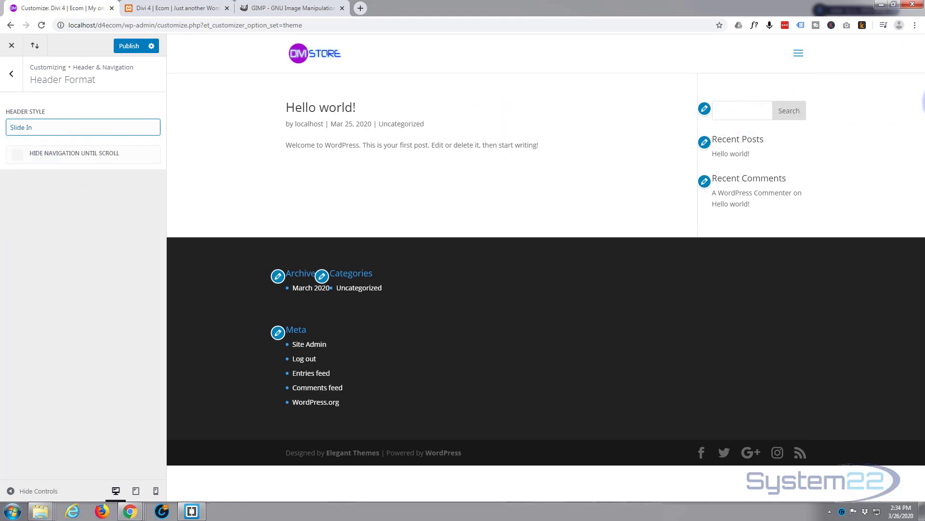
{"action": "mouse_move", "coordinate": [40, 103]}
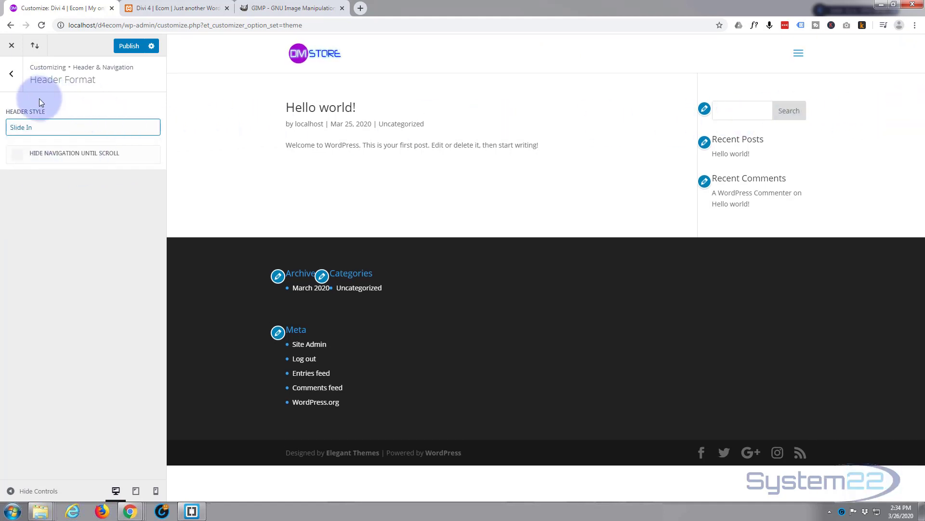
{"action": "mouse_move", "coordinate": [785, 52]}
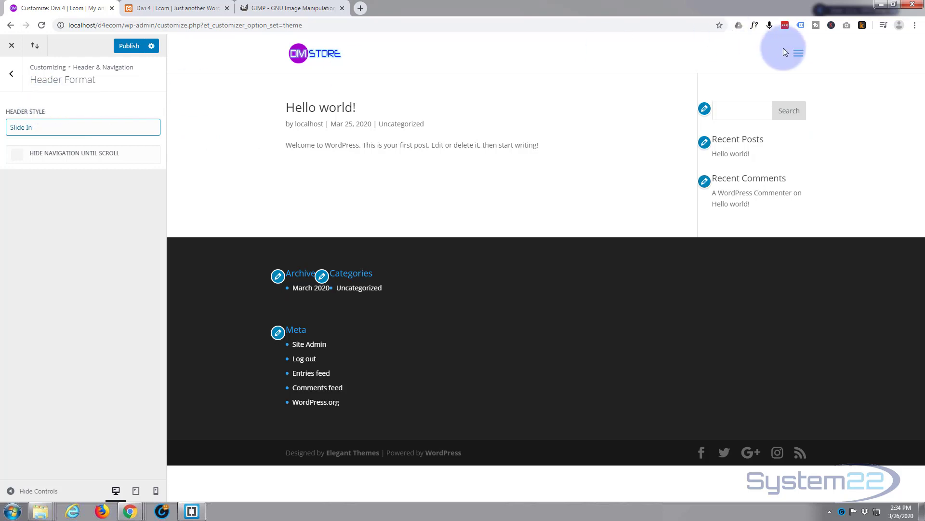
{"action": "left_click", "coordinate": [798, 52]}
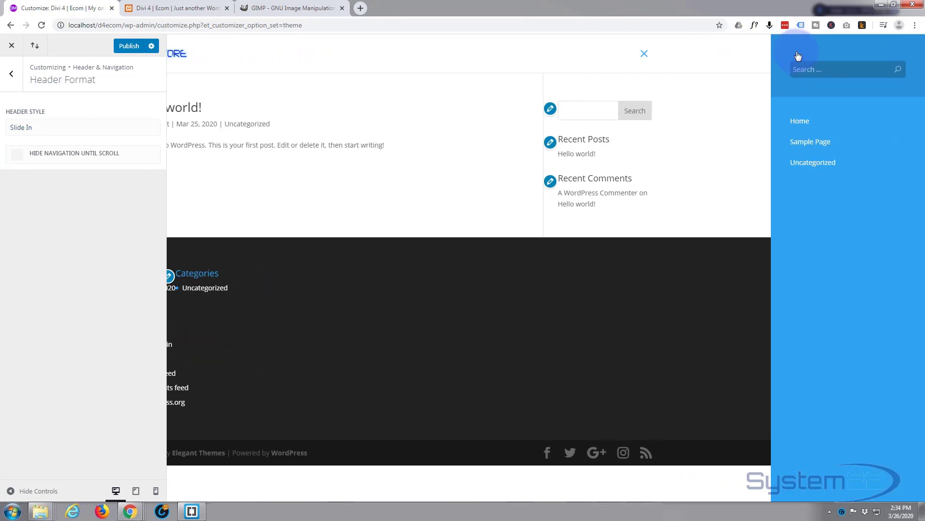
{"action": "left_click", "coordinate": [644, 53]}
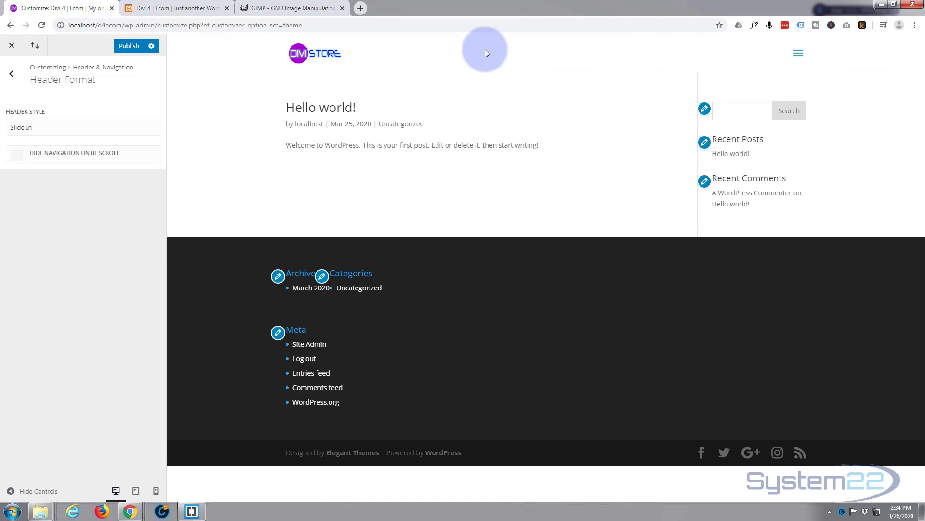
{"action": "left_click", "coordinate": [83, 127]}
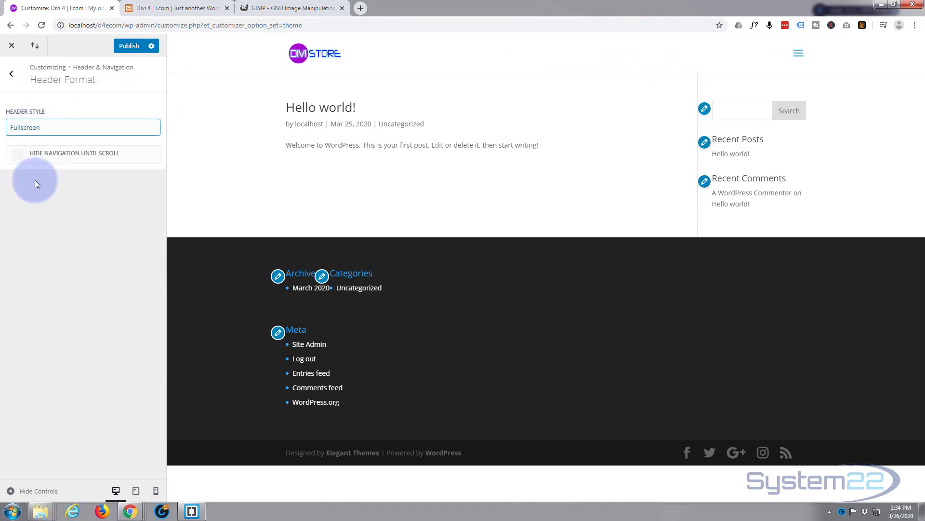
{"action": "mouse_move", "coordinate": [171, 62]}
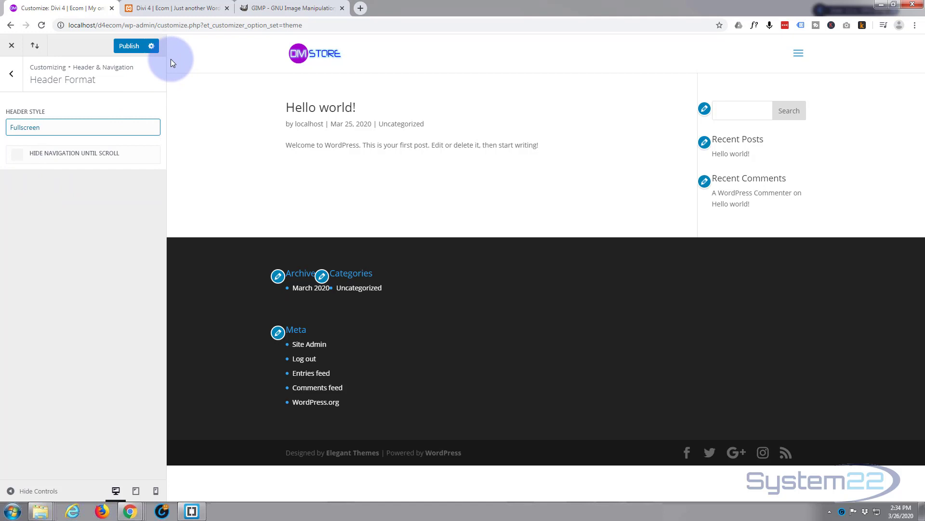
{"action": "mouse_move", "coordinate": [912, 52]}
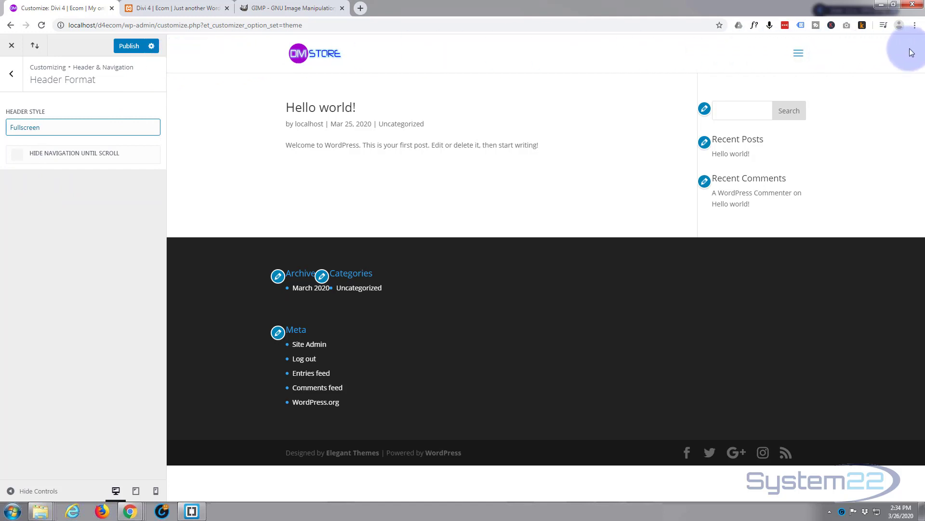
{"action": "mouse_move", "coordinate": [905, 48]}
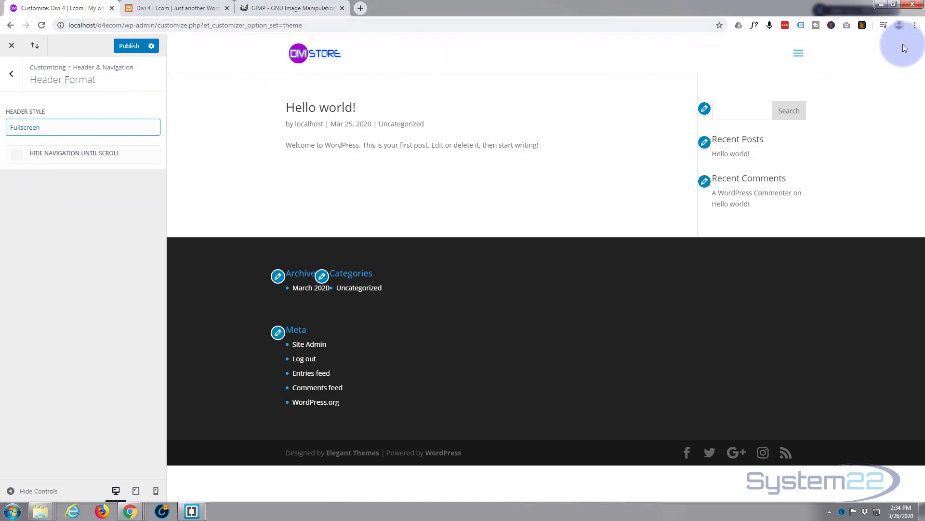
{"action": "mouse_move", "coordinate": [66, 128]}
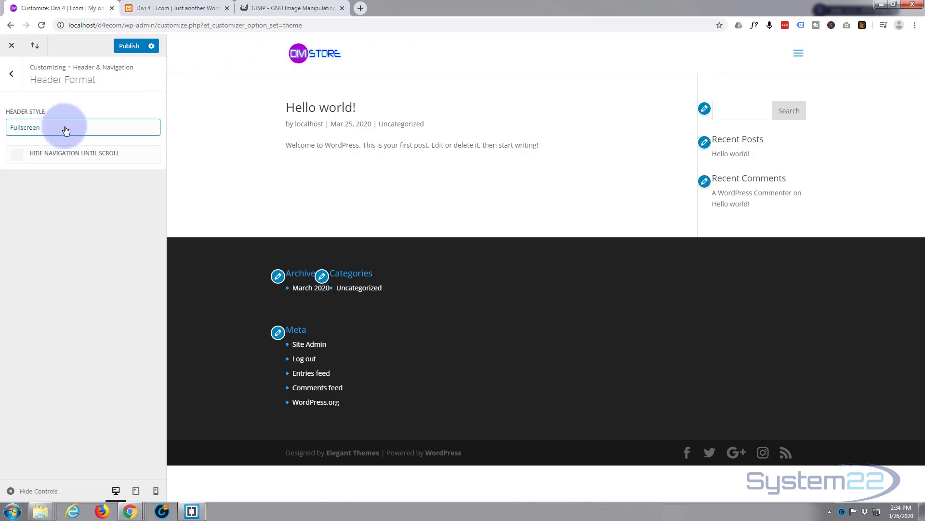
{"action": "mouse_move", "coordinate": [775, 50]}
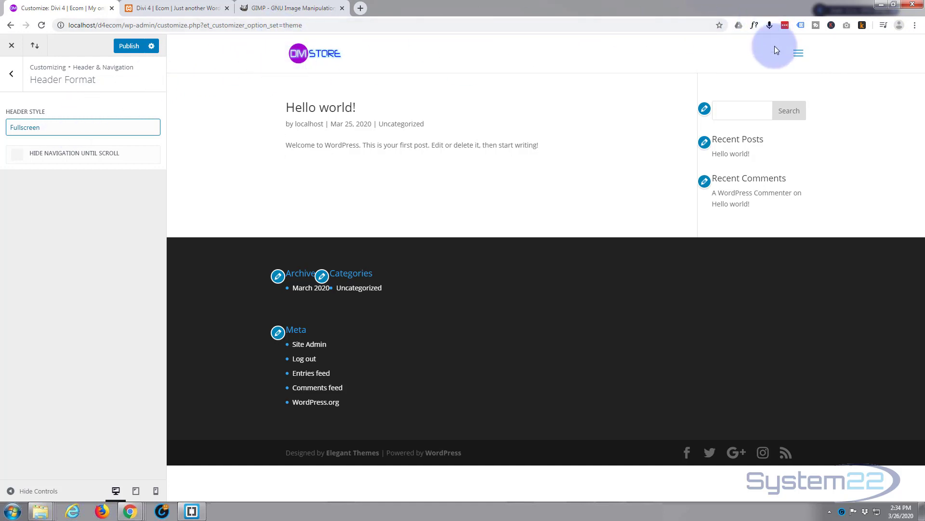
{"action": "mouse_move", "coordinate": [272, 36]}
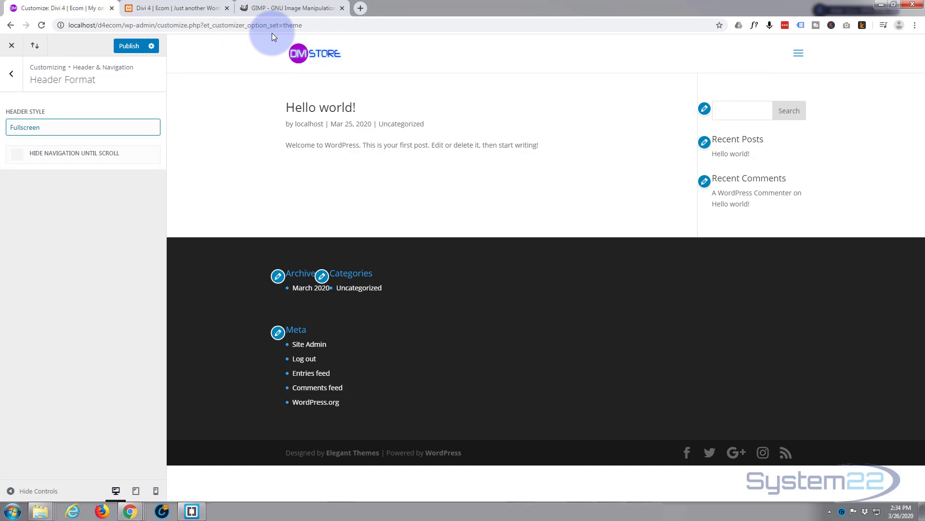
{"action": "mouse_move", "coordinate": [72, 116]}
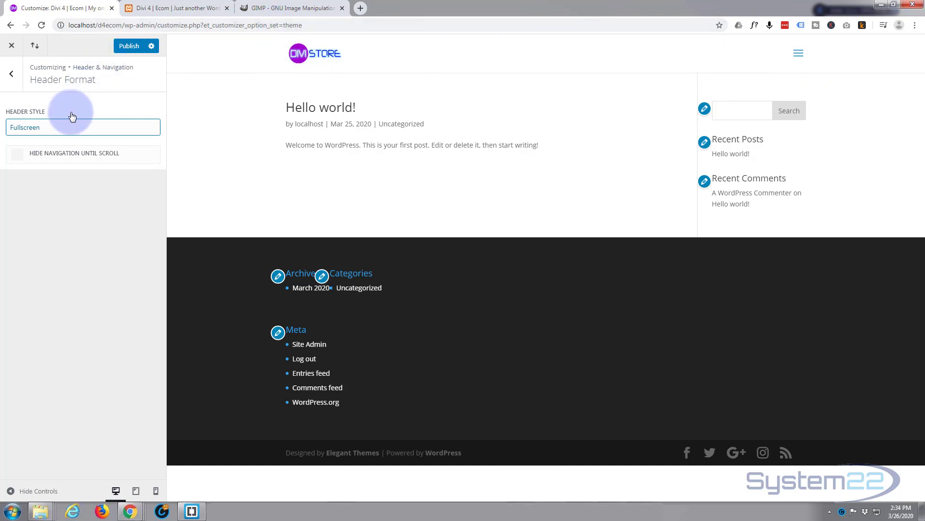
{"action": "left_click", "coordinate": [83, 127]}
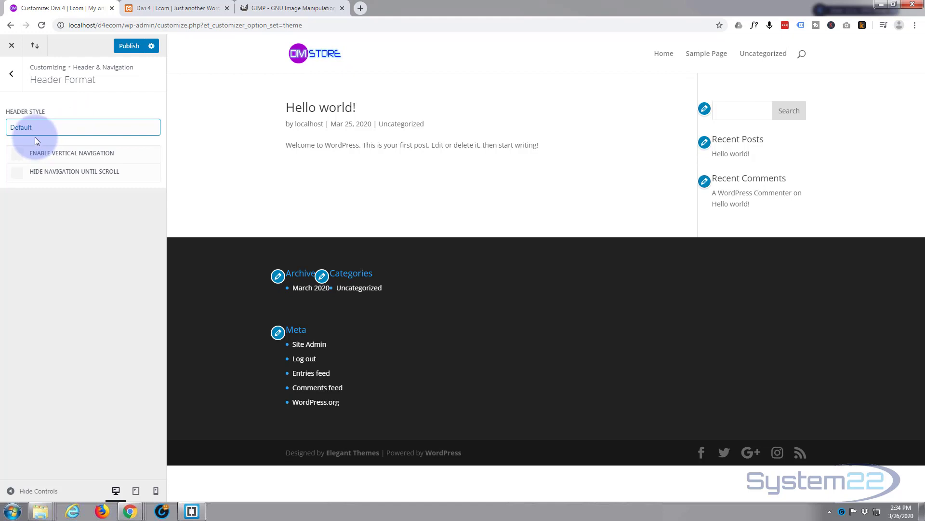
{"action": "mouse_move", "coordinate": [362, 70]}
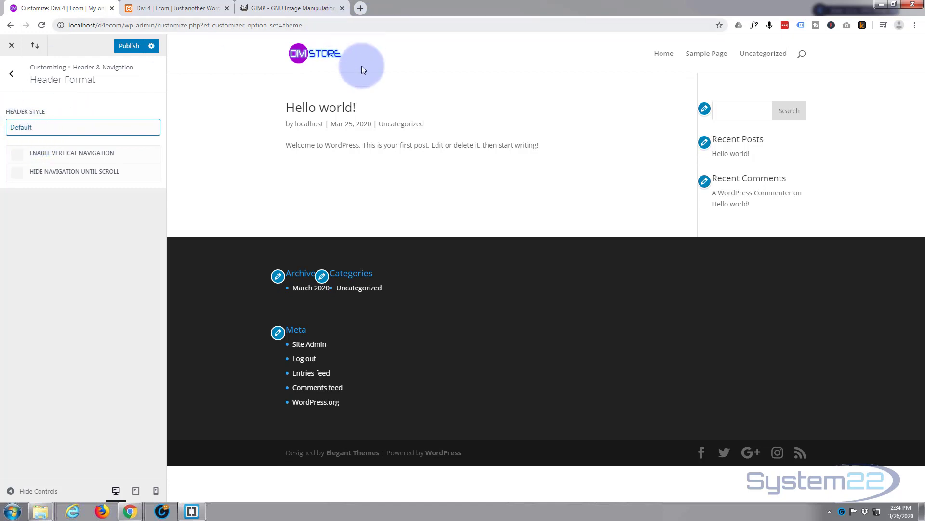
{"action": "mouse_move", "coordinate": [347, 341]}
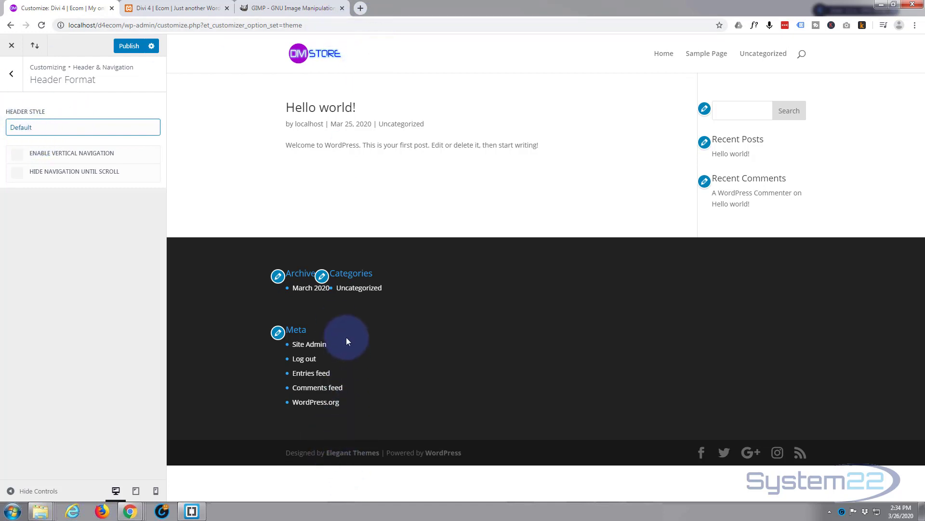
{"action": "mouse_move", "coordinate": [3, 207]}
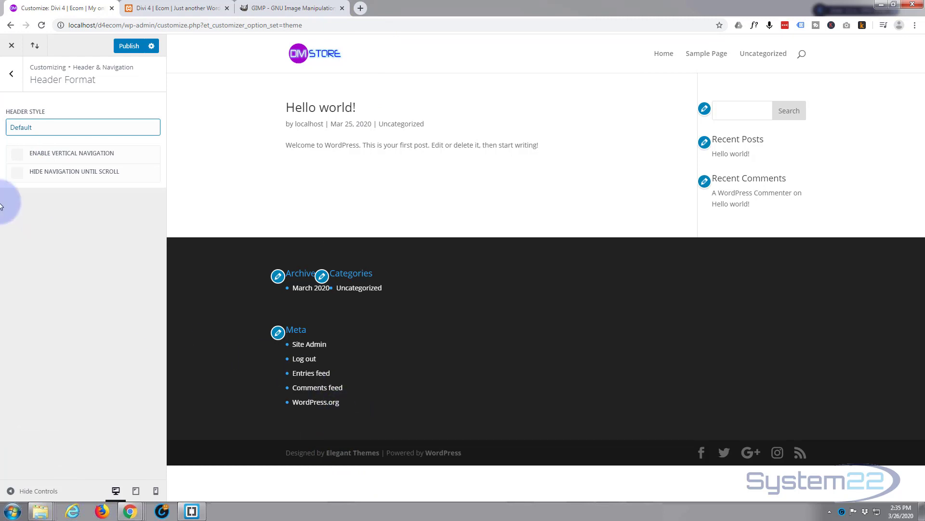
{"action": "mouse_move", "coordinate": [27, 114]}
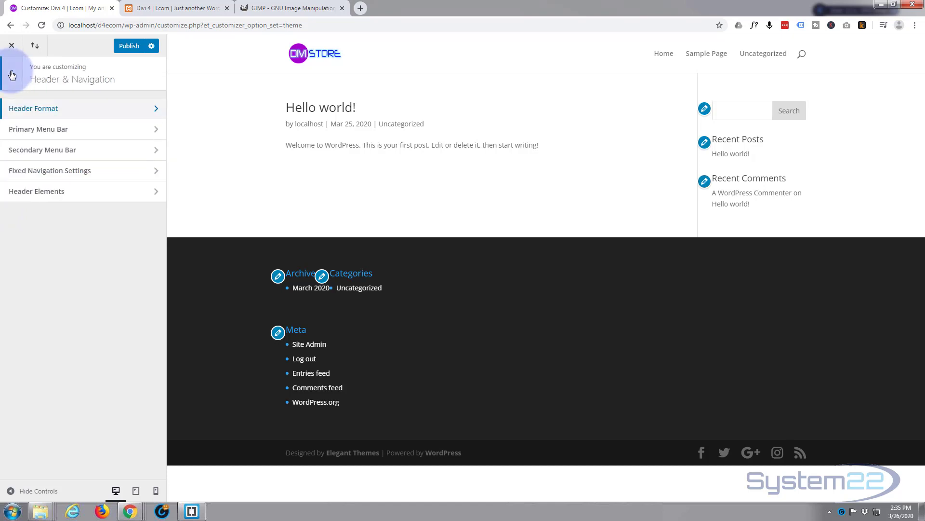
{"action": "mouse_move", "coordinate": [325, 55]}
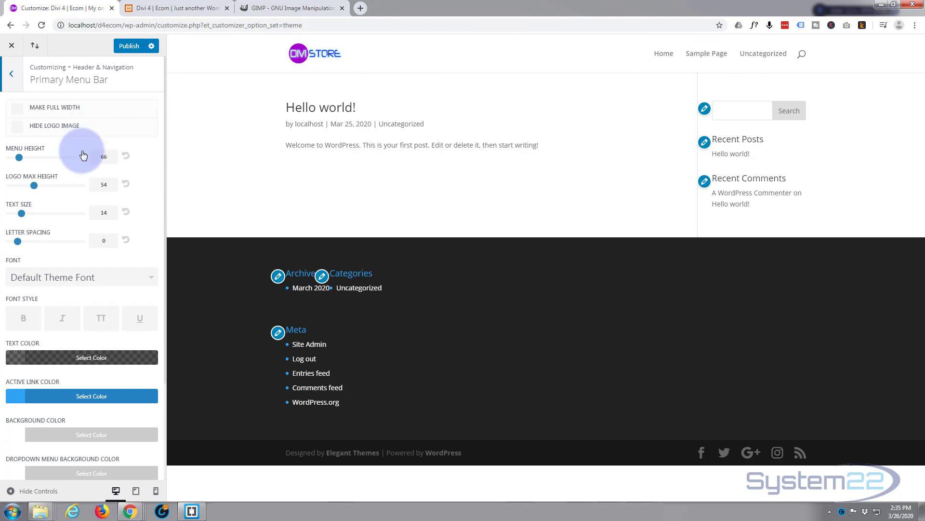
{"action": "mouse_move", "coordinate": [407, 76]}
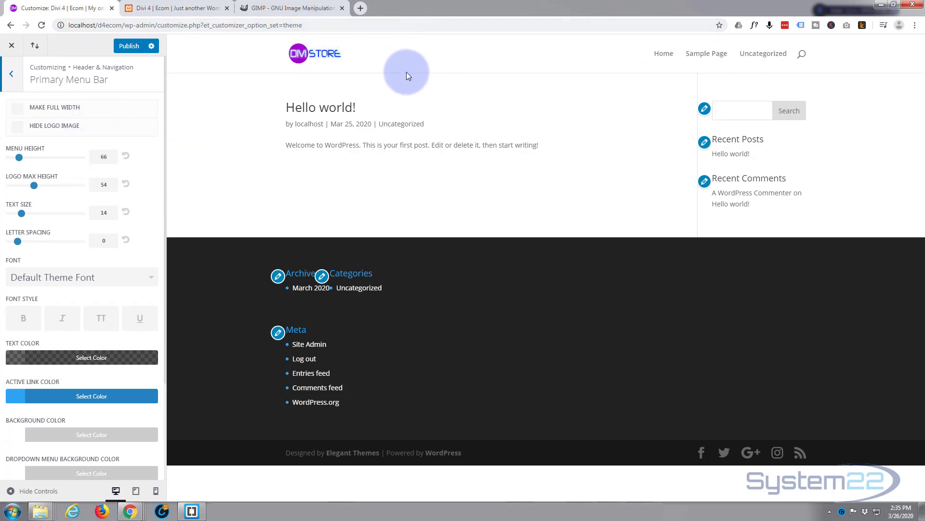
{"action": "mouse_move", "coordinate": [163, 178]}
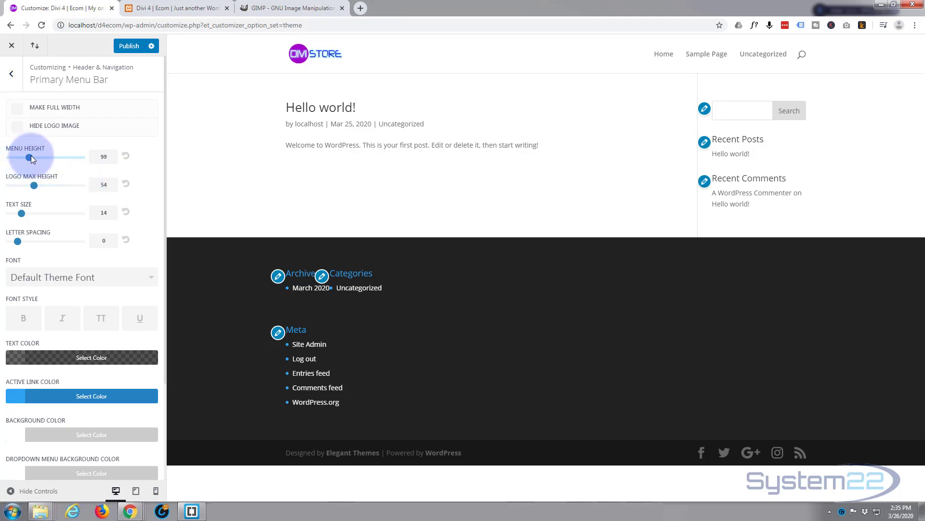
- Set the Primary Menu Bar height to 100 and logo max height to 90
{"action": "left_click_drag", "start_coordinate": [31, 157], "coordinate": [57, 157]}
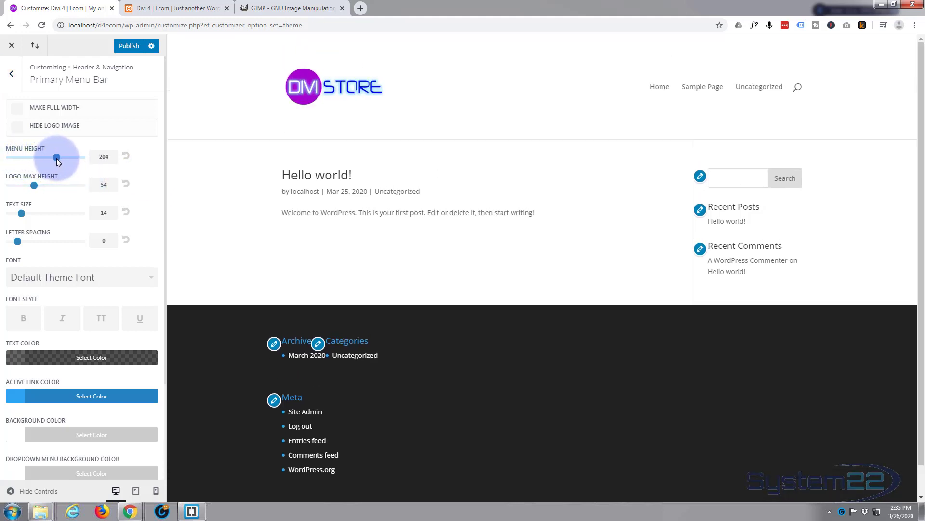
{"action": "left_click_drag", "start_coordinate": [57, 157], "coordinate": [15, 156]}
{"action": "type", "text": "100"}
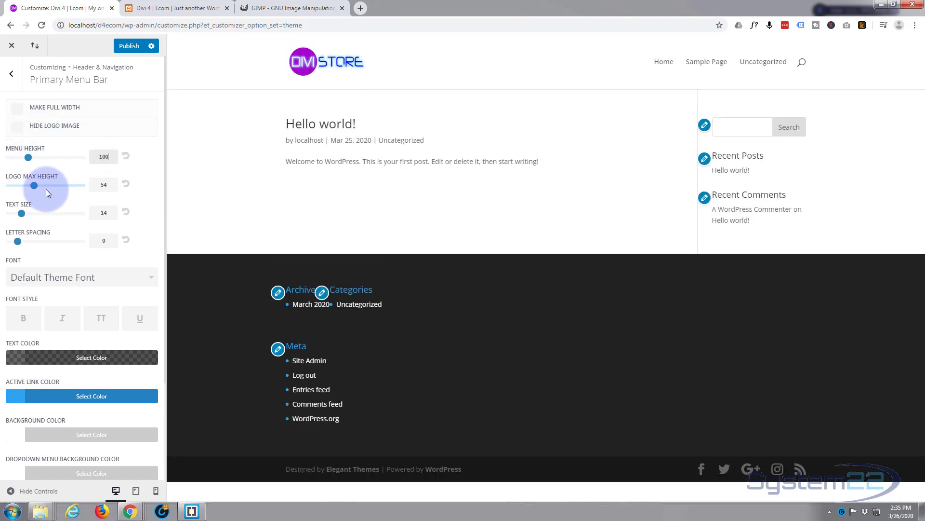
{"action": "left_click", "coordinate": [103, 184]}
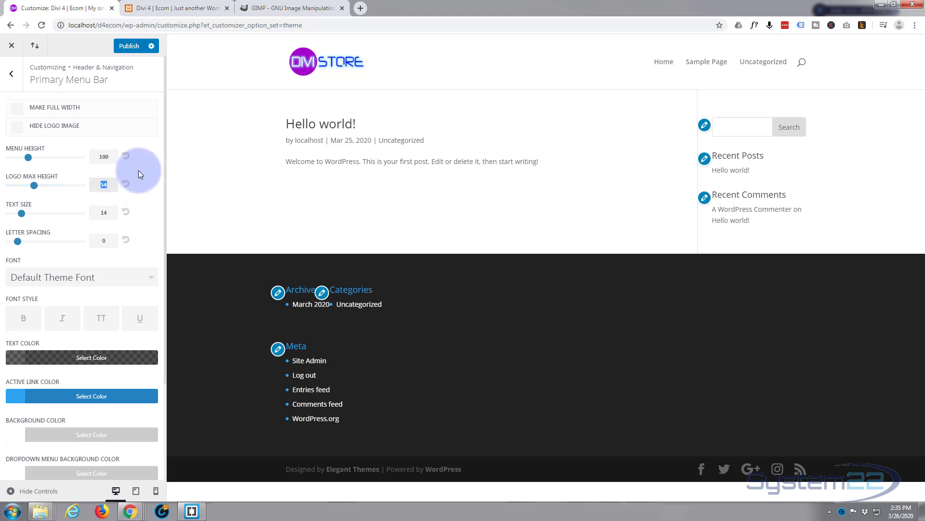
{"action": "left_click_drag", "start_coordinate": [40, 185], "coordinate": [75, 185]}
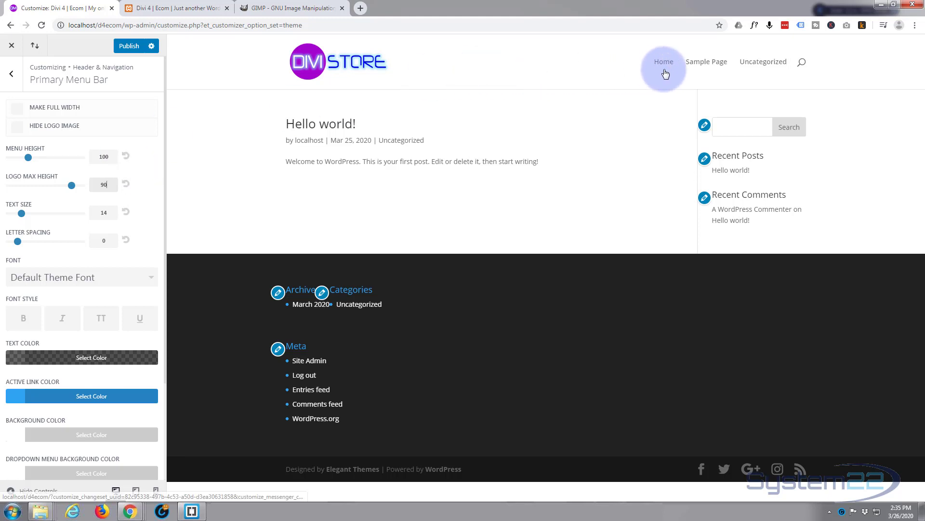
{"action": "mouse_move", "coordinate": [108, 199]}
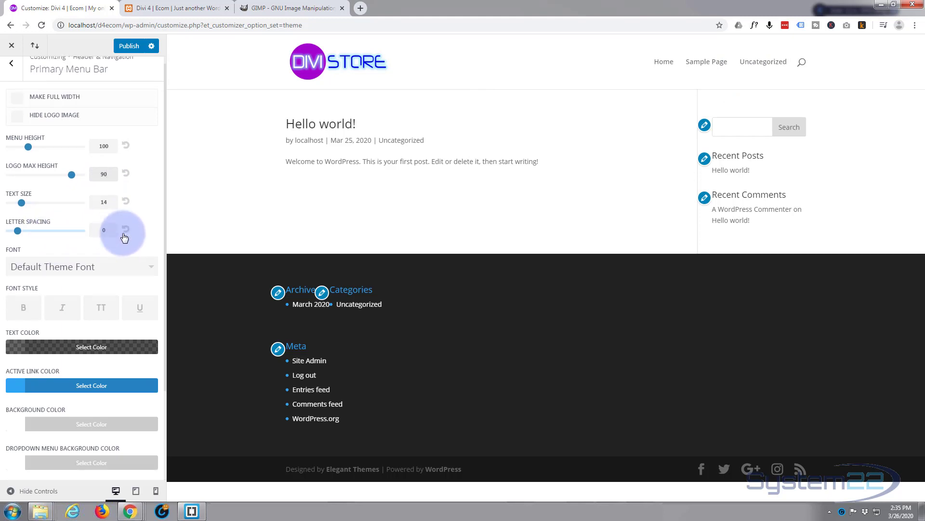
- Set the Primary Menu Bar background colour to the blue swatch (#0c71c3)
{"action": "scroll", "scroll_direction": "down", "scroll_amount": 3}
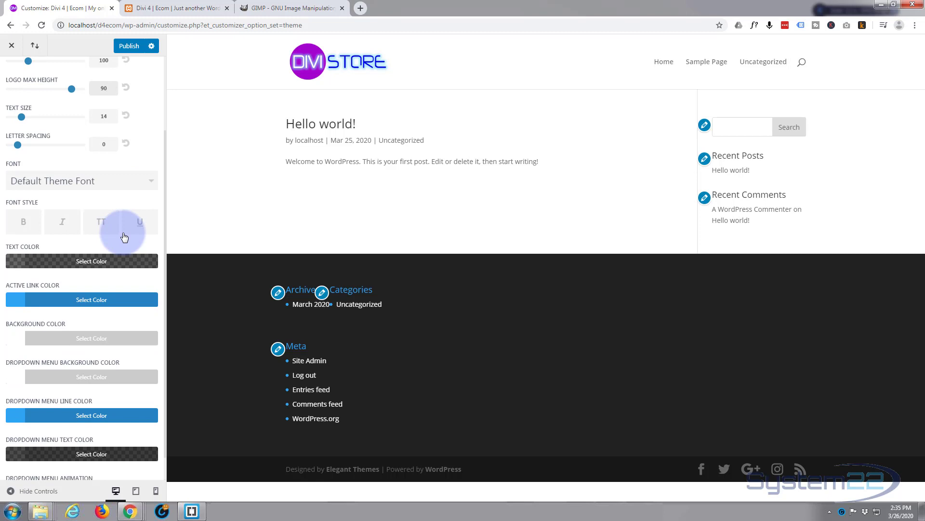
{"action": "scroll", "scroll_direction": "down", "scroll_amount": 3}
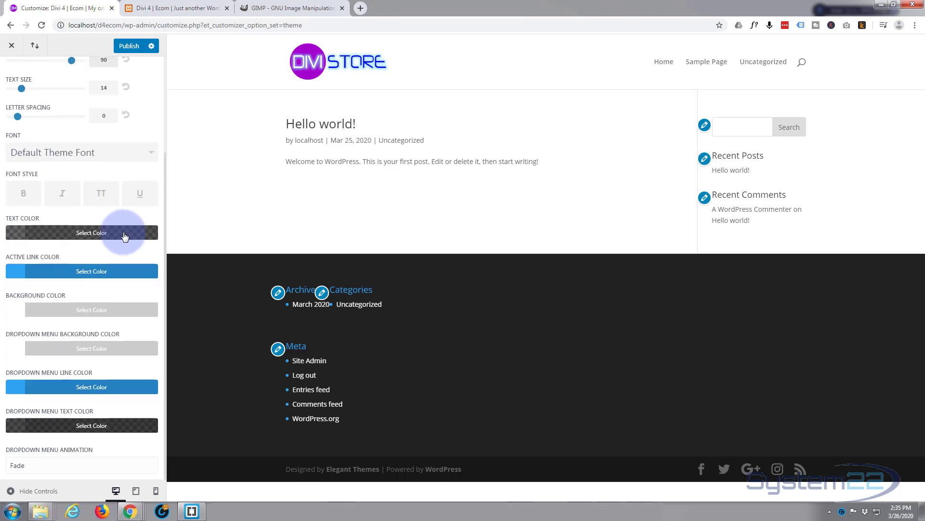
{"action": "mouse_move", "coordinate": [14, 313]}
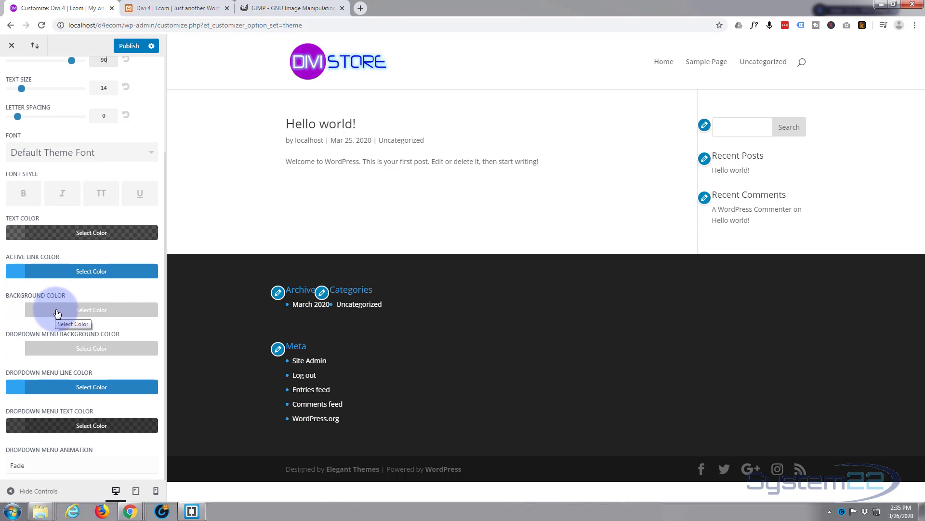
{"action": "left_click", "coordinate": [92, 309]}
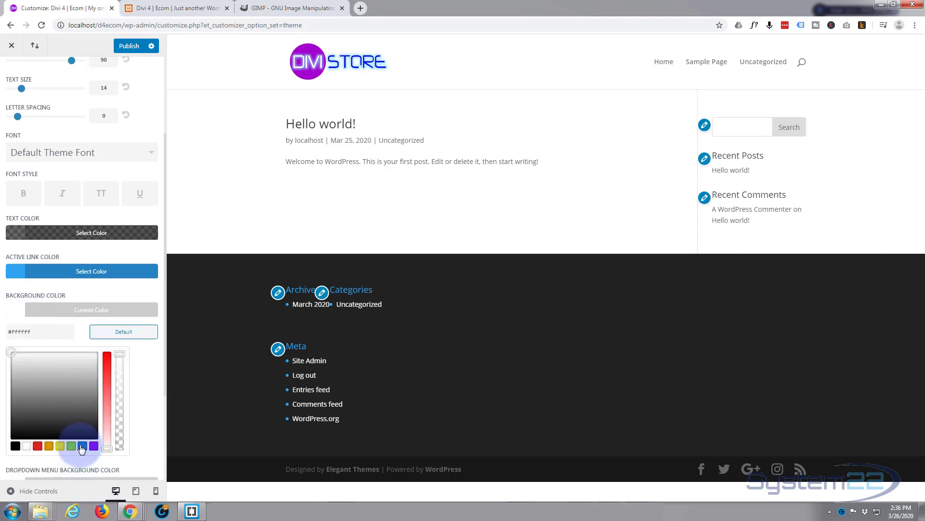
{"action": "left_click", "coordinate": [82, 445]}
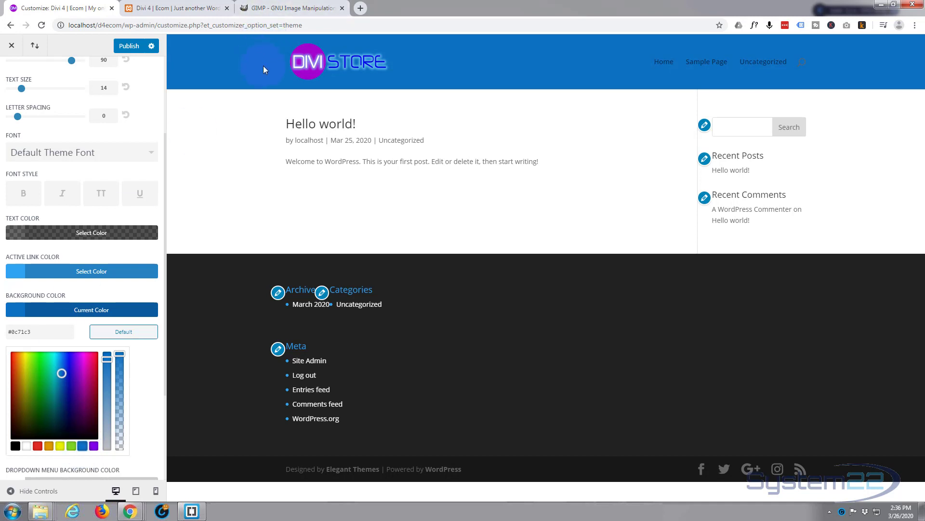
{"action": "mouse_move", "coordinate": [430, 68]}
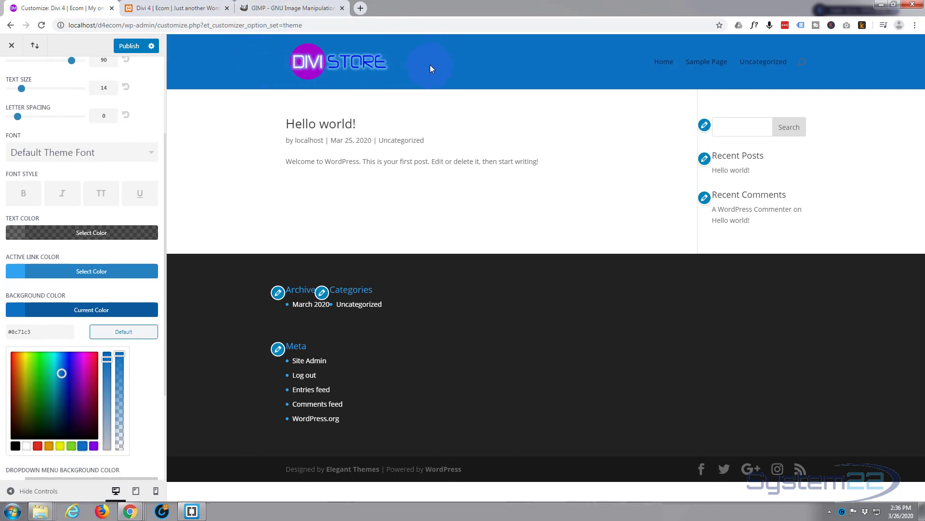
{"action": "mouse_move", "coordinate": [415, 44]}
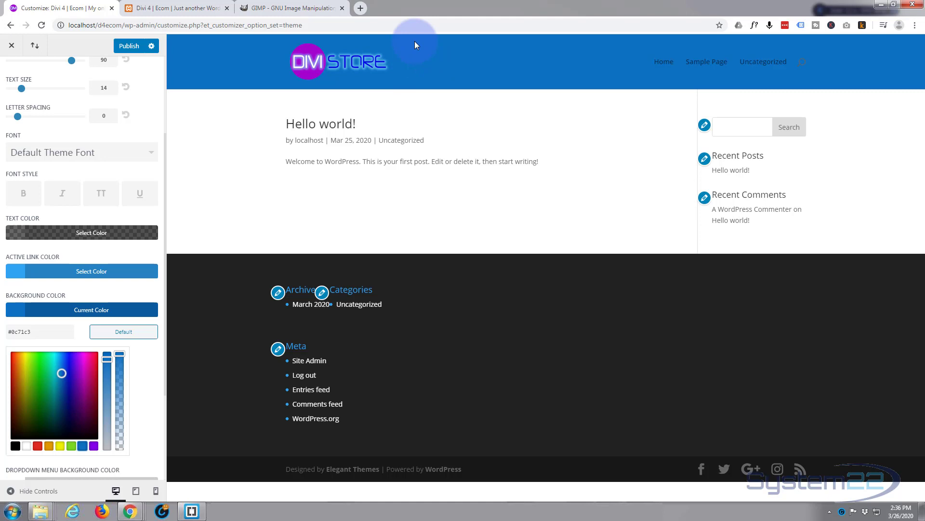
{"action": "mouse_move", "coordinate": [265, 83]}
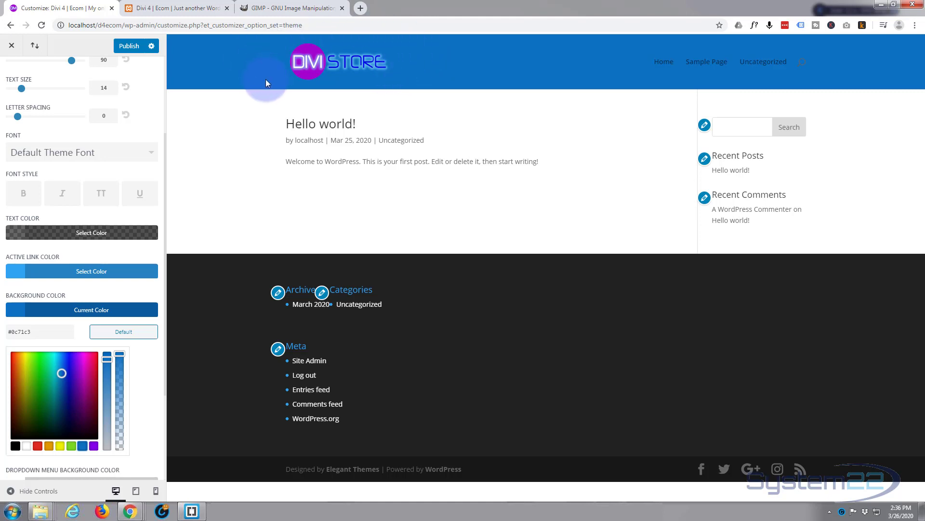
{"action": "mouse_move", "coordinate": [432, 61]}
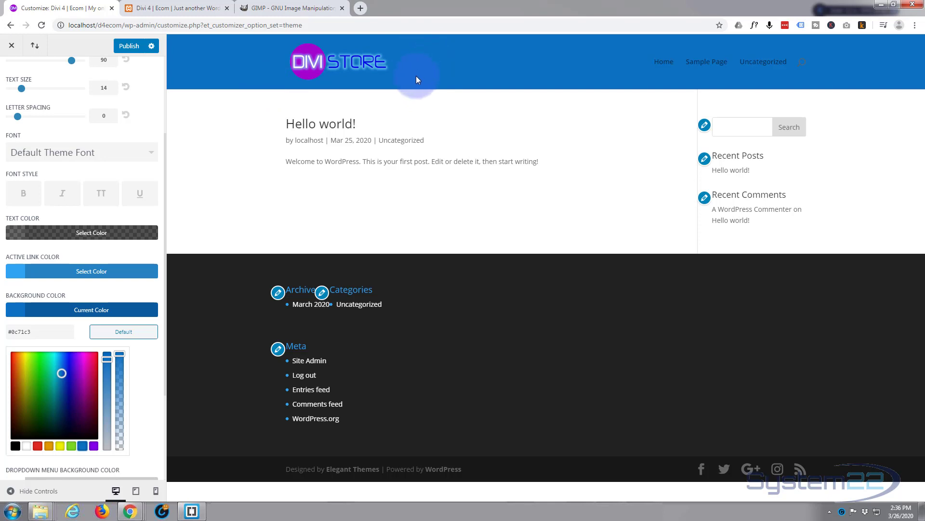
{"action": "mouse_move", "coordinate": [478, 65]}
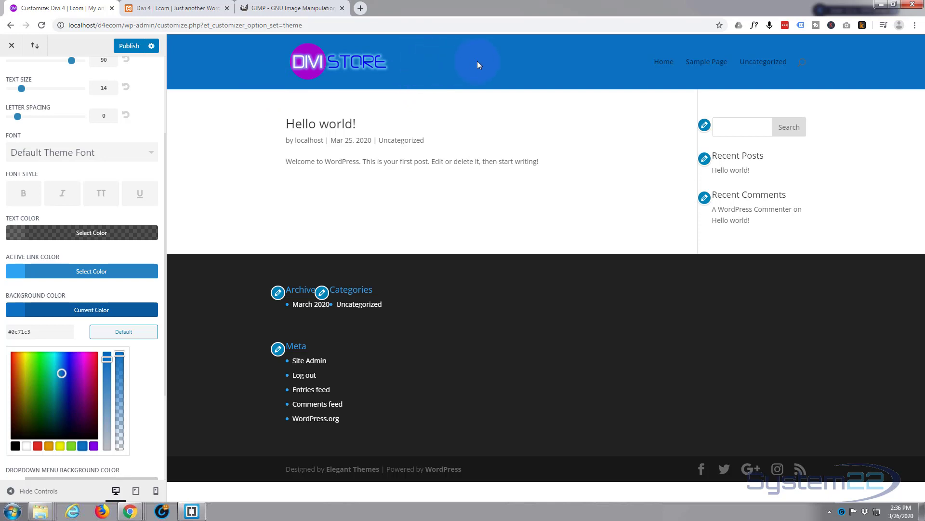
{"action": "mouse_move", "coordinate": [393, 60]}
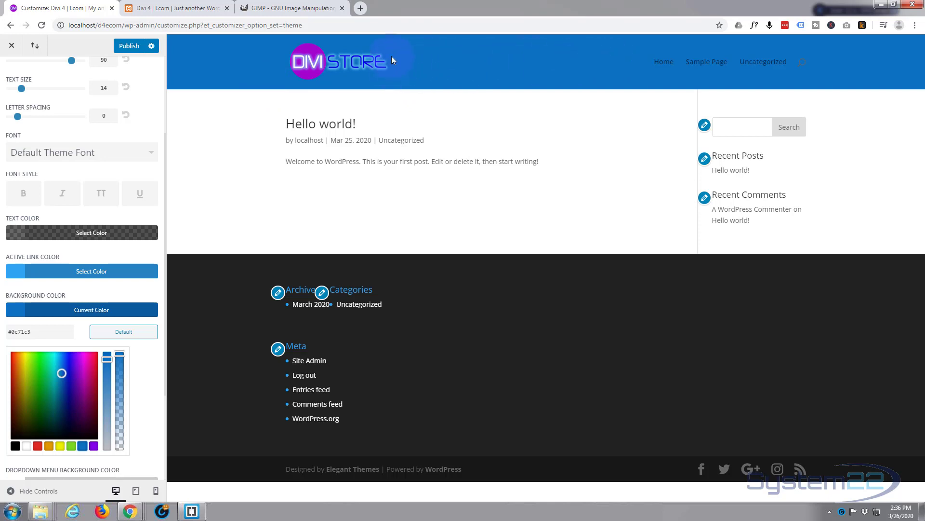
{"action": "mouse_move", "coordinate": [663, 61]}
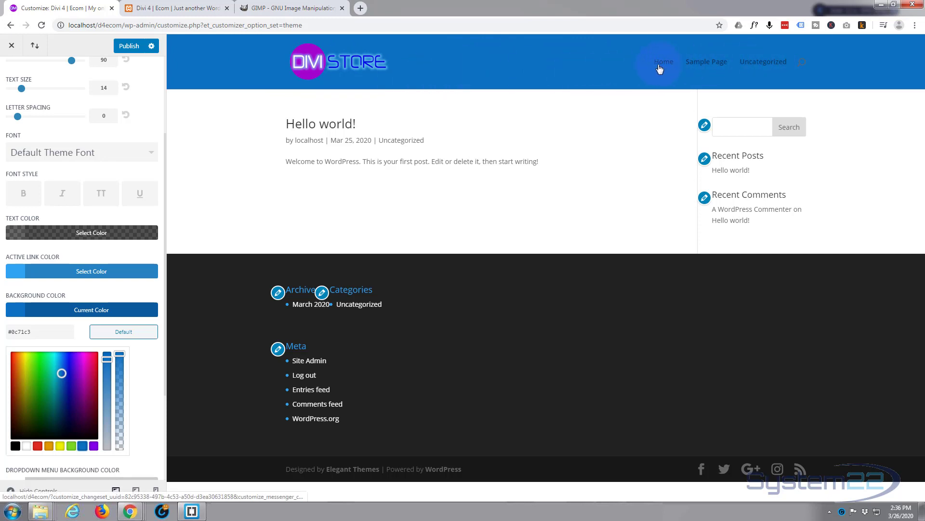
{"action": "mouse_move", "coordinate": [307, 89]}
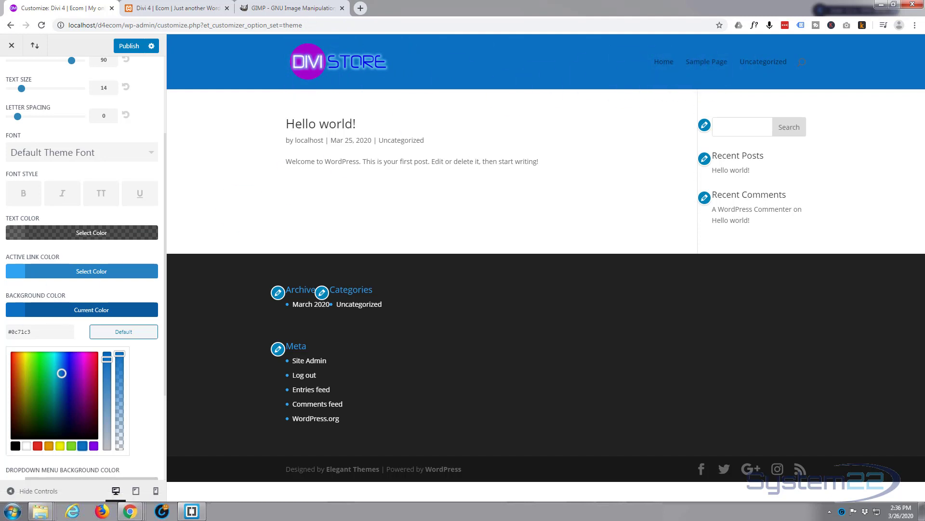
- Set the primary menu Text Color to white (#ffffff)
{"action": "scroll", "scroll_direction": "down", "scroll_amount": 3}
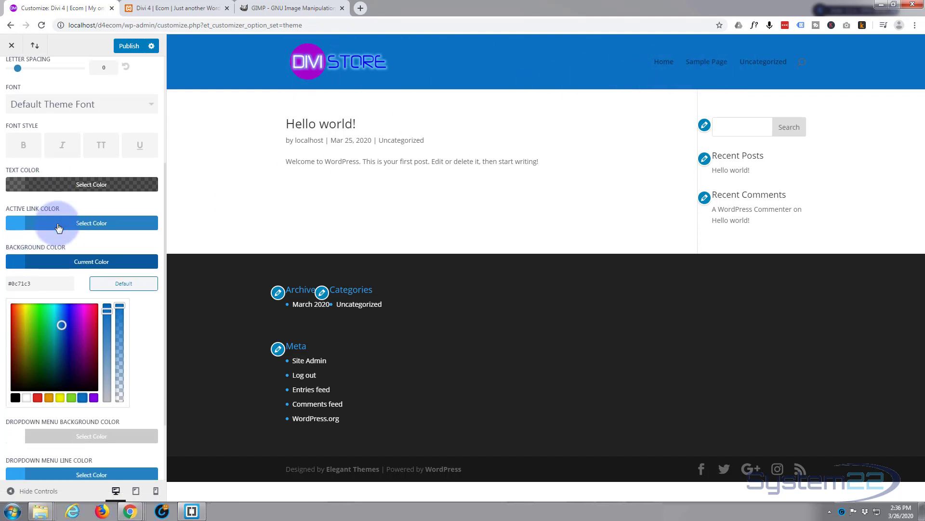
{"action": "mouse_move", "coordinate": [5, 171]}
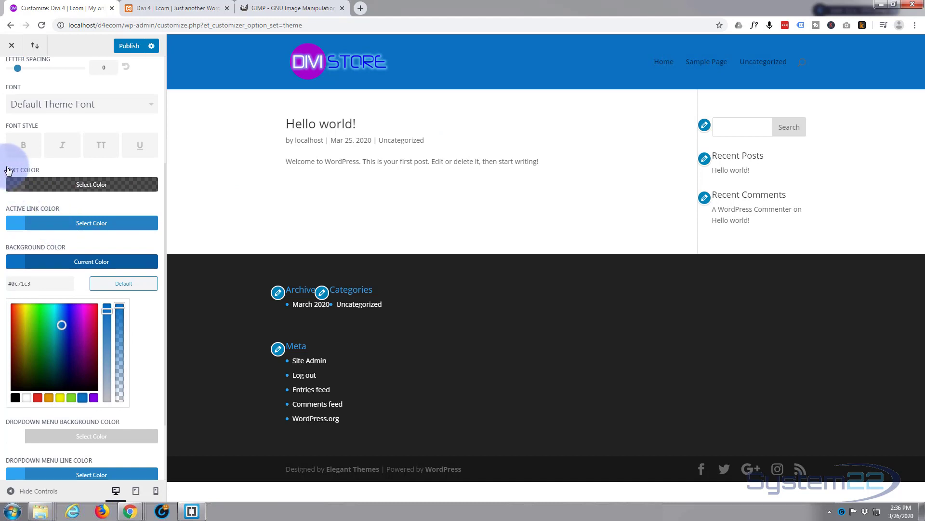
{"action": "left_click", "coordinate": [91, 184]}
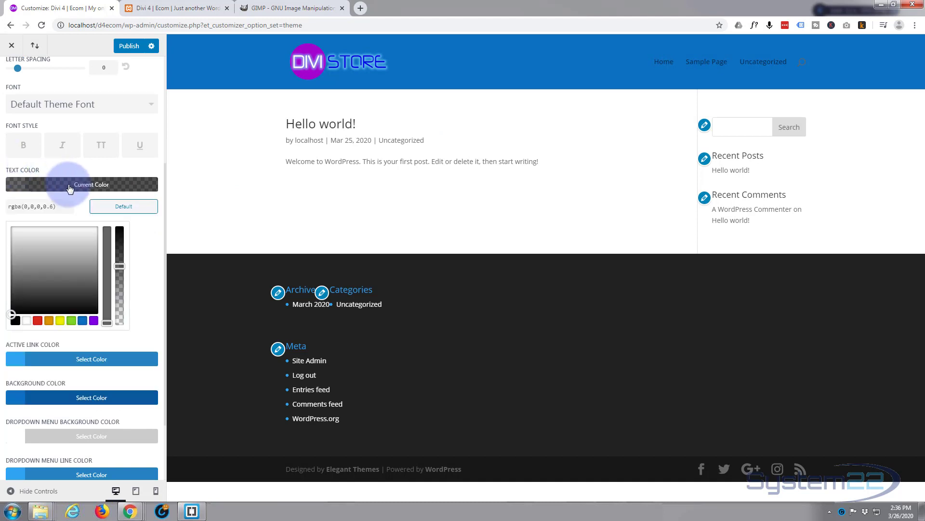
{"action": "left_click", "coordinate": [36, 320]}
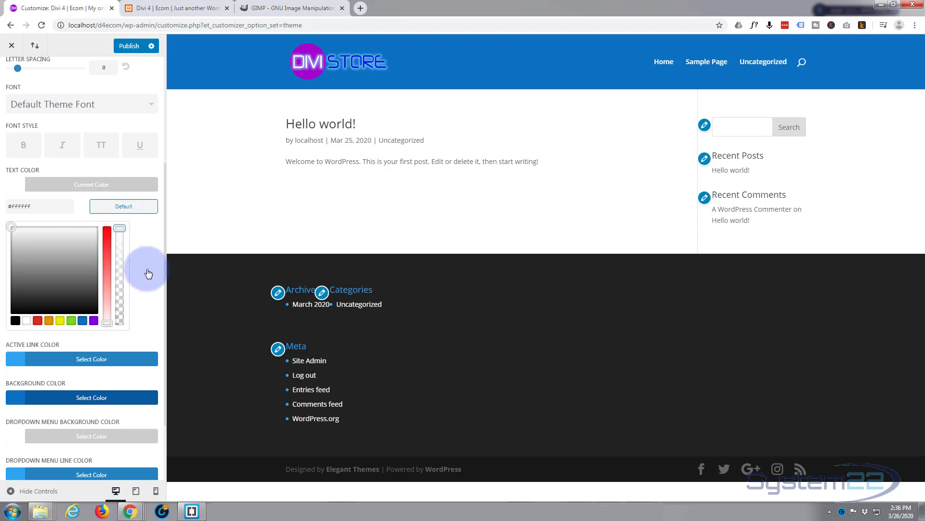
{"action": "scroll", "scroll_direction": "down", "scroll_amount": 3}
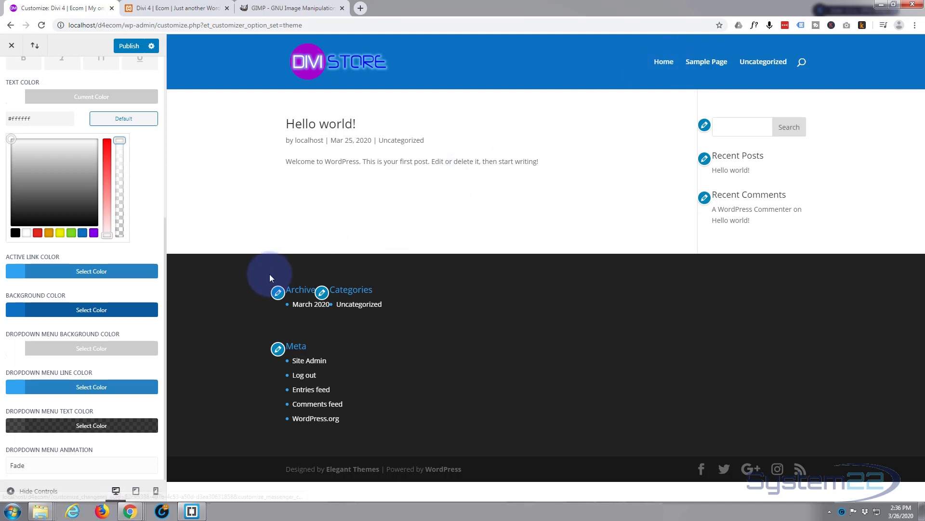
{"action": "mouse_move", "coordinate": [91, 271]}
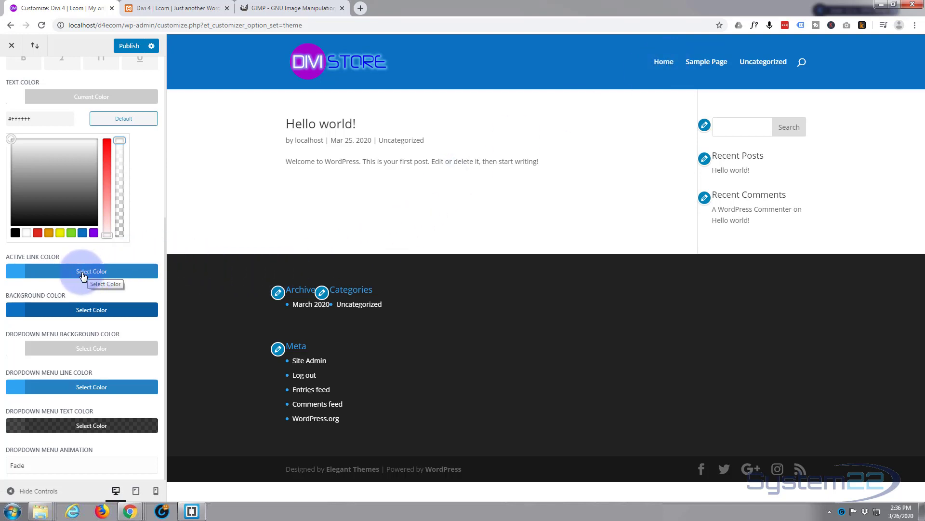
- Pick and fine-tune a purple Active Link Color of #cd00ed
{"action": "left_click", "coordinate": [92, 271]}
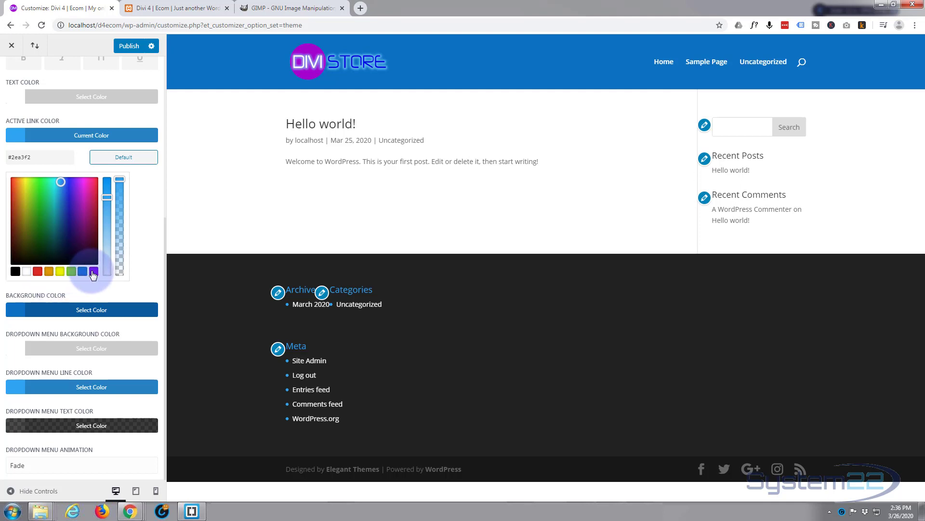
{"action": "left_click", "coordinate": [77, 184]}
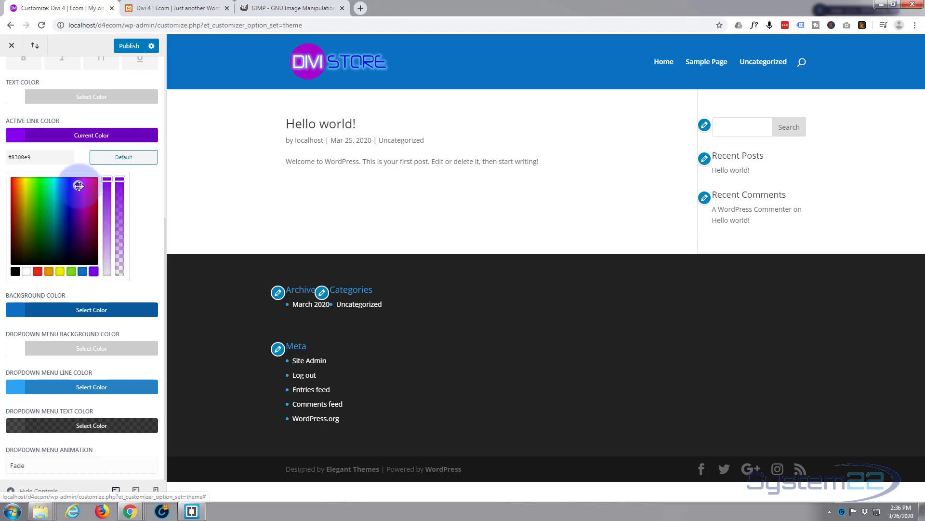
{"action": "left_click_drag", "start_coordinate": [79, 185], "coordinate": [83, 183]}
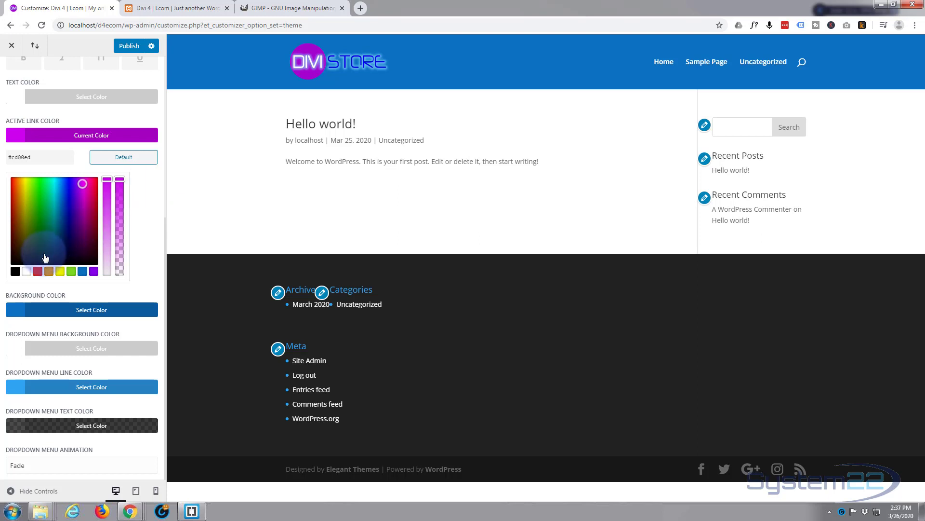
{"action": "mouse_move", "coordinate": [142, 252]}
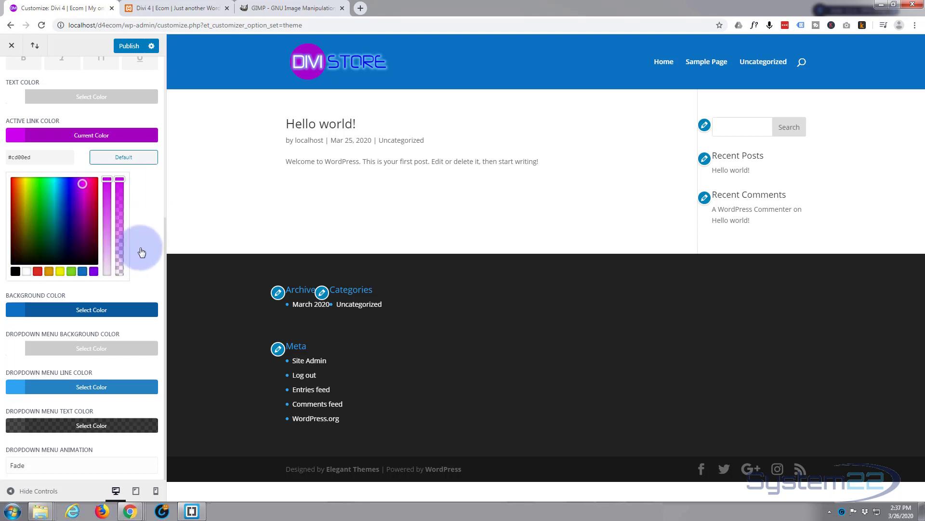
{"action": "mouse_move", "coordinate": [135, 250]}
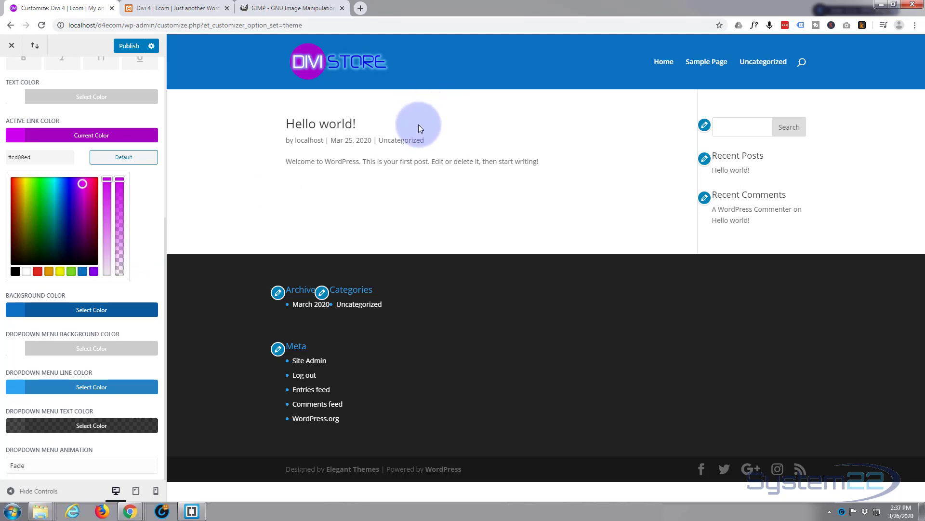
{"action": "mouse_move", "coordinate": [75, 391]}
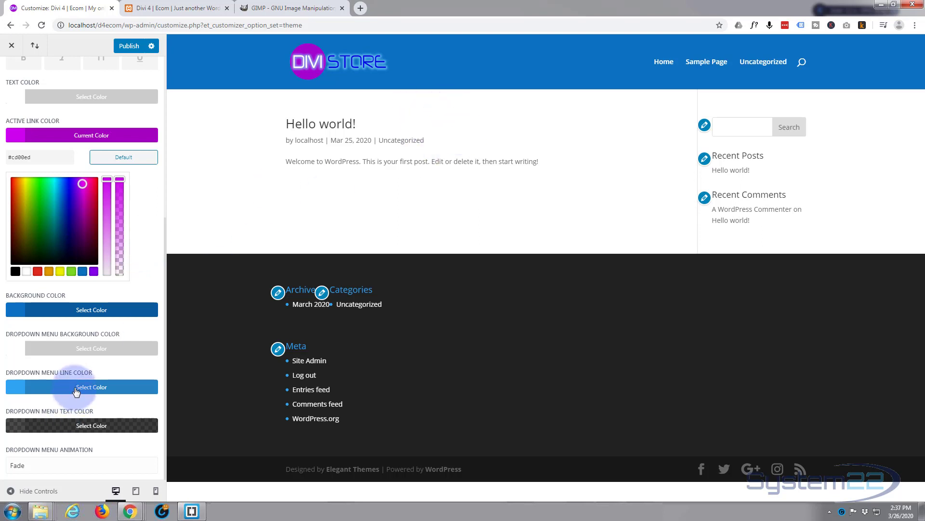
{"action": "mouse_move", "coordinate": [69, 425]}
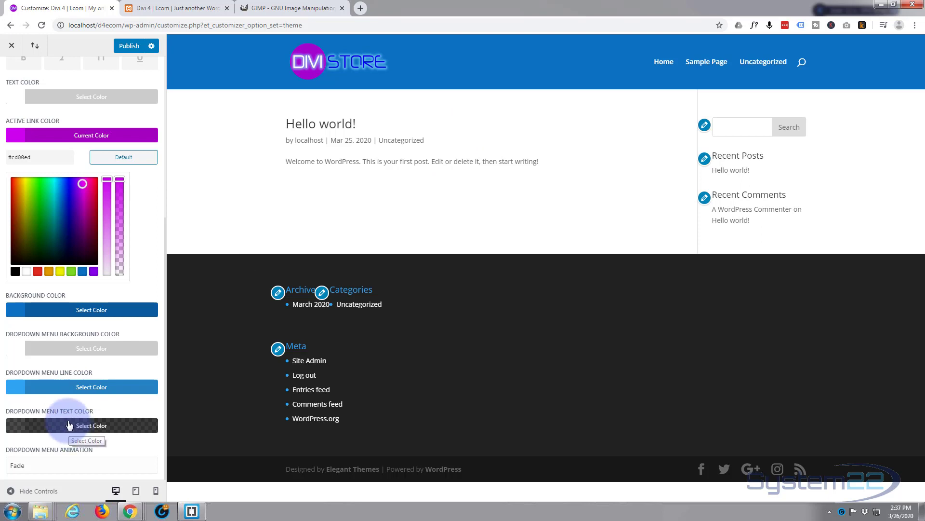
{"action": "mouse_move", "coordinate": [11, 461]}
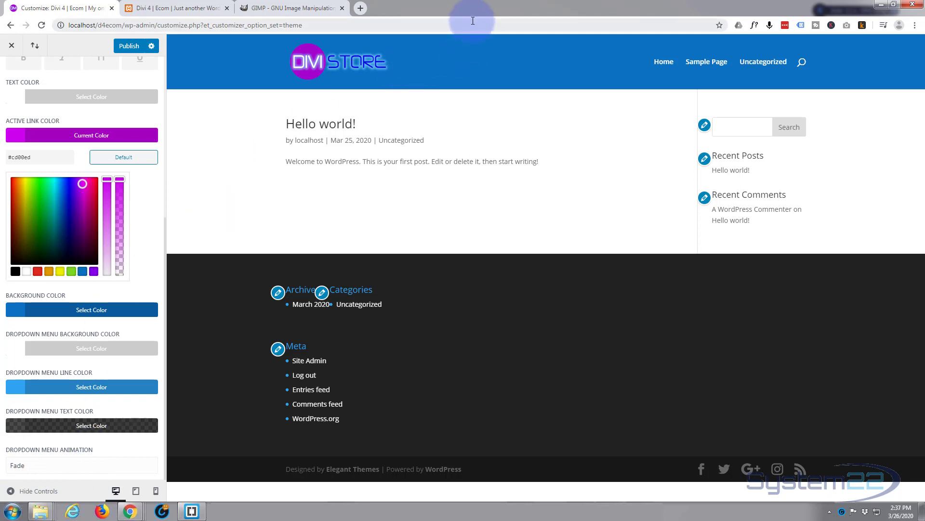
{"action": "mouse_move", "coordinate": [453, 147]}
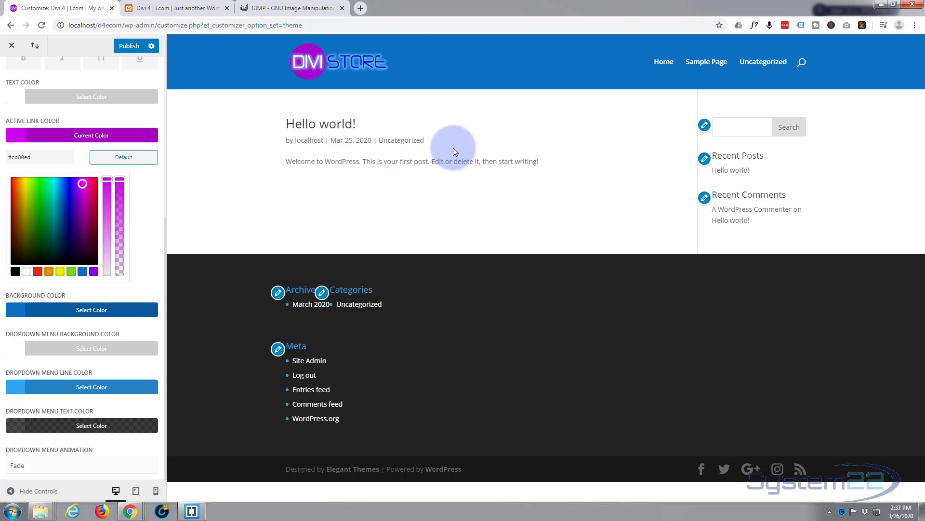
{"action": "mouse_move", "coordinate": [157, 5]}
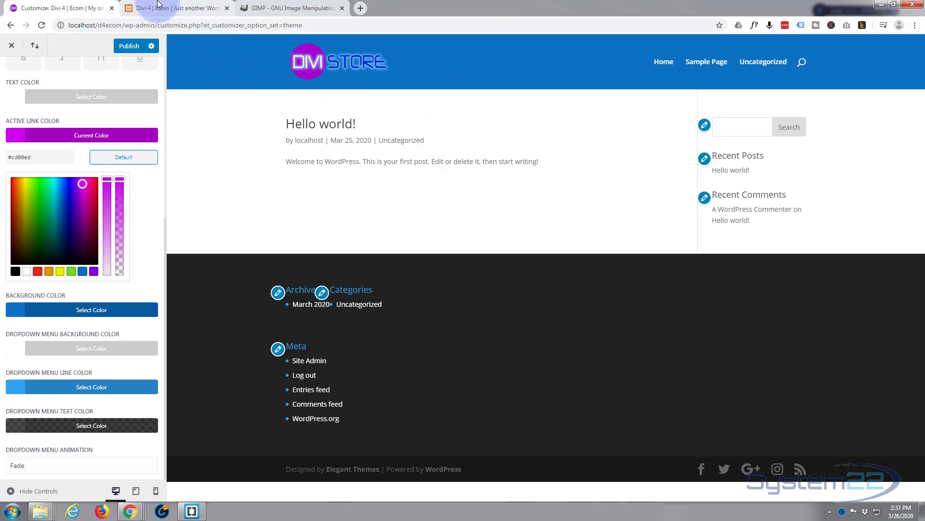
{"action": "left_click", "coordinate": [331, 175]}
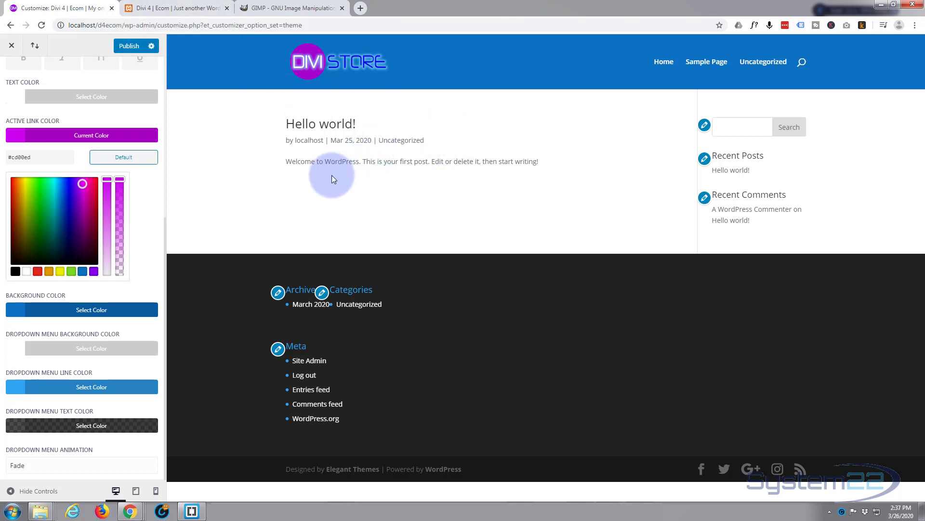
{"action": "mouse_move", "coordinate": [455, 226]}
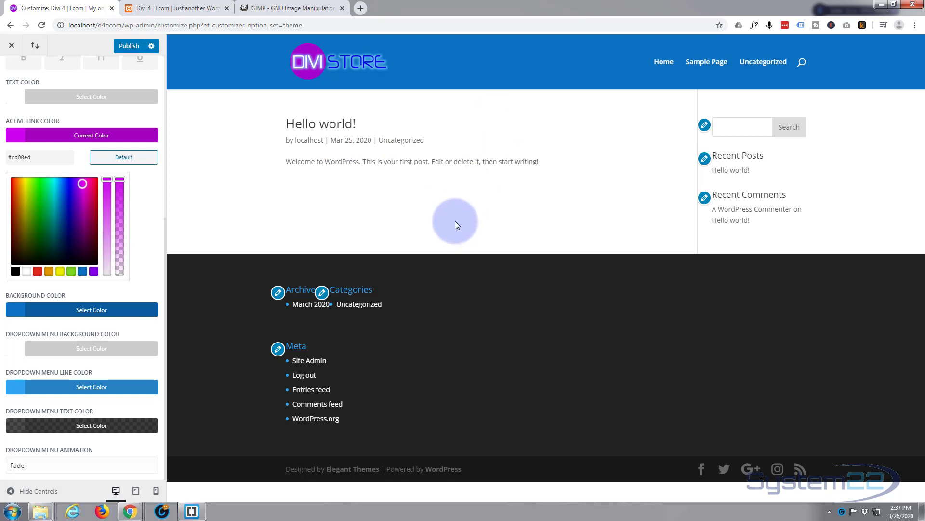
{"action": "mouse_move", "coordinate": [134, 4]}
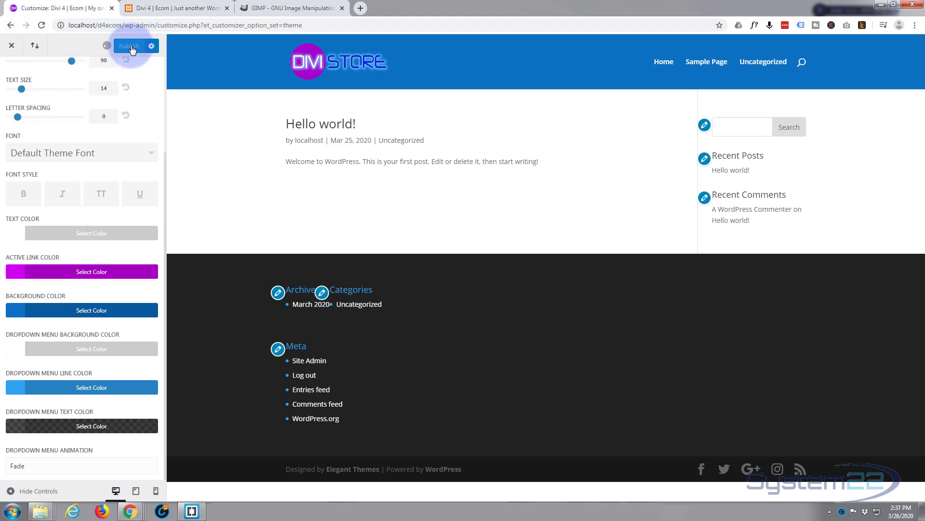
- Publish the header colour changes and close the Theme Customizer
{"action": "left_click", "coordinate": [129, 46]}
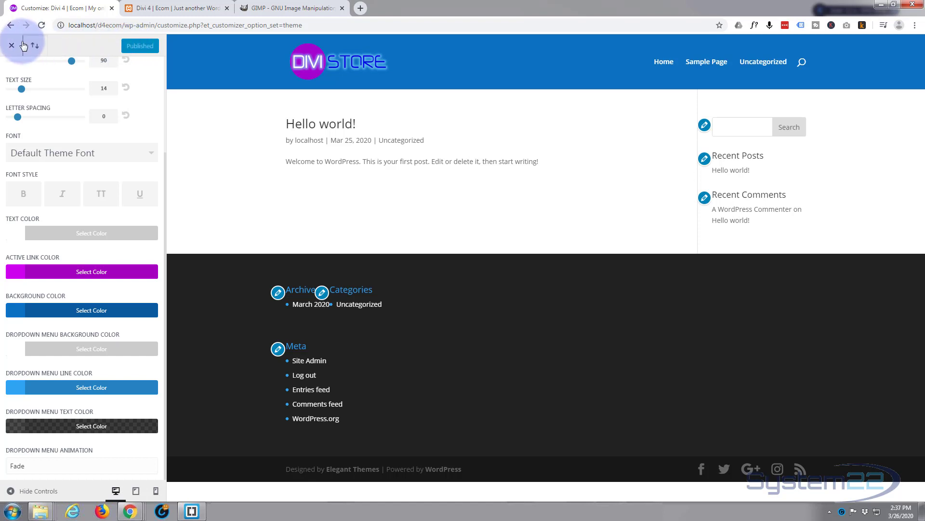
{"action": "left_click", "coordinate": [10, 45]}
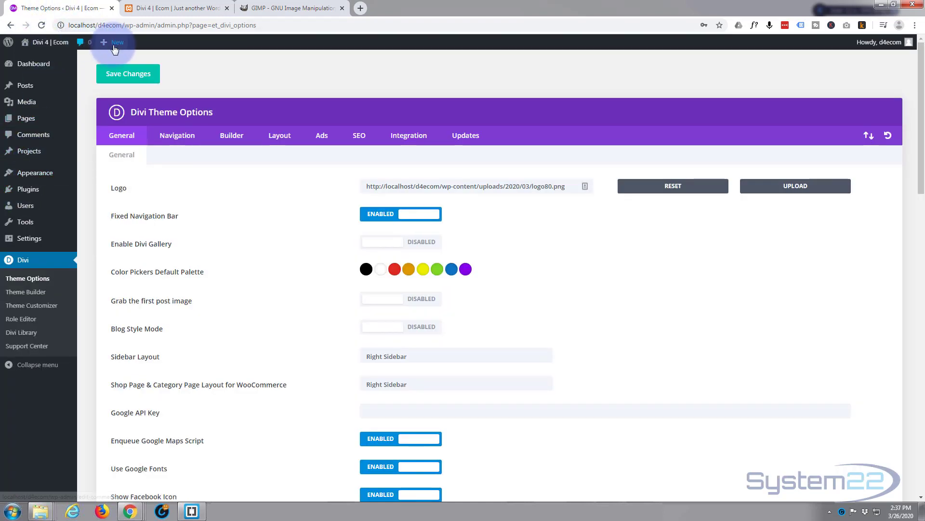
- Choose Page from the admin bar's + New menu
{"action": "left_click", "coordinate": [113, 42]}
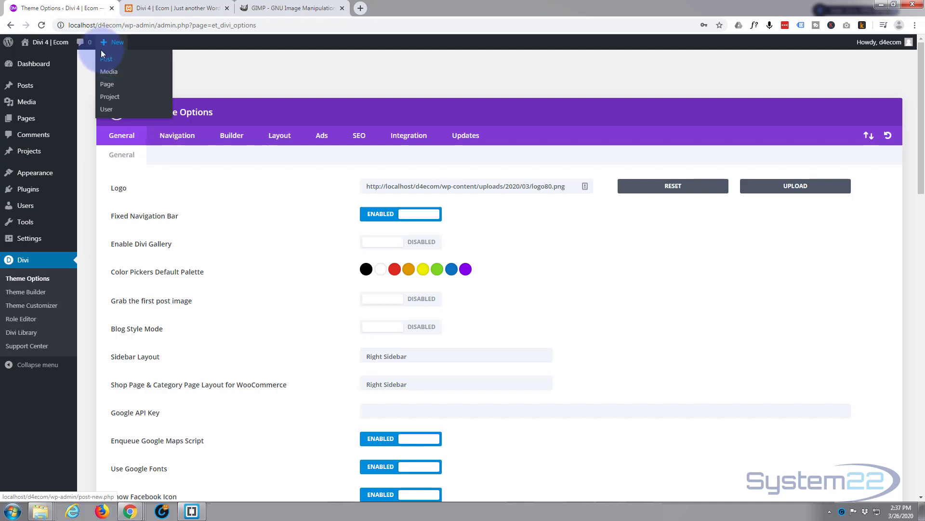
{"action": "mouse_move", "coordinate": [26, 118]}
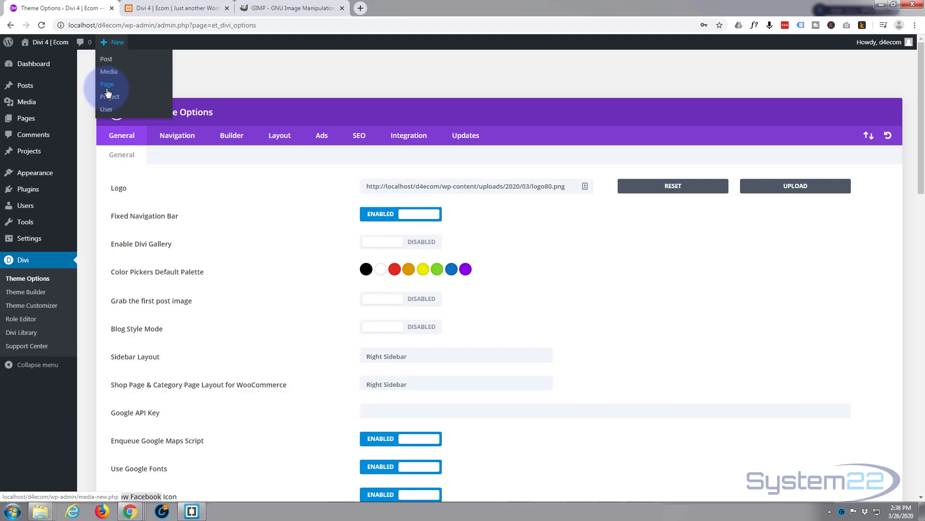
{"action": "left_click", "coordinate": [107, 84]}
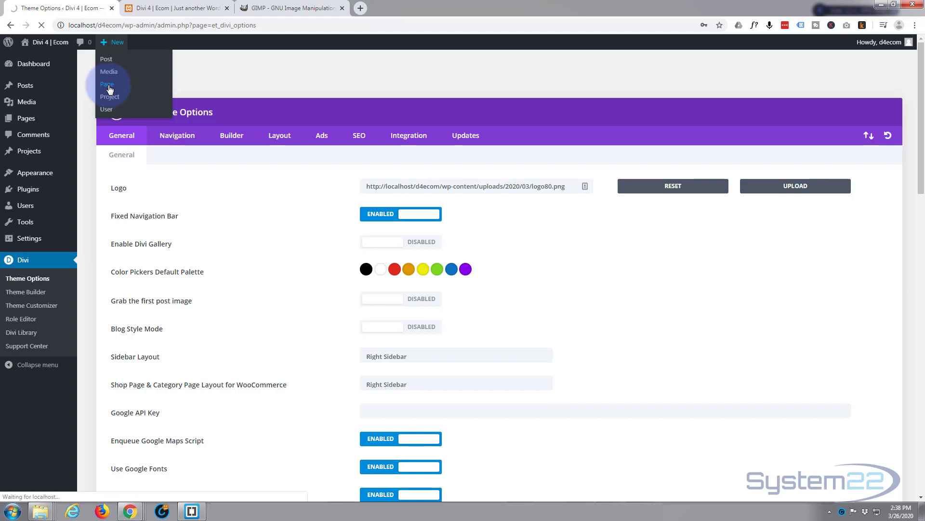
{"action": "left_click", "coordinate": [107, 84]}
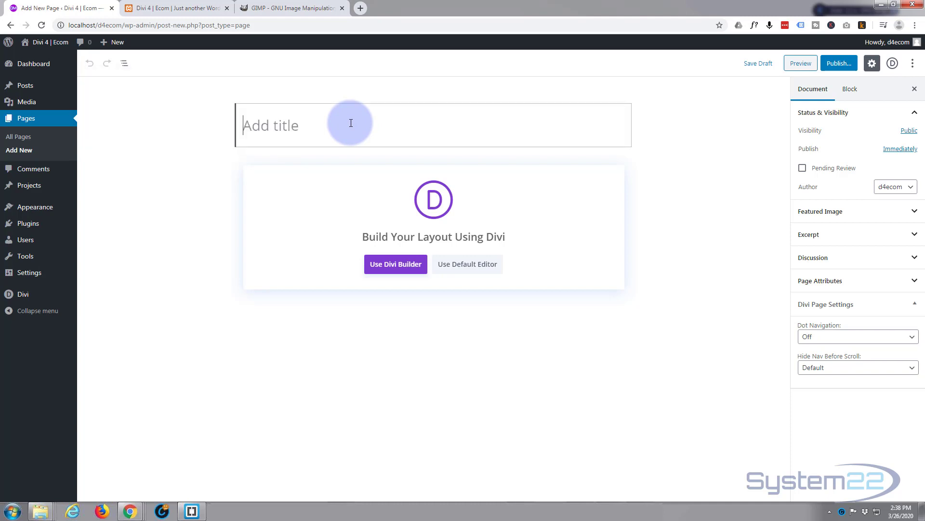
{"action": "mouse_move", "coordinate": [343, 117]}
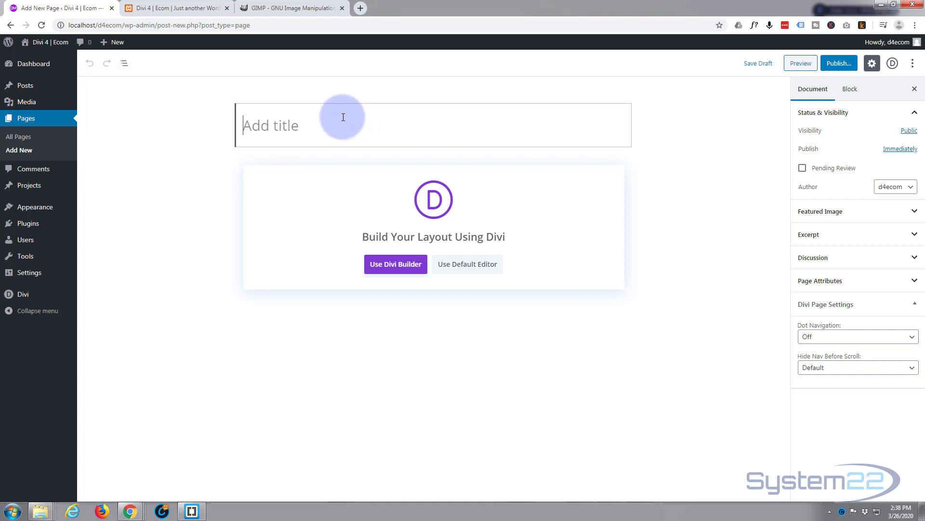
- Title the new page 'Home' and choose Use Divi Builder
{"action": "type", "text": "Home"}
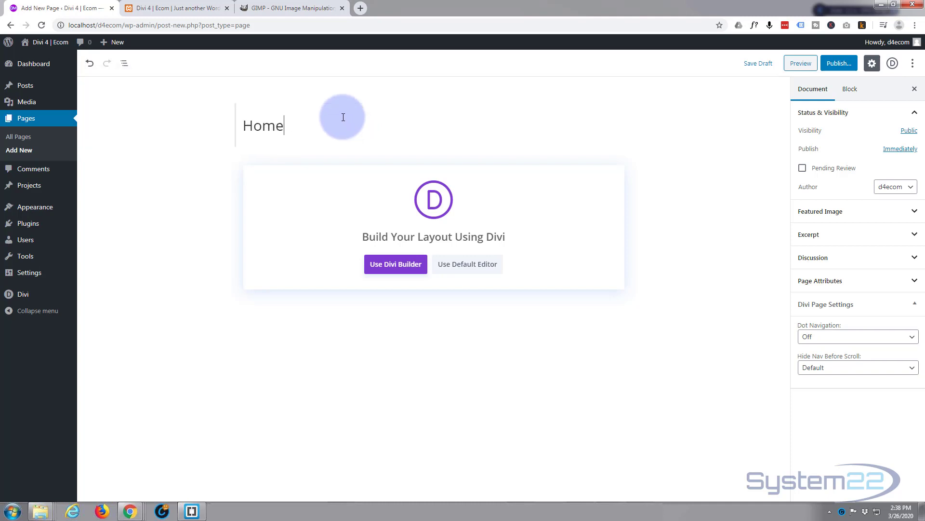
{"action": "mouse_move", "coordinate": [408, 313]}
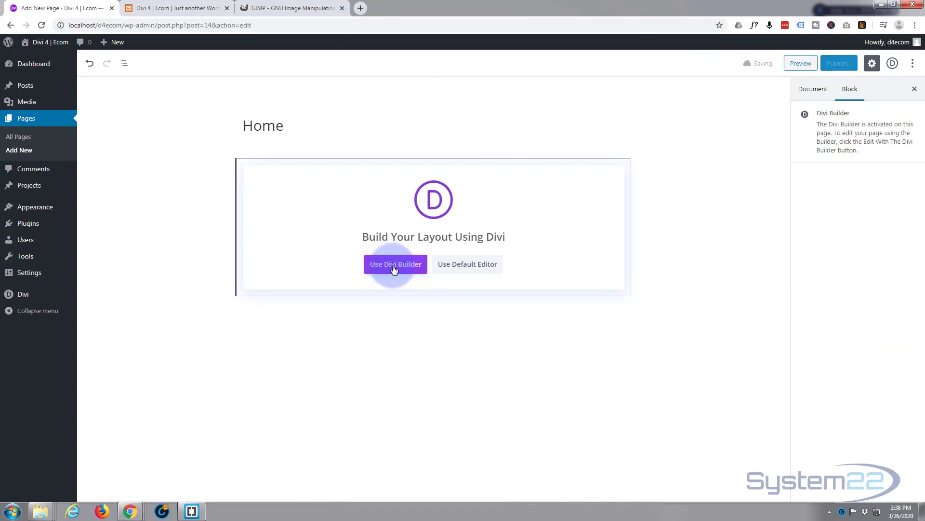
{"action": "left_click", "coordinate": [394, 264]}
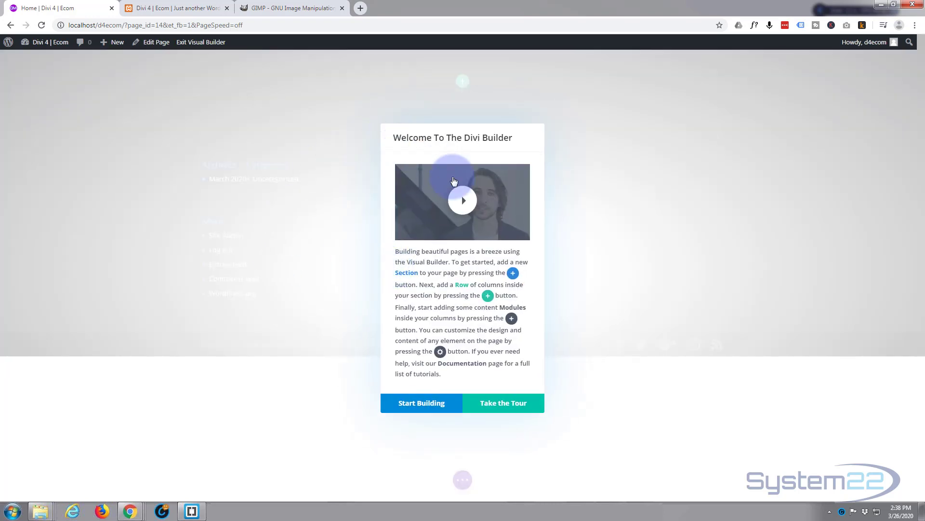
{"action": "mouse_move", "coordinate": [500, 406]}
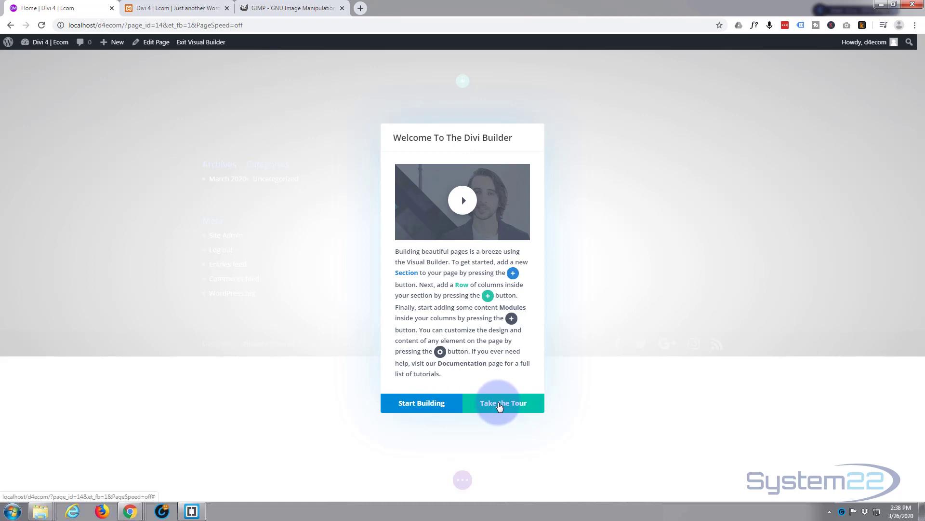
{"action": "mouse_move", "coordinate": [426, 407]}
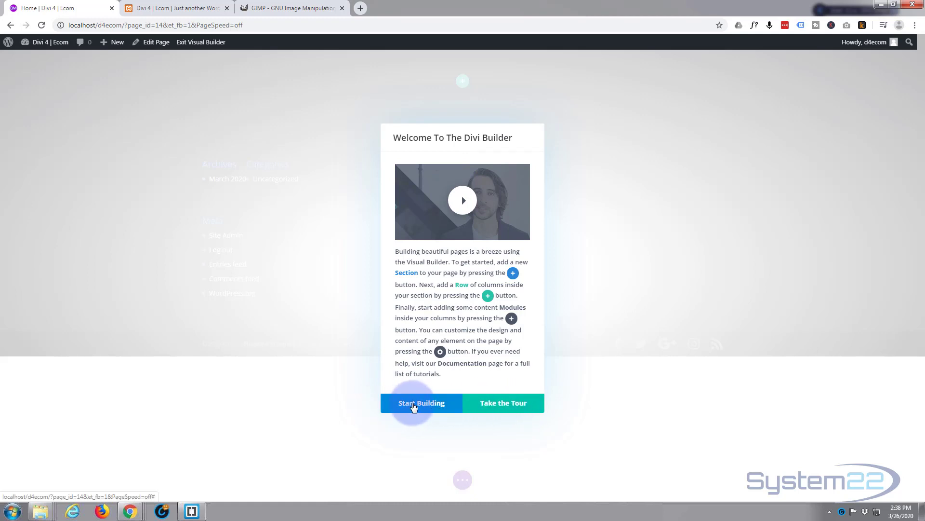
- Start building past the welcome dialog, then browse the premade layouts
{"action": "left_click", "coordinate": [421, 402]}
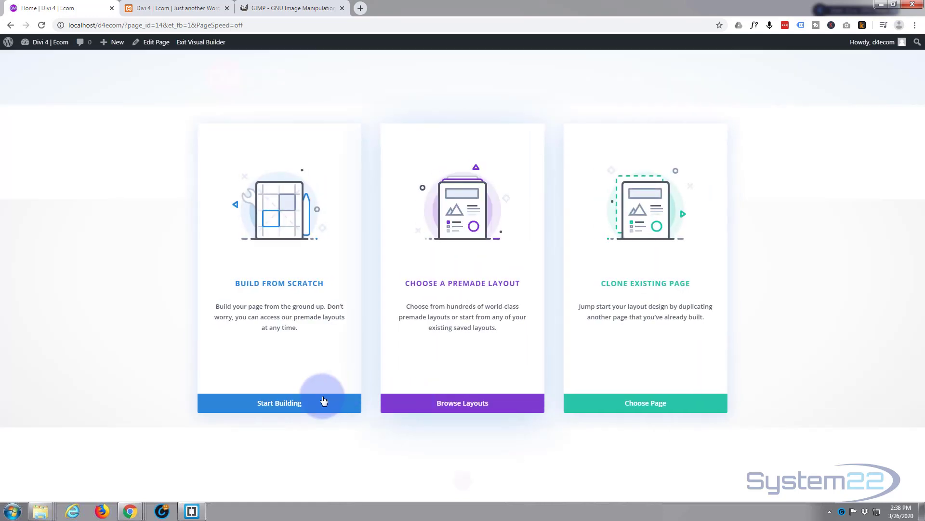
{"action": "mouse_move", "coordinate": [387, 387]}
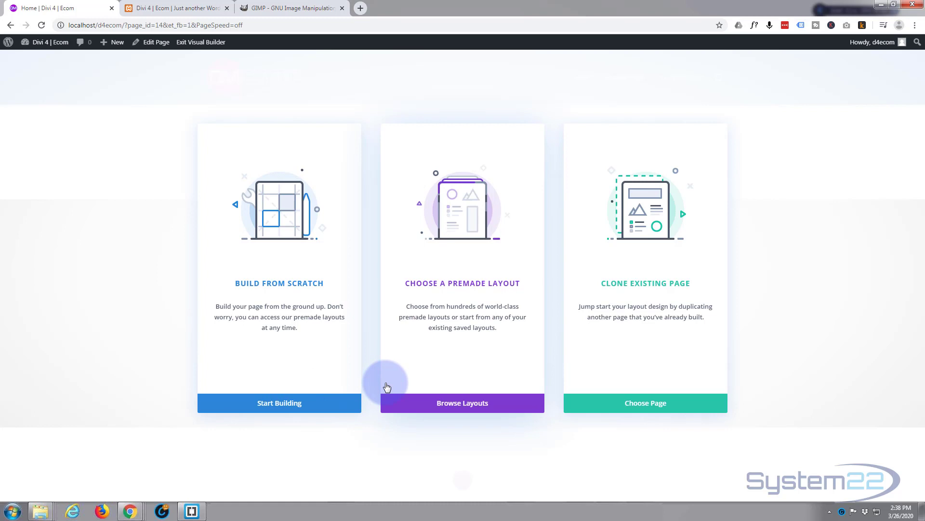
{"action": "left_click", "coordinate": [463, 403]}
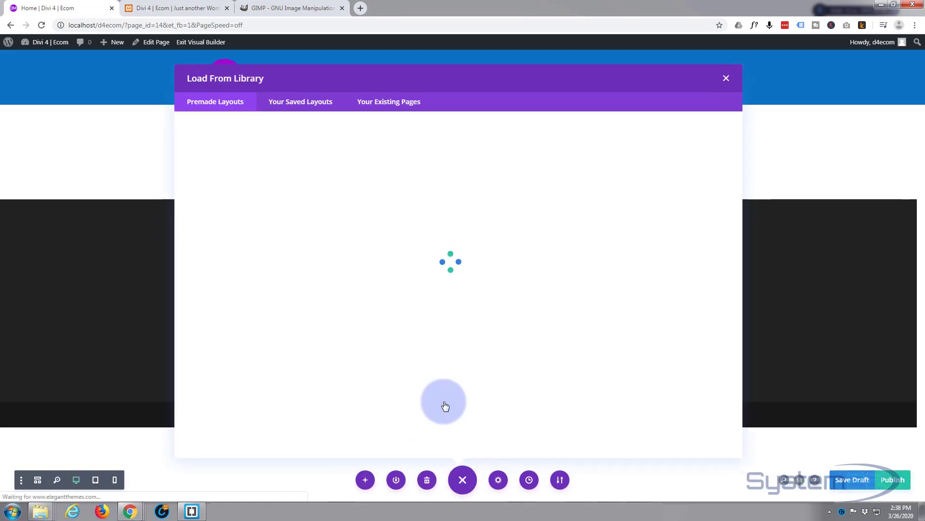
{"action": "mouse_move", "coordinate": [321, 247]}
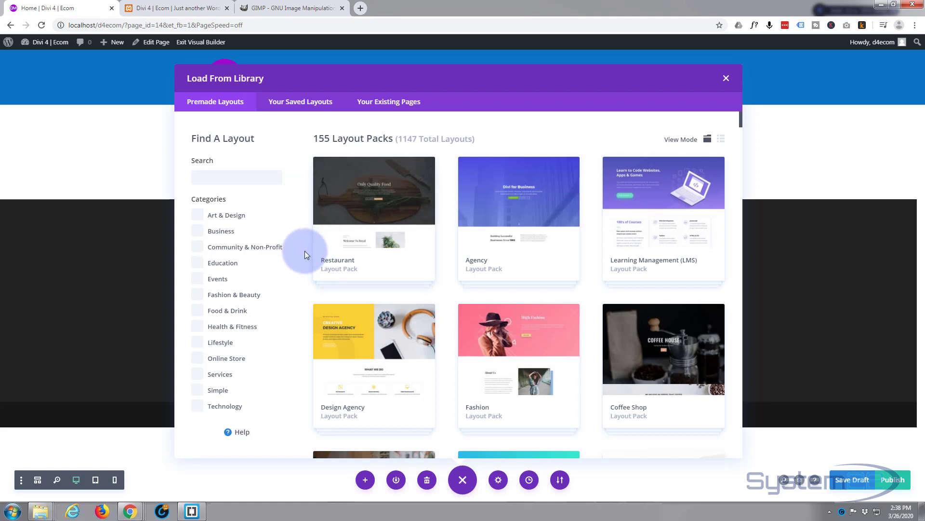
{"action": "mouse_move", "coordinate": [652, 232]}
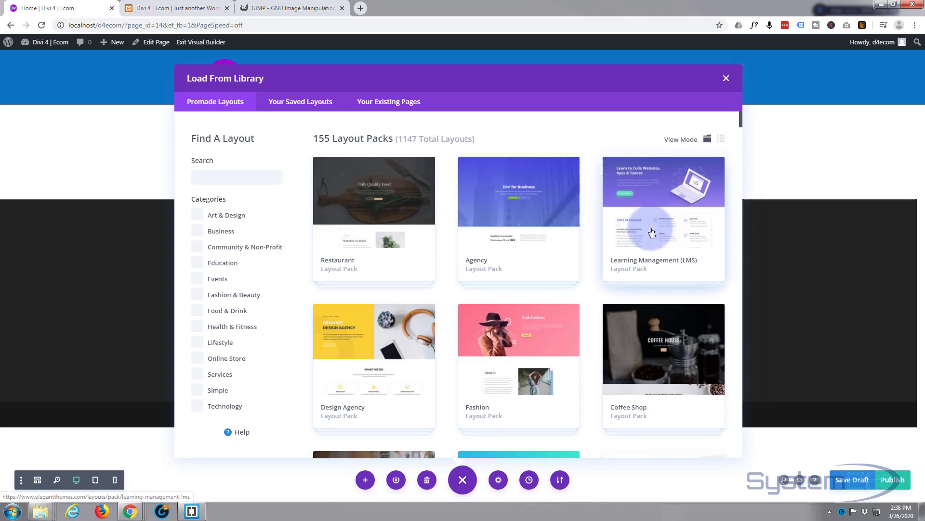
{"action": "mouse_move", "coordinate": [652, 231]}
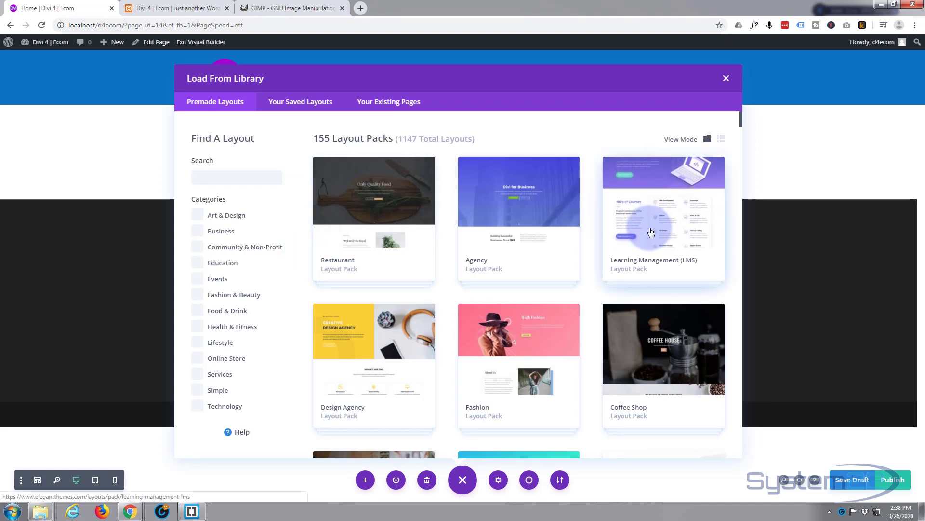
- Apply the LMS Landing Page layout from the Learning Management pack
{"action": "left_click", "coordinate": [662, 213]}
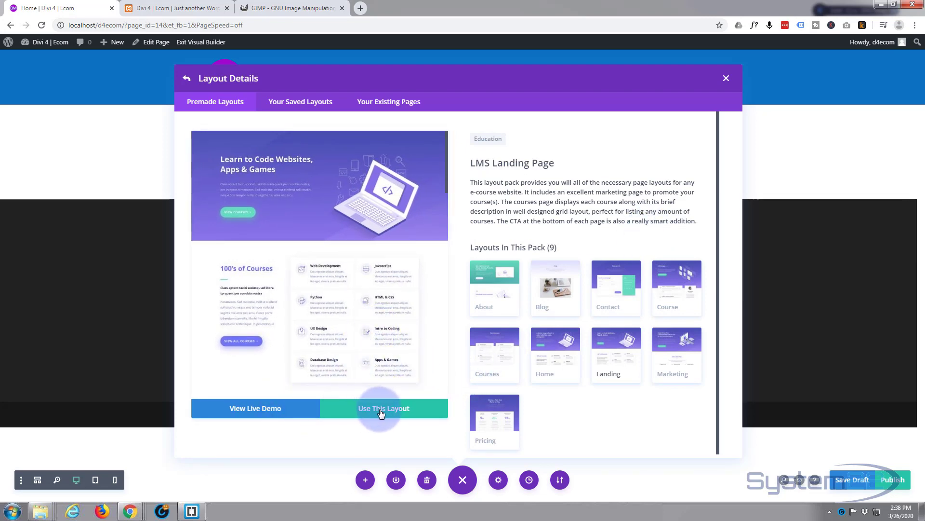
{"action": "left_click", "coordinate": [383, 407]}
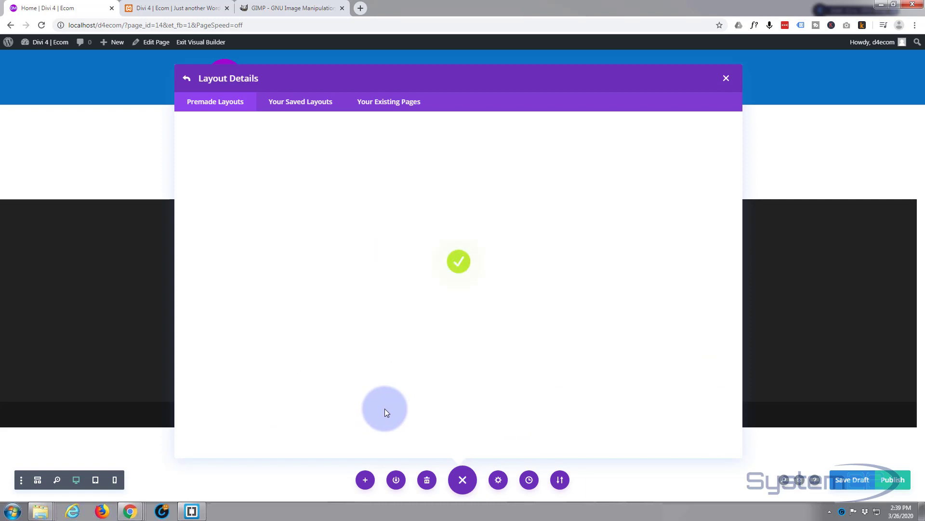
{"action": "left_click", "coordinate": [726, 78]}
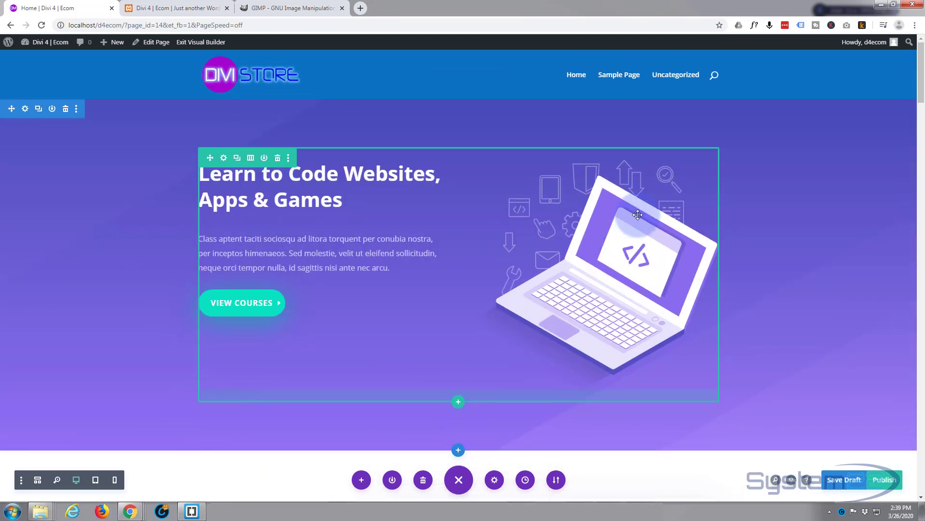
- Publish the Home page layout and exit the Visual Builder to the live page
{"action": "scroll", "scroll_direction": "down", "scroll_amount": 3}
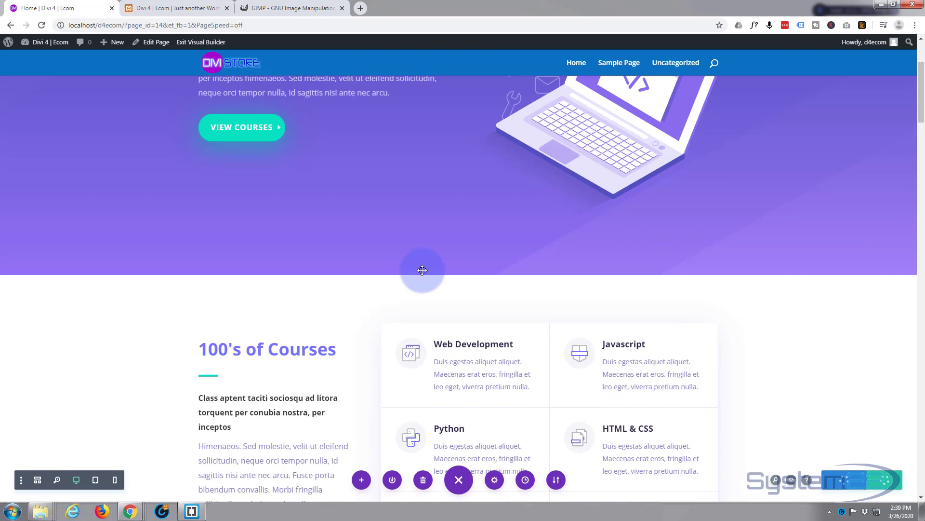
{"action": "scroll", "scroll_direction": "up", "scroll_amount": 3}
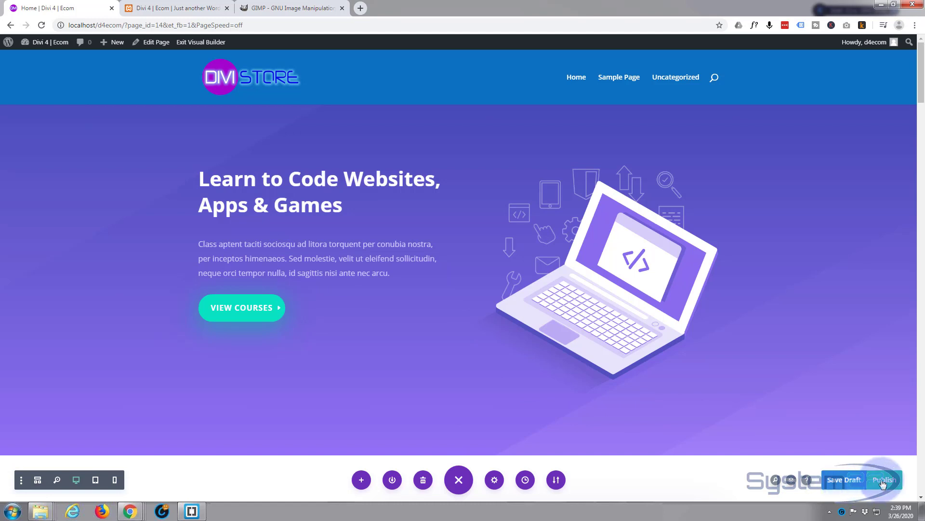
{"action": "left_click", "coordinate": [882, 479]}
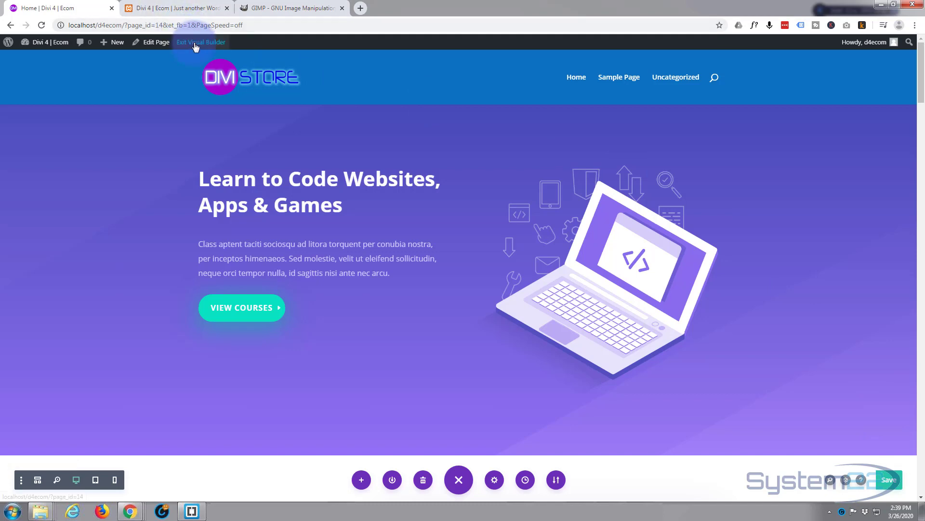
{"action": "left_click", "coordinate": [201, 42]}
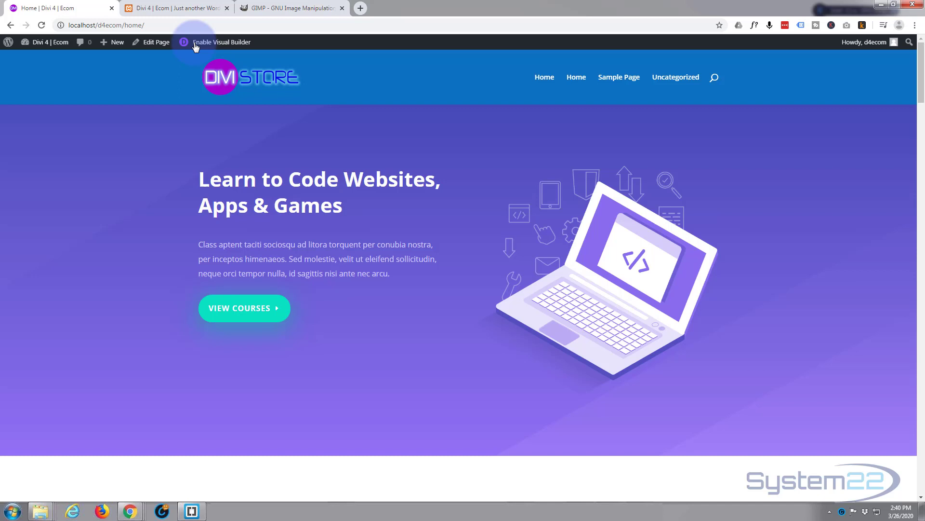
{"action": "mouse_move", "coordinate": [425, 172]}
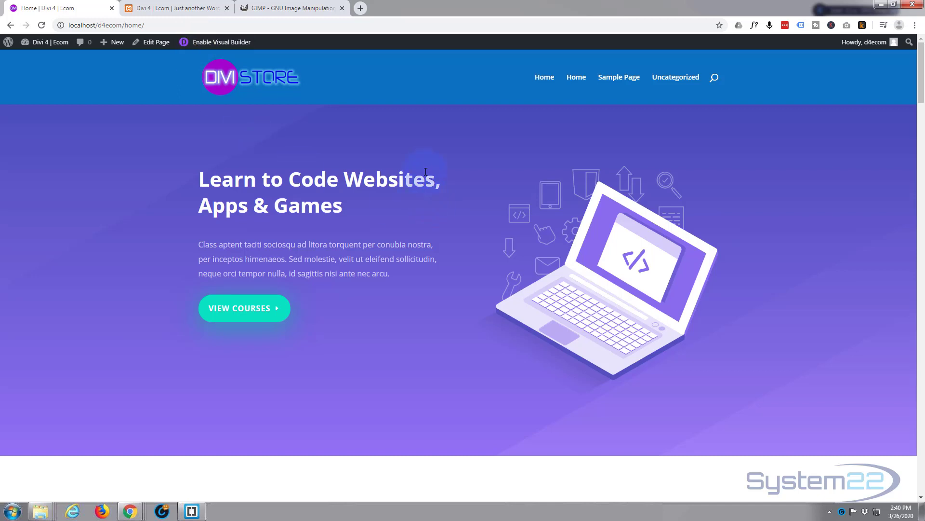
{"action": "mouse_move", "coordinate": [463, 198]}
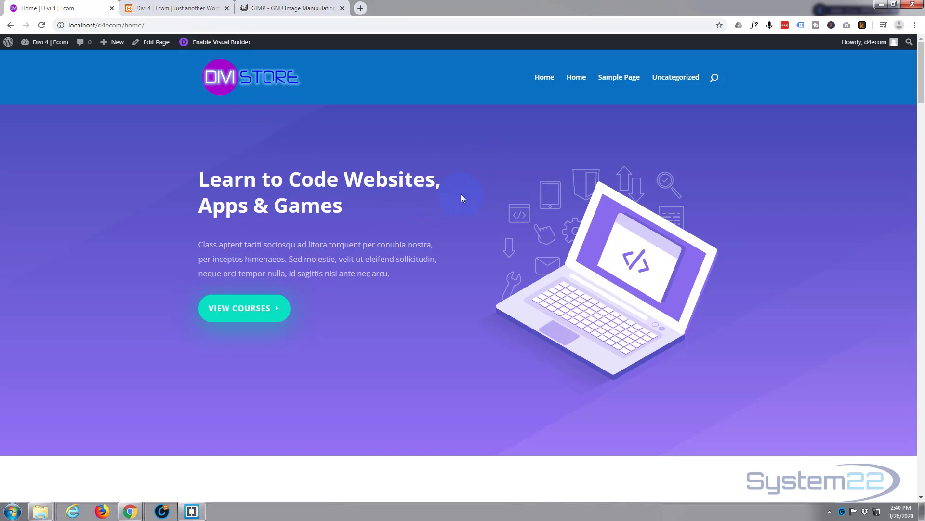
{"action": "scroll", "scroll_direction": "down", "scroll_amount": 3}
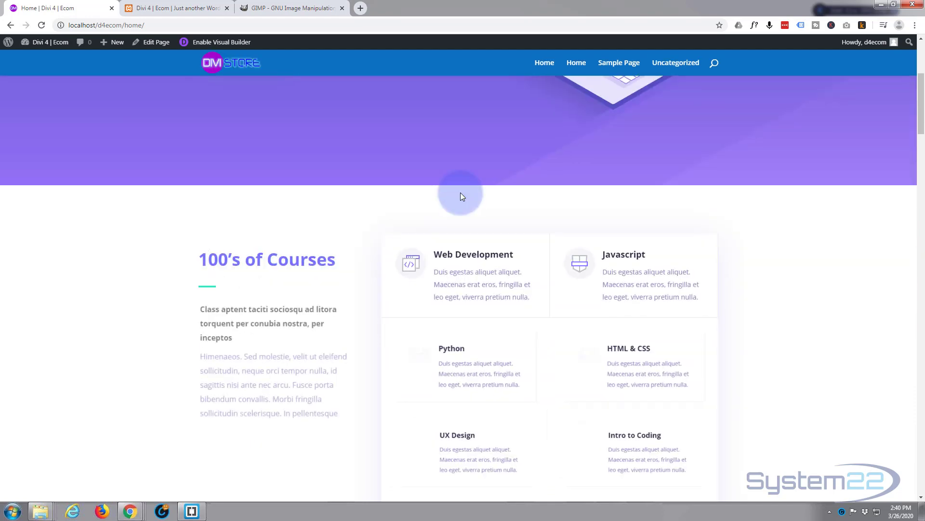
{"action": "scroll", "scroll_direction": "down", "scroll_amount": 3}
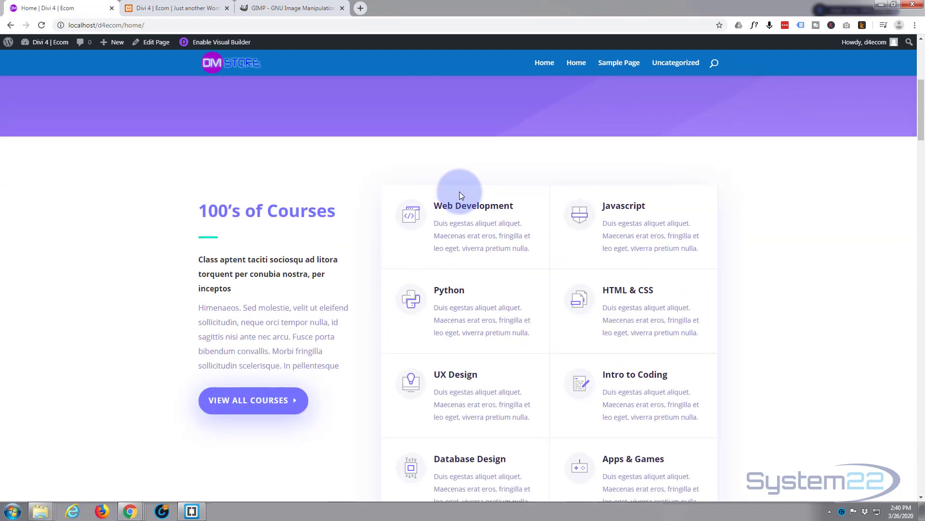
{"action": "scroll", "scroll_direction": "up", "scroll_amount": 3}
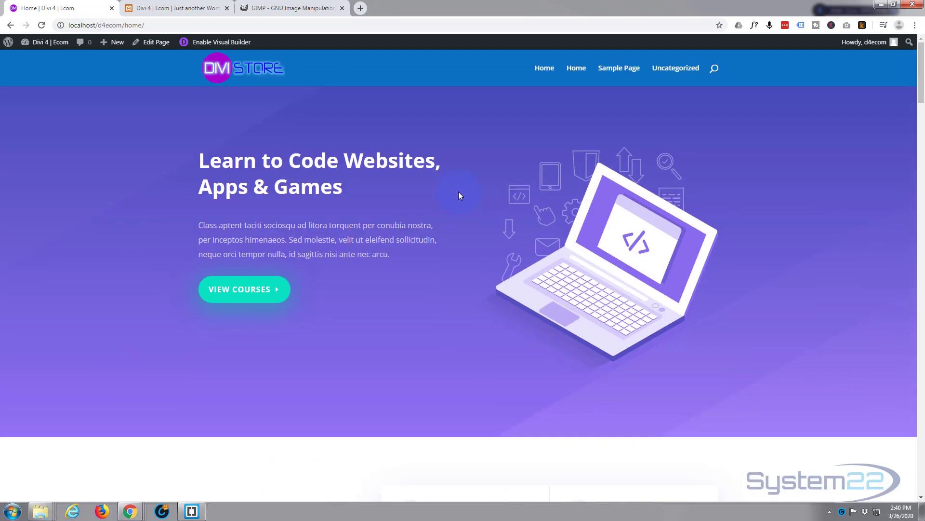
{"action": "scroll", "scroll_direction": "down", "scroll_amount": 3}
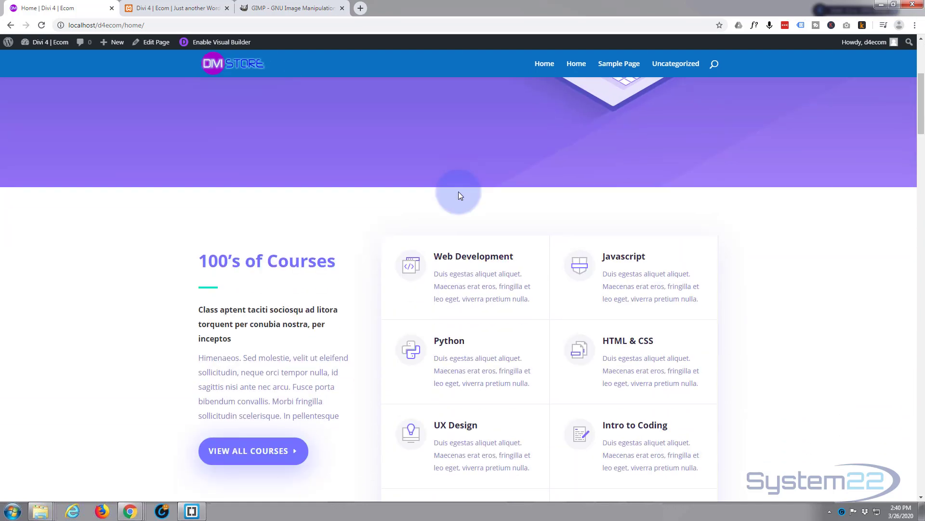
{"action": "scroll", "scroll_direction": "down", "scroll_amount": 3}
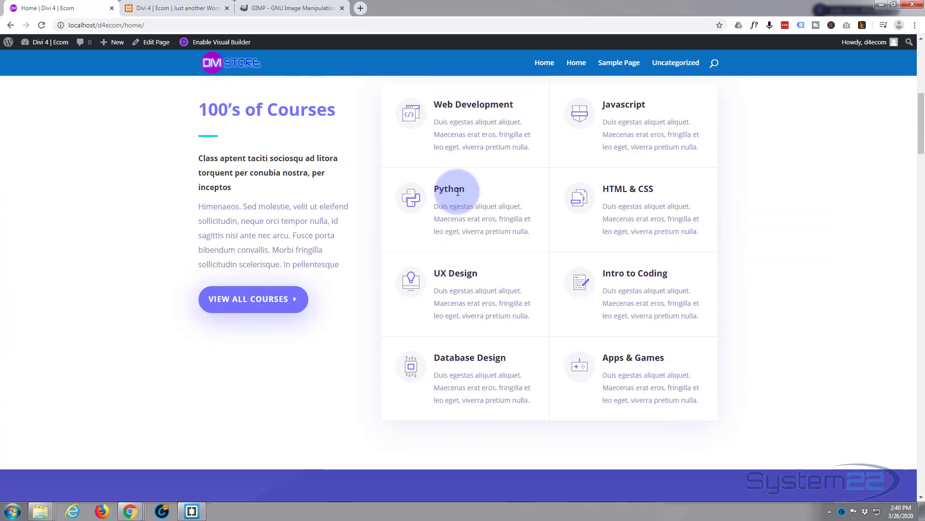
{"action": "scroll", "scroll_direction": "up", "scroll_amount": 3}
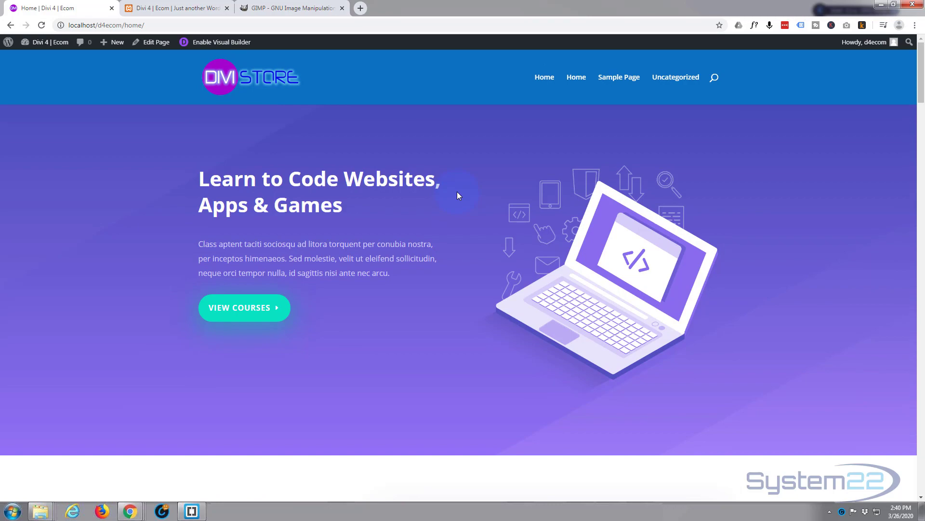
{"action": "scroll", "scroll_direction": "down", "scroll_amount": 3}
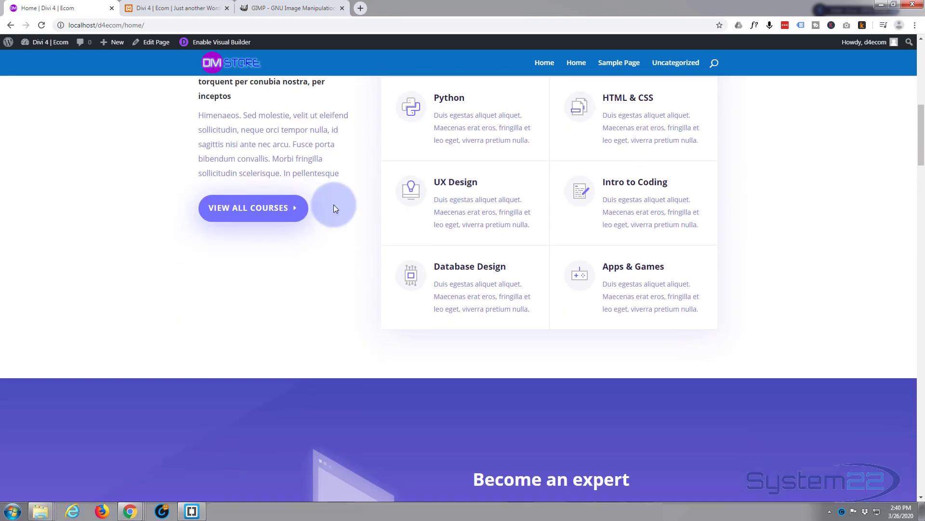
{"action": "scroll", "scroll_direction": "up", "scroll_amount": 3}
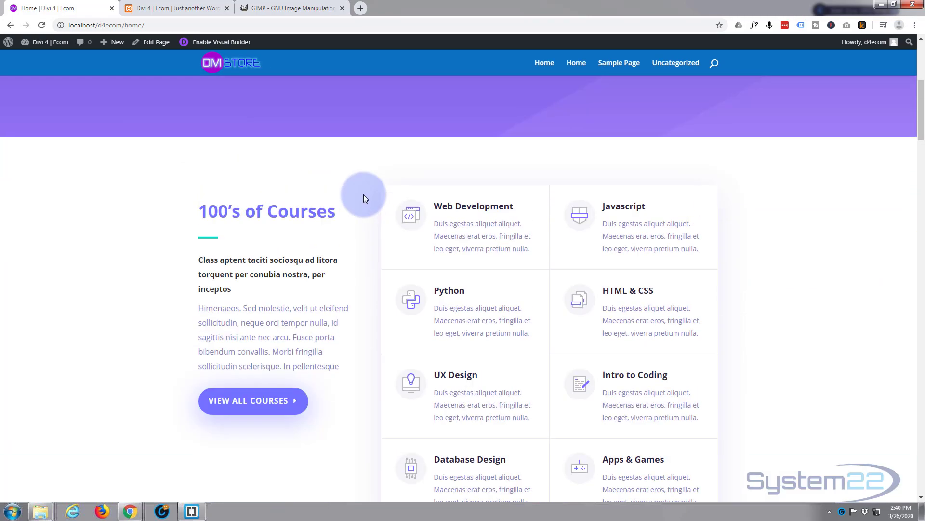
{"action": "scroll", "scroll_direction": "up", "scroll_amount": 3}
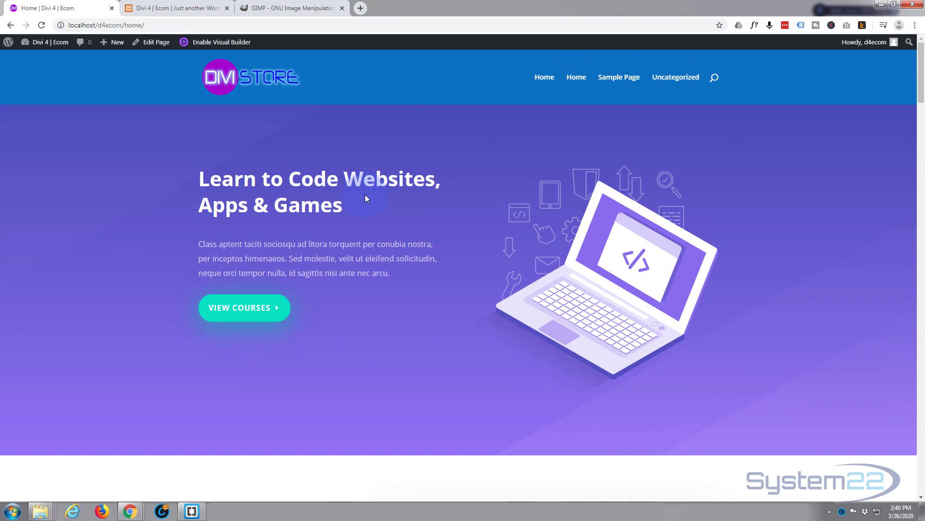
{"action": "scroll", "scroll_direction": "down", "scroll_amount": 3}
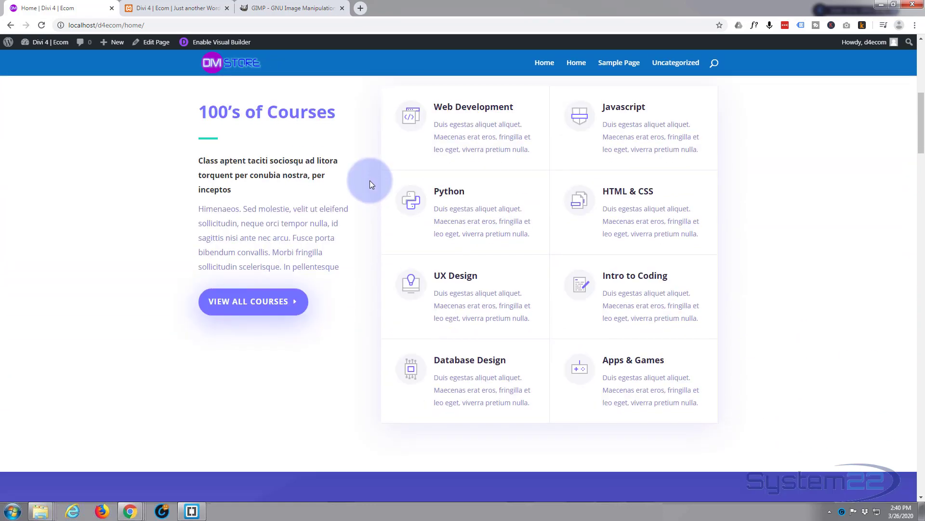
{"action": "scroll", "scroll_direction": "up", "scroll_amount": 3}
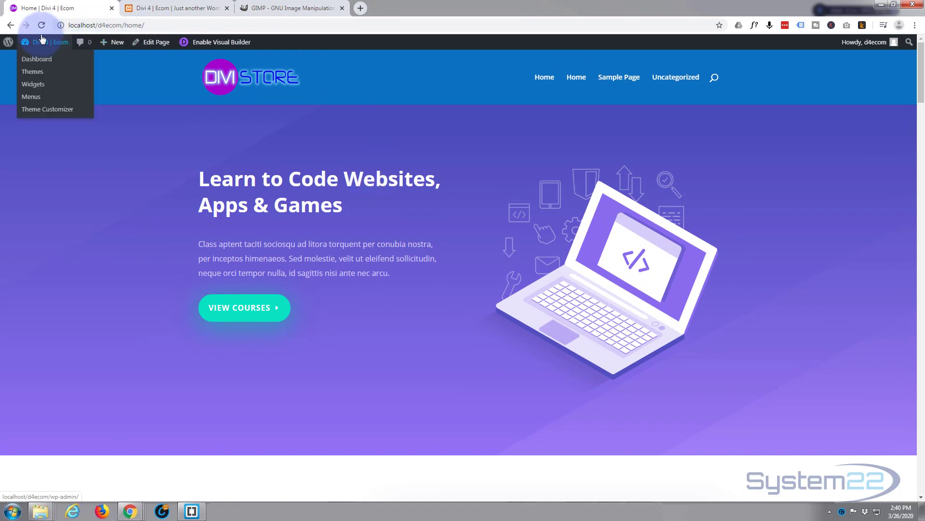
- Go to the admin dashboard and open the Divi Theme Customizer
{"action": "left_click", "coordinate": [36, 58]}
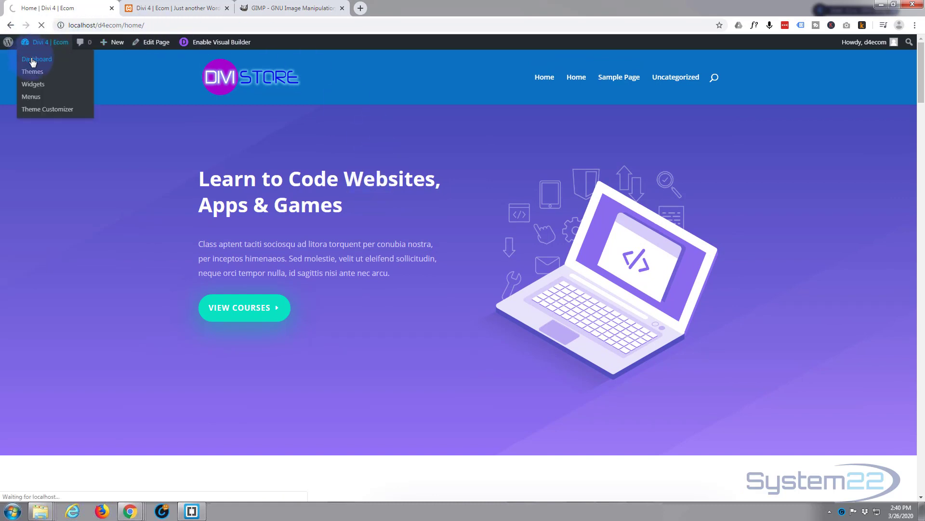
{"action": "left_click", "coordinate": [36, 58]}
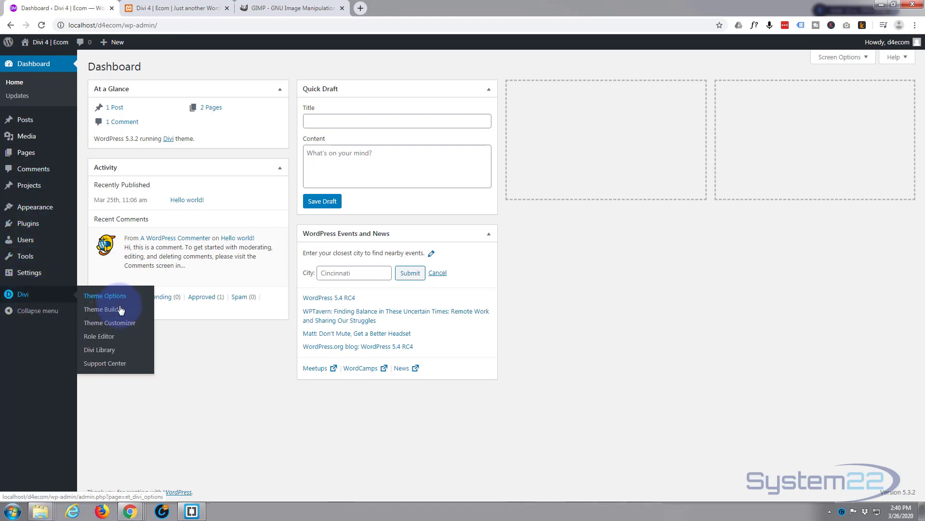
{"action": "left_click", "coordinate": [110, 323]}
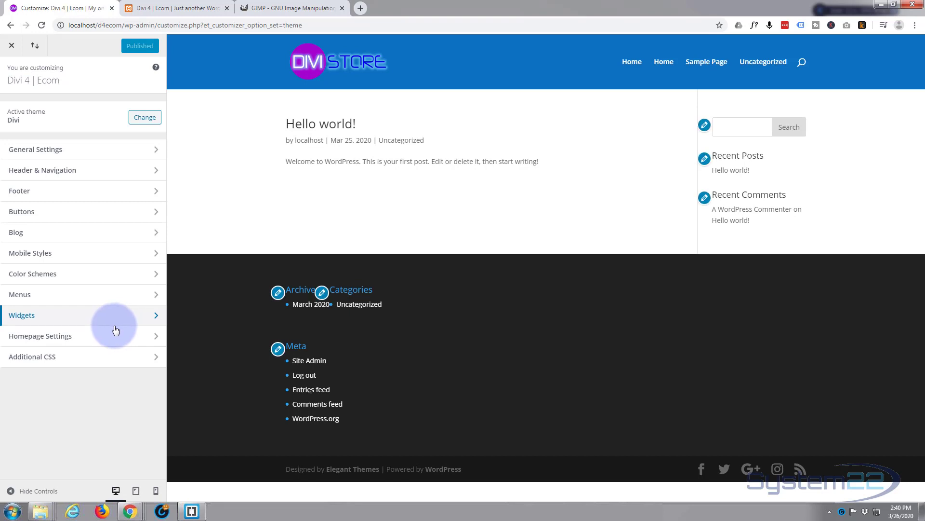
{"action": "mouse_move", "coordinate": [40, 336]}
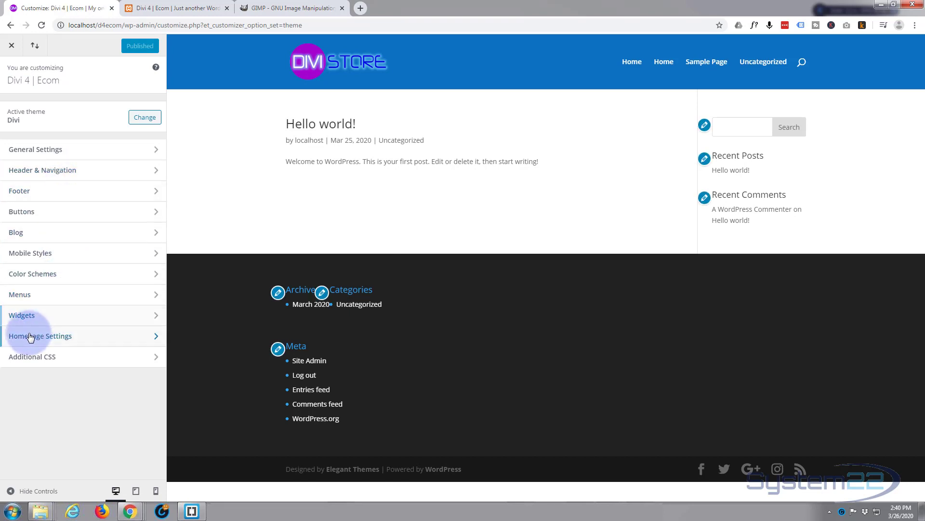
- Set Homepage Settings to a static page with Home as the homepage
{"action": "left_click", "coordinate": [39, 336]}
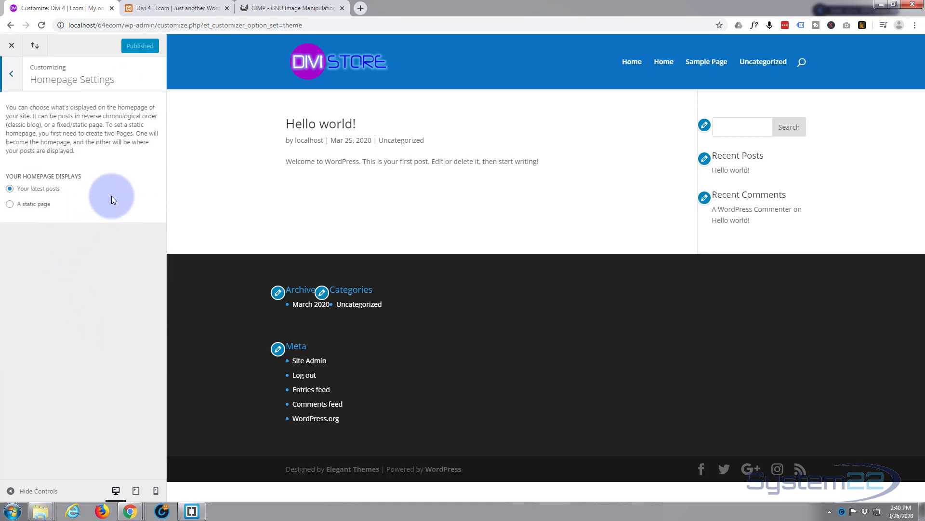
{"action": "mouse_move", "coordinate": [76, 178]}
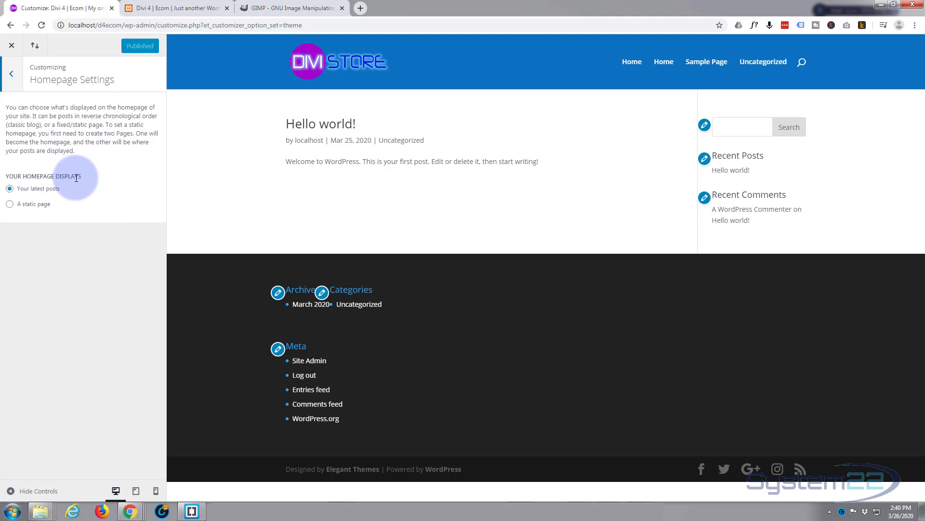
{"action": "mouse_move", "coordinate": [461, 147]}
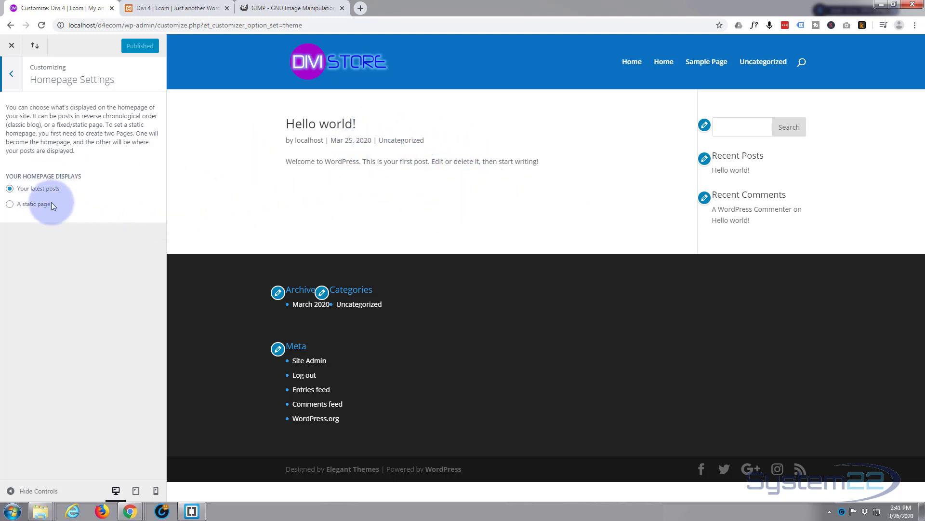
{"action": "left_click", "coordinate": [10, 204]}
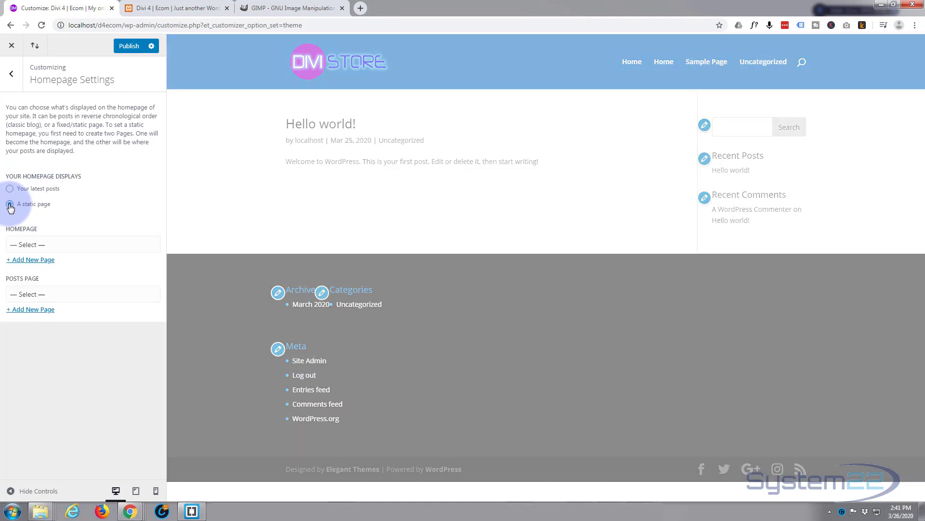
{"action": "left_click", "coordinate": [10, 203]}
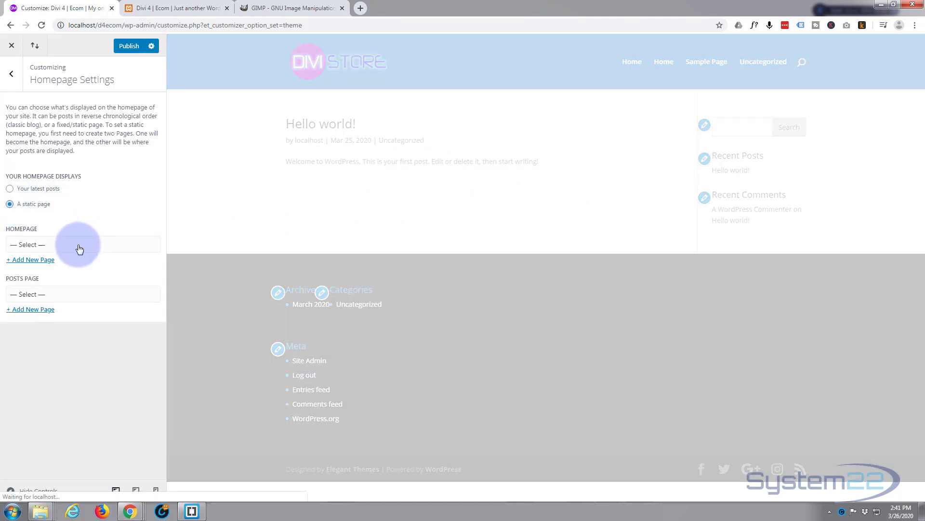
{"action": "left_click", "coordinate": [82, 244]}
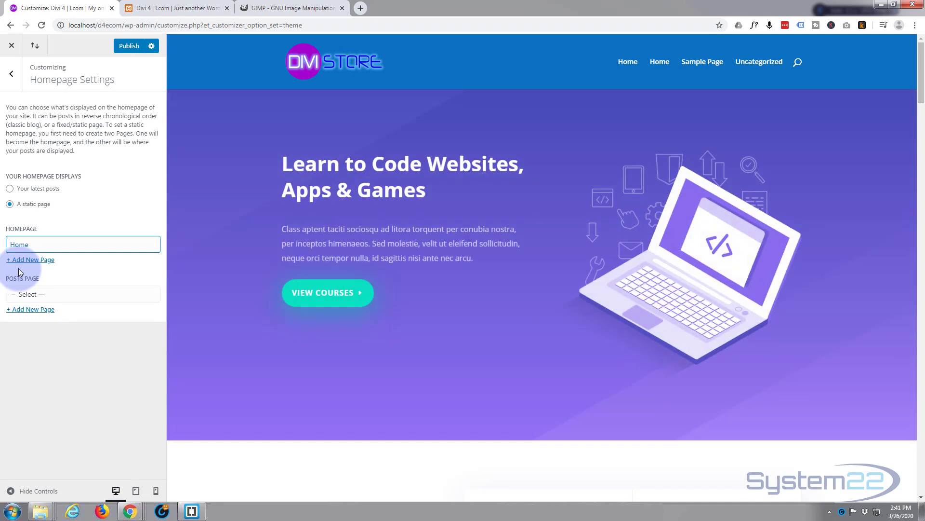
{"action": "scroll", "scroll_direction": "down", "scroll_amount": 3}
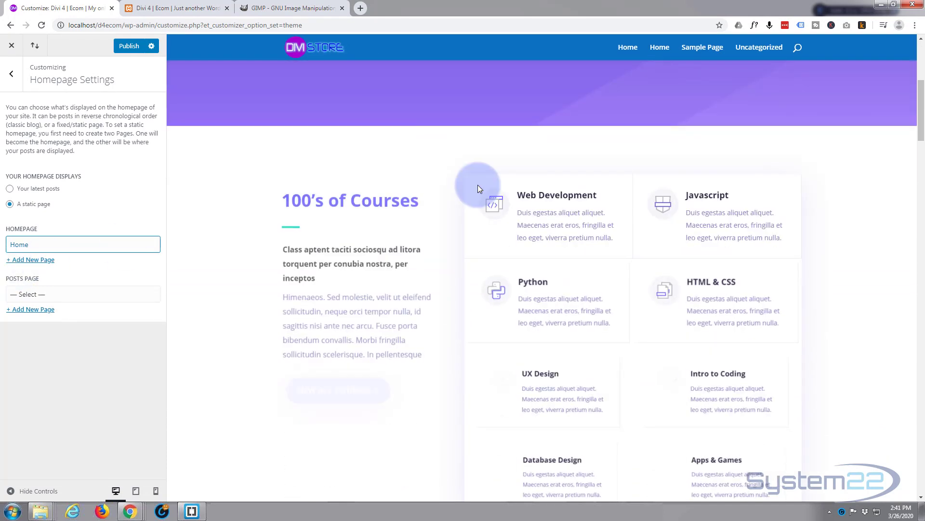
{"action": "scroll", "scroll_direction": "up", "scroll_amount": 3}
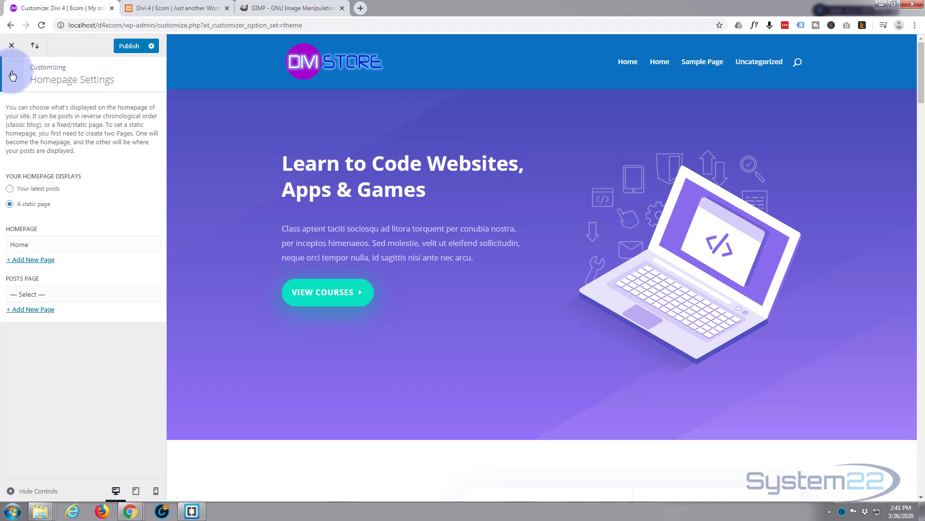
- Check the Primary Menu Bar's menu height of 100, then return to Header & Navigation
{"action": "left_click", "coordinate": [11, 75]}
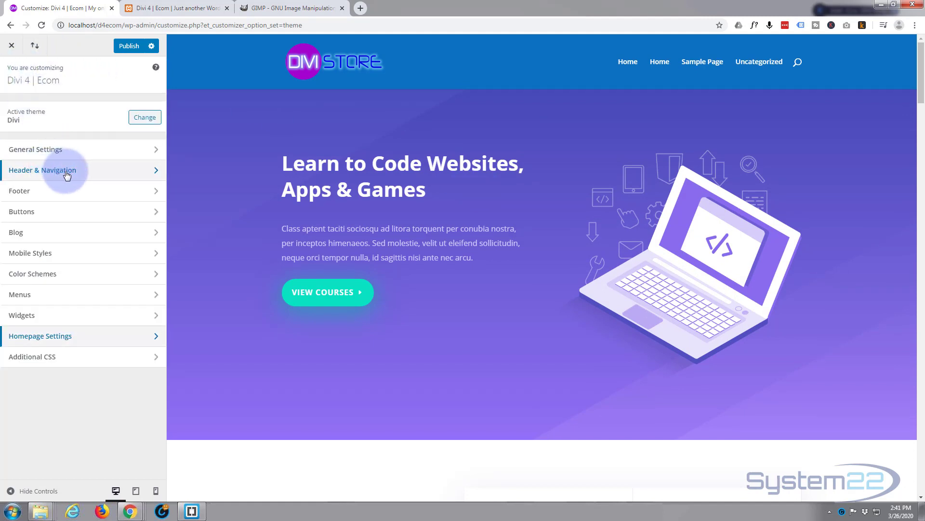
{"action": "left_click", "coordinate": [42, 170]}
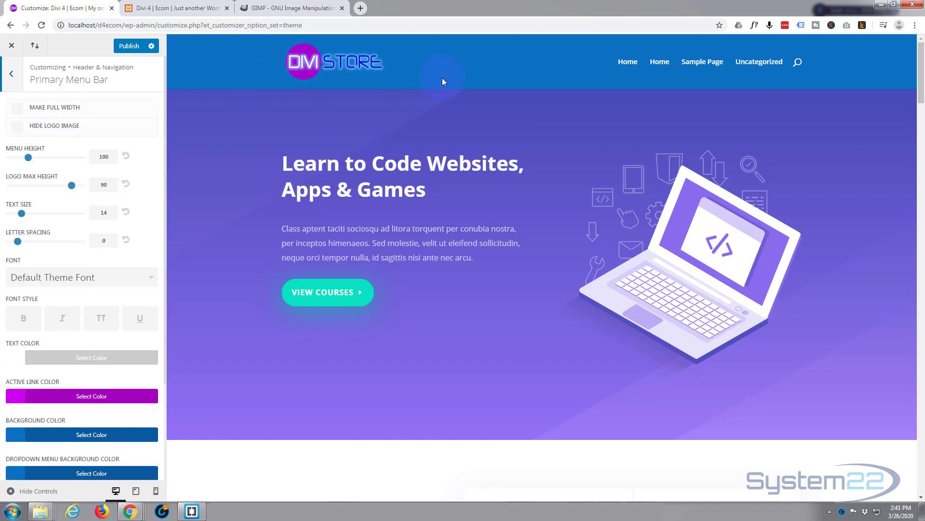
{"action": "mouse_move", "coordinate": [534, 158]}
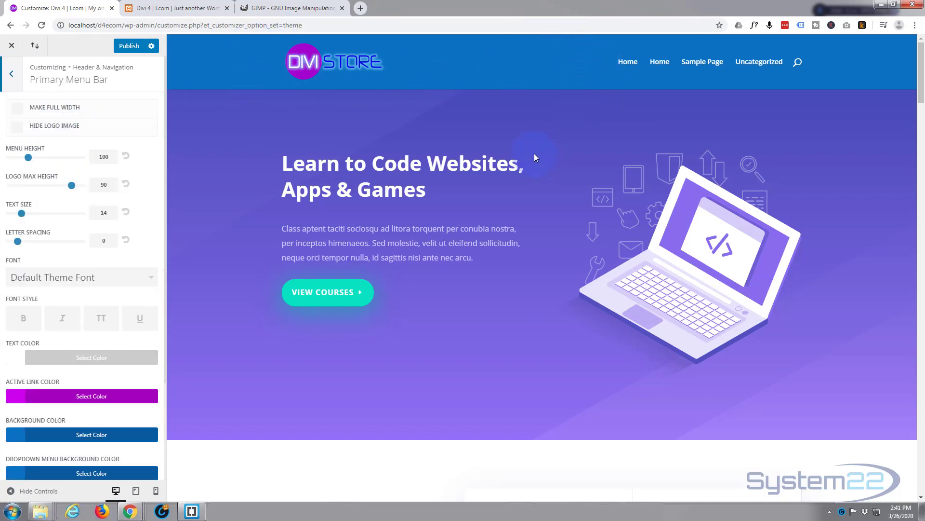
{"action": "scroll", "scroll_direction": "down", "scroll_amount": 3}
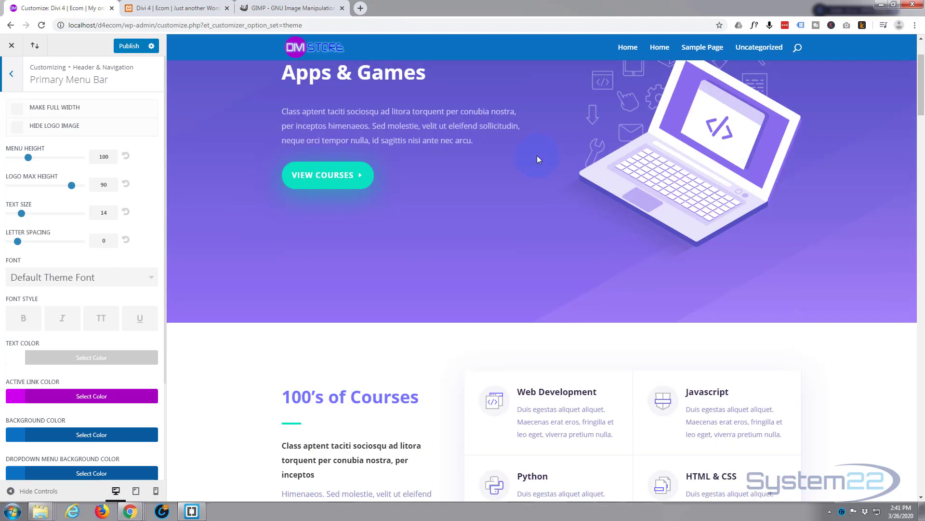
{"action": "scroll", "scroll_direction": "up", "scroll_amount": 3}
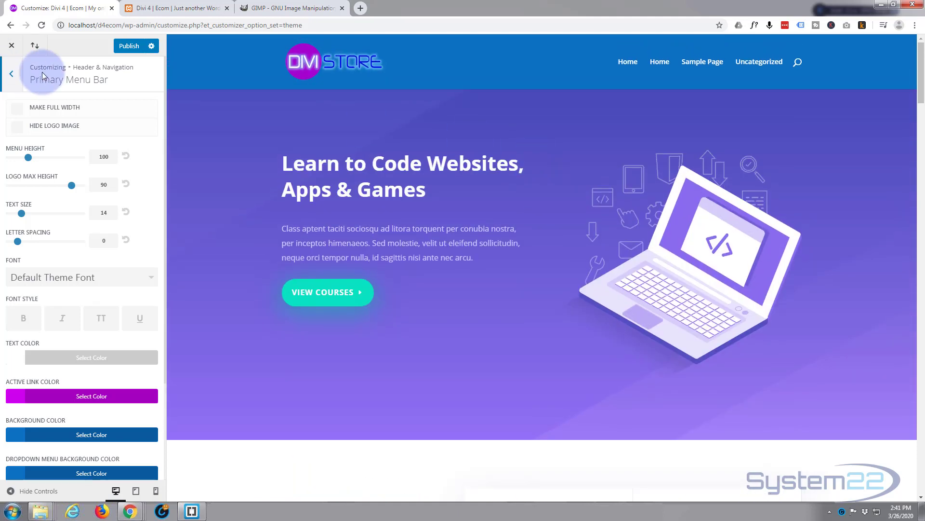
{"action": "left_click", "coordinate": [10, 74]}
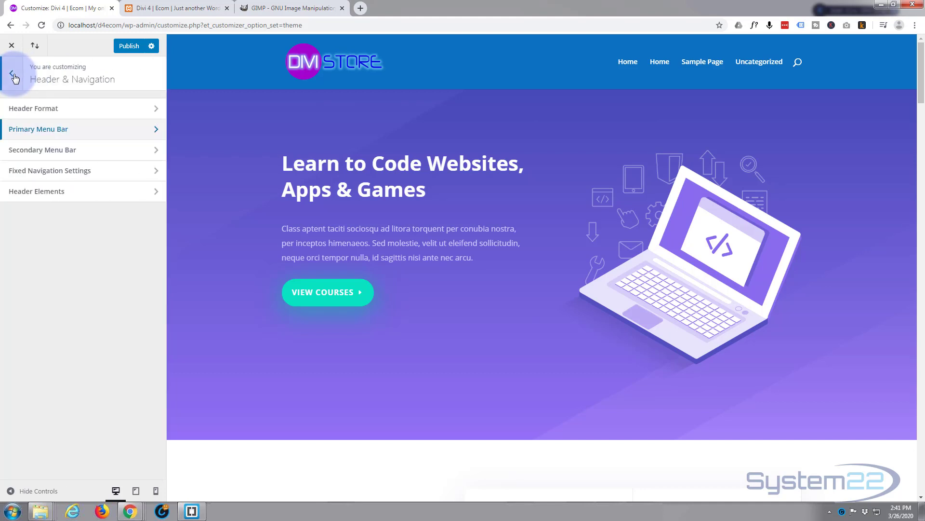
{"action": "mouse_move", "coordinate": [57, 148]}
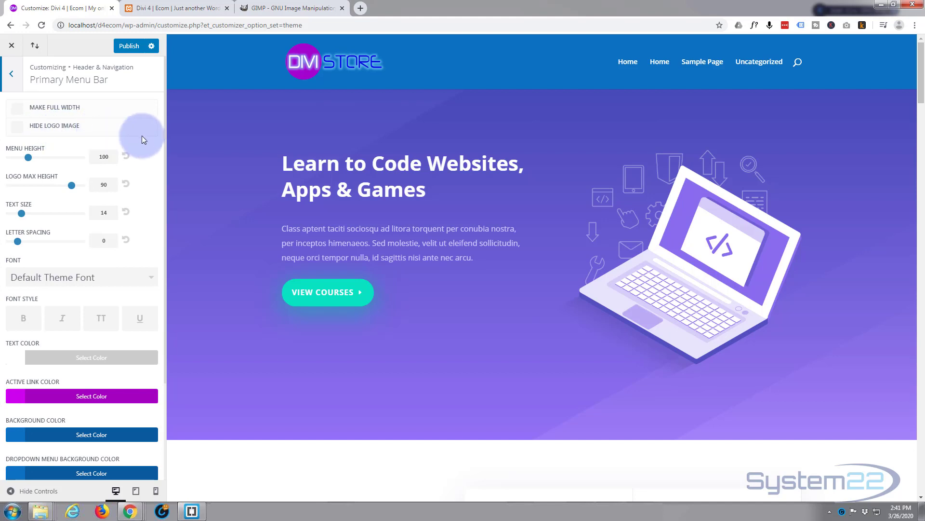
{"action": "mouse_move", "coordinate": [62, 156]}
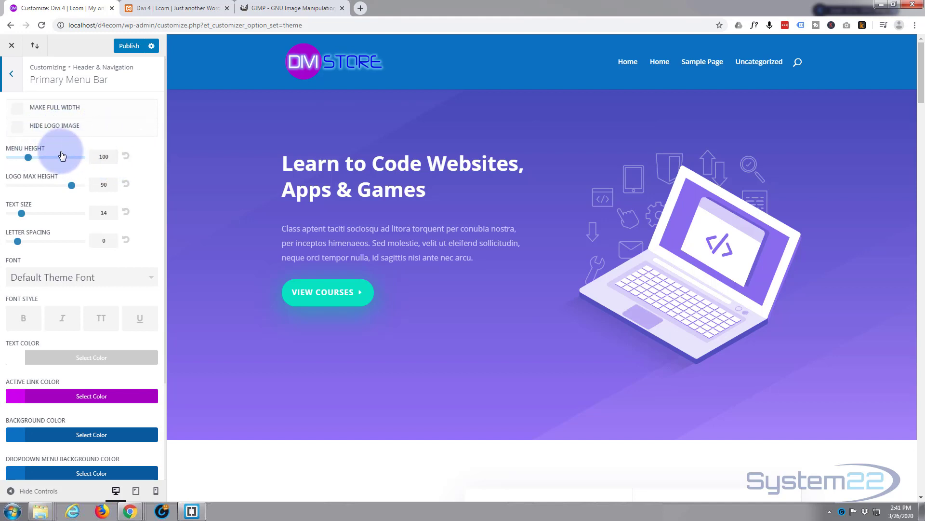
{"action": "mouse_move", "coordinate": [234, 60]}
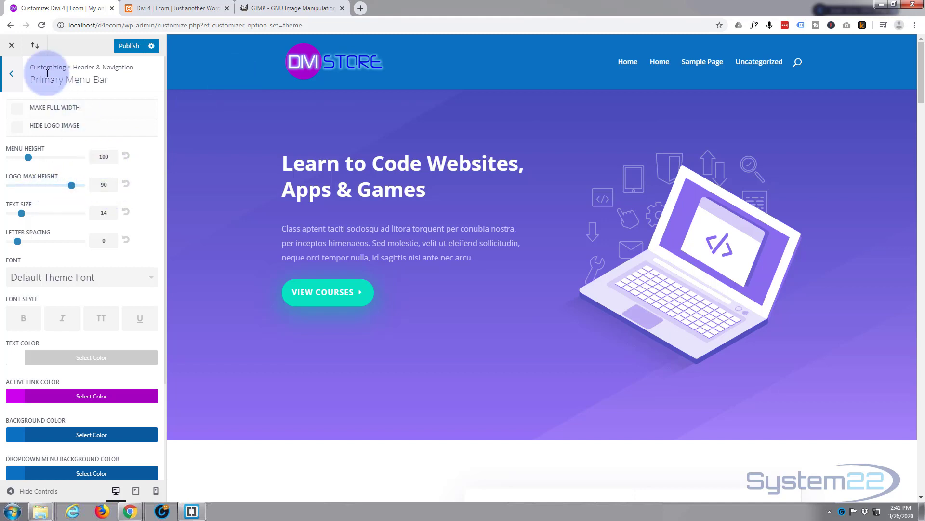
{"action": "left_click", "coordinate": [11, 73]}
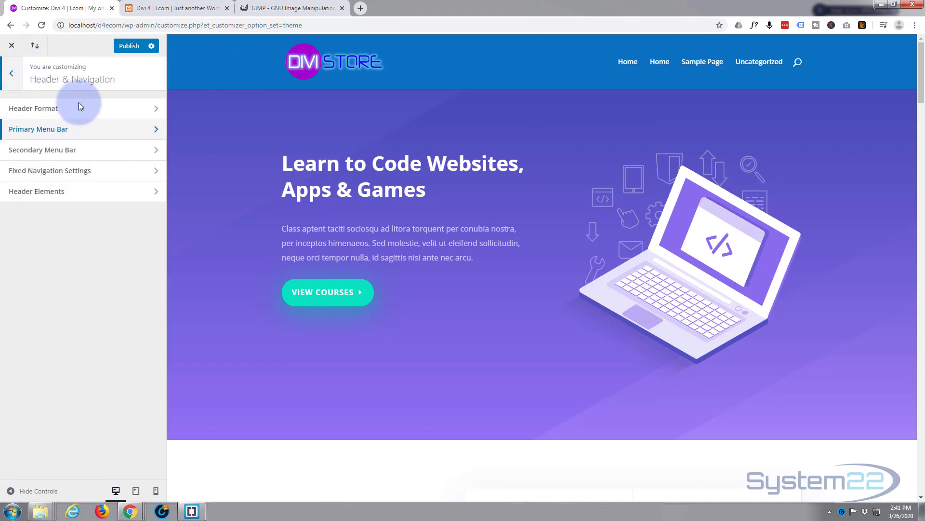
{"action": "mouse_move", "coordinate": [11, 174]}
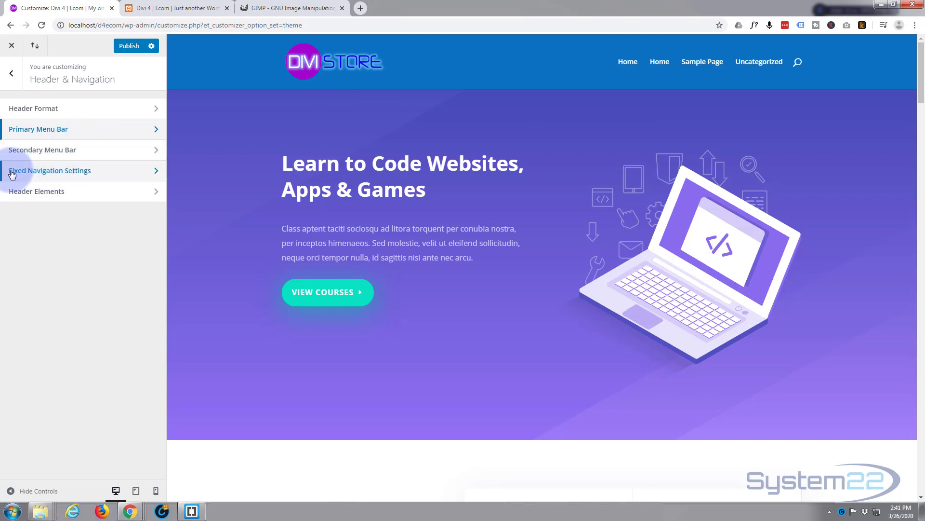
- Raise Fixed Navigation Settings' Fixed Menu Height from 40 to 100
{"action": "left_click", "coordinate": [50, 170]}
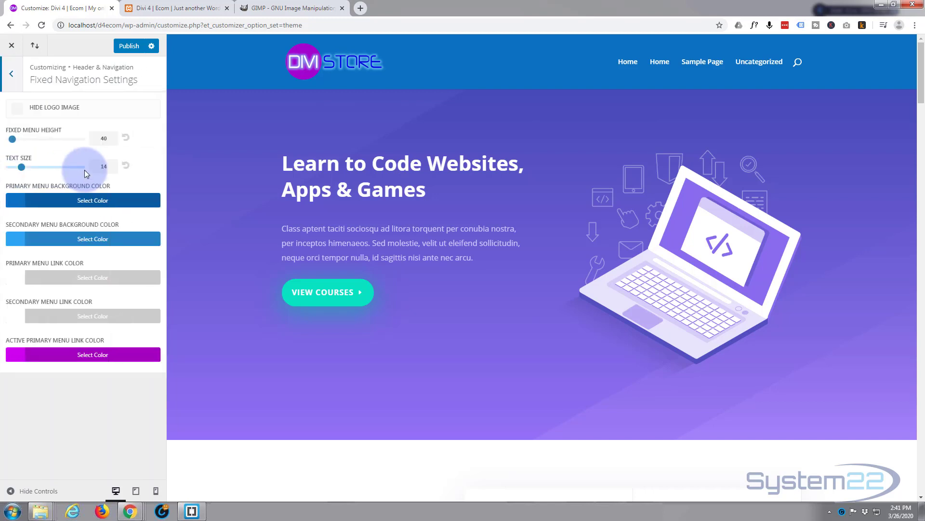
{"action": "scroll", "scroll_direction": "down", "scroll_amount": 3}
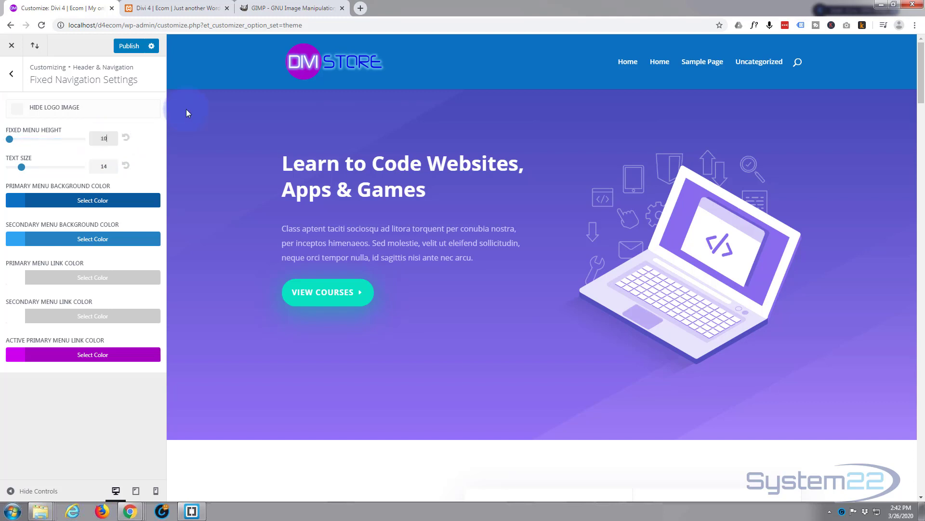
{"action": "left_click_drag", "start_coordinate": [10, 140], "coordinate": [29, 139]}
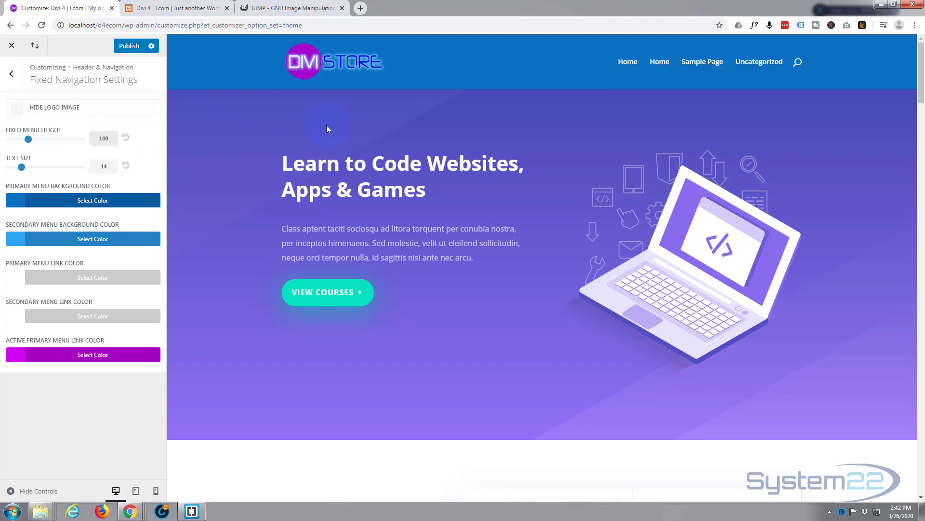
{"action": "mouse_move", "coordinate": [268, 138]}
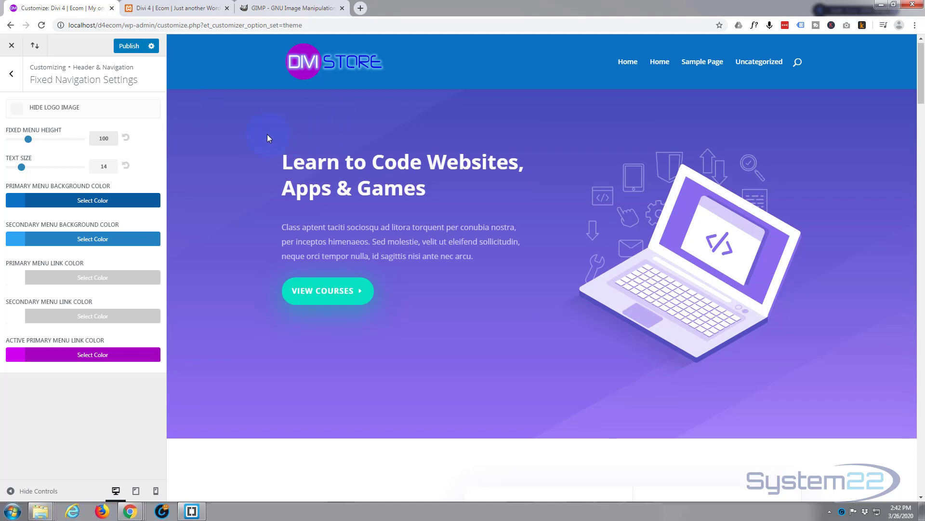
{"action": "scroll", "scroll_direction": "down", "scroll_amount": 3}
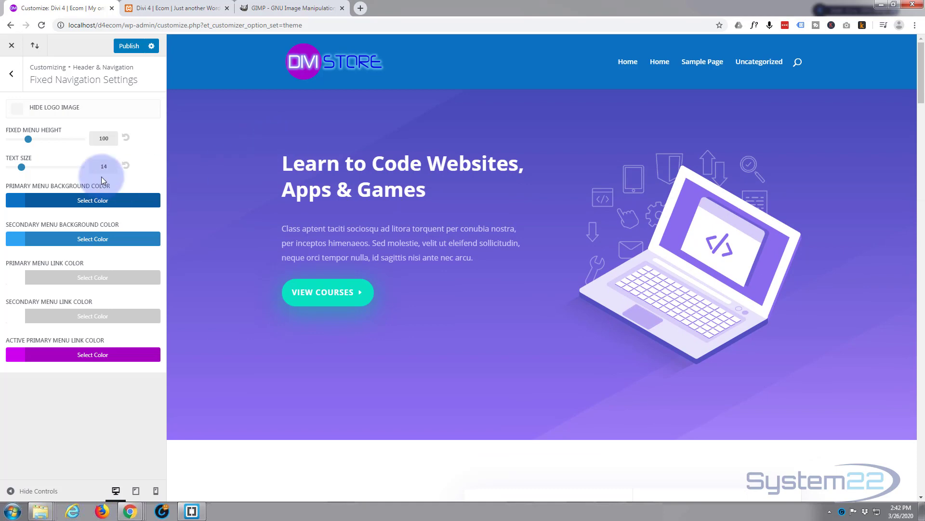
{"action": "scroll", "scroll_direction": "down", "scroll_amount": 3}
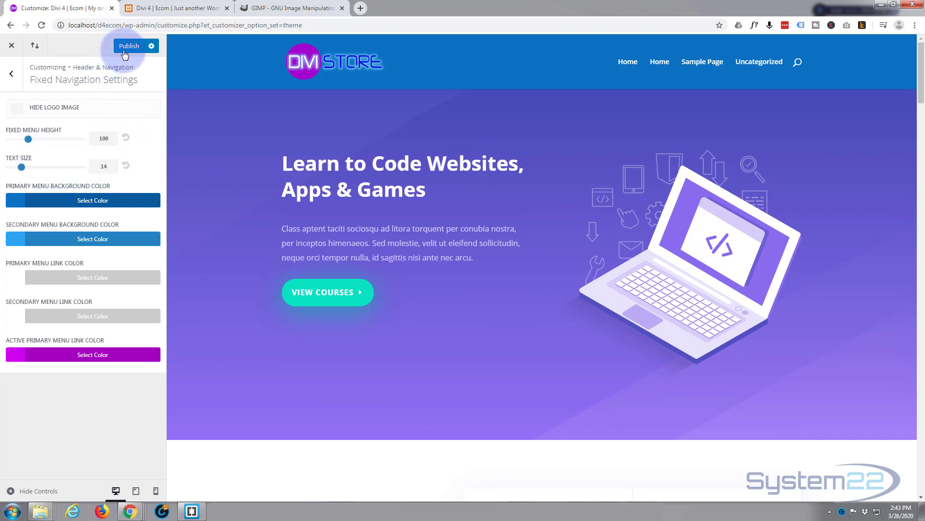
- Publish the fixed navigation changes and close the customizer
{"action": "left_click", "coordinate": [129, 45]}
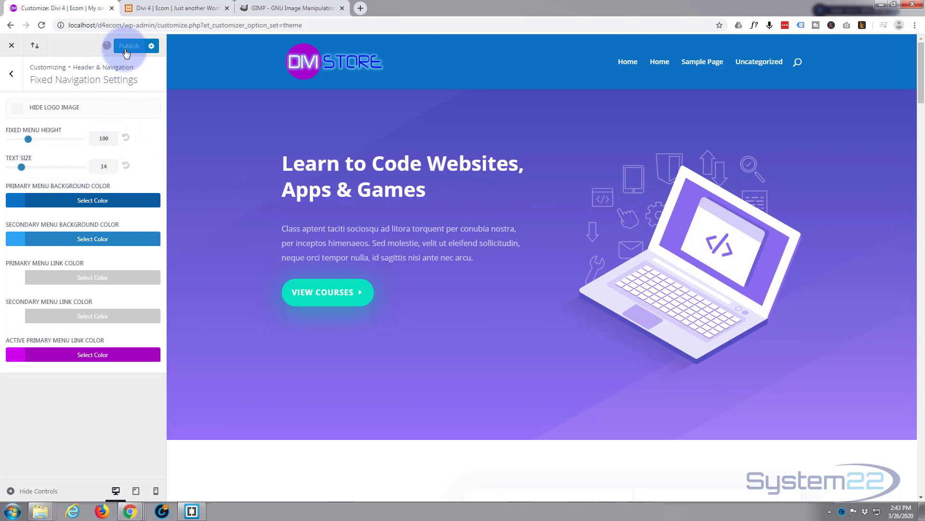
{"action": "left_click", "coordinate": [128, 45]}
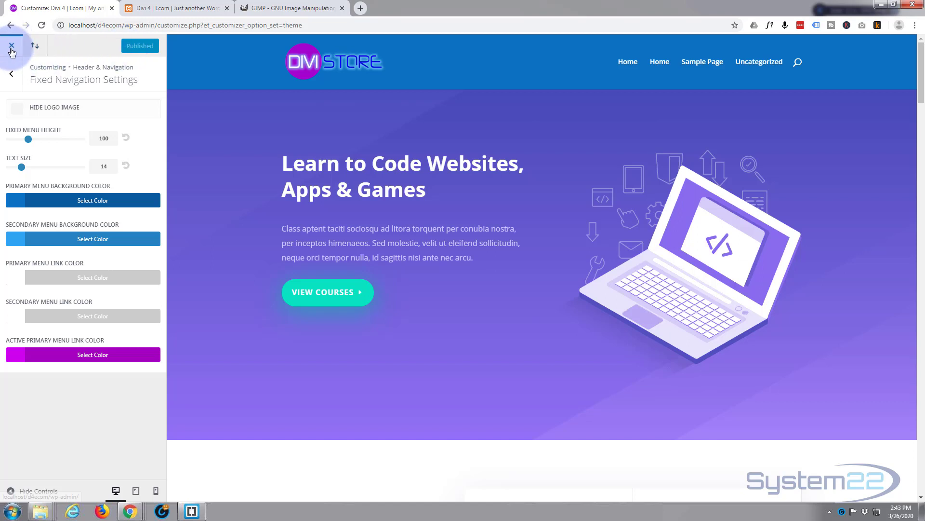
{"action": "left_click", "coordinate": [11, 46]}
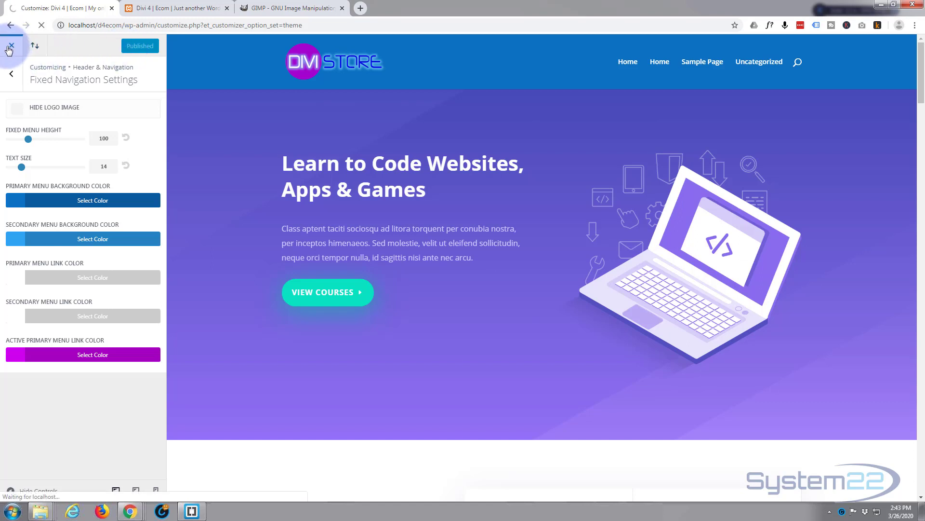
- Reload the live site to show the blue header and new logo
{"action": "left_click", "coordinate": [10, 46]}
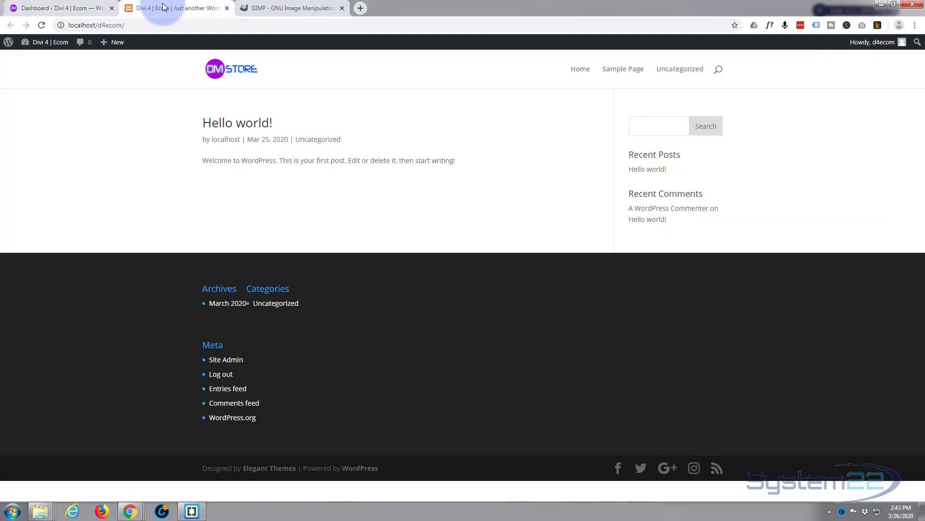
{"action": "mouse_move", "coordinate": [41, 25]}
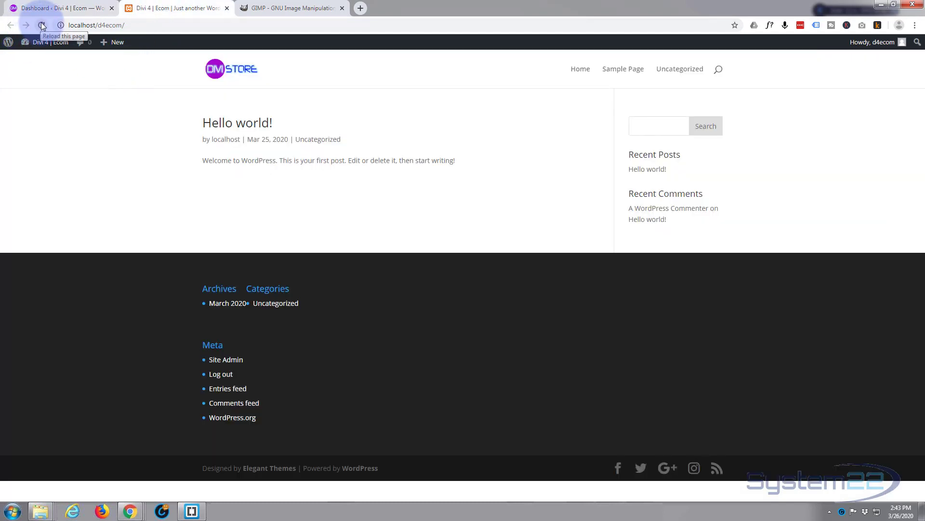
{"action": "left_click", "coordinate": [41, 25]}
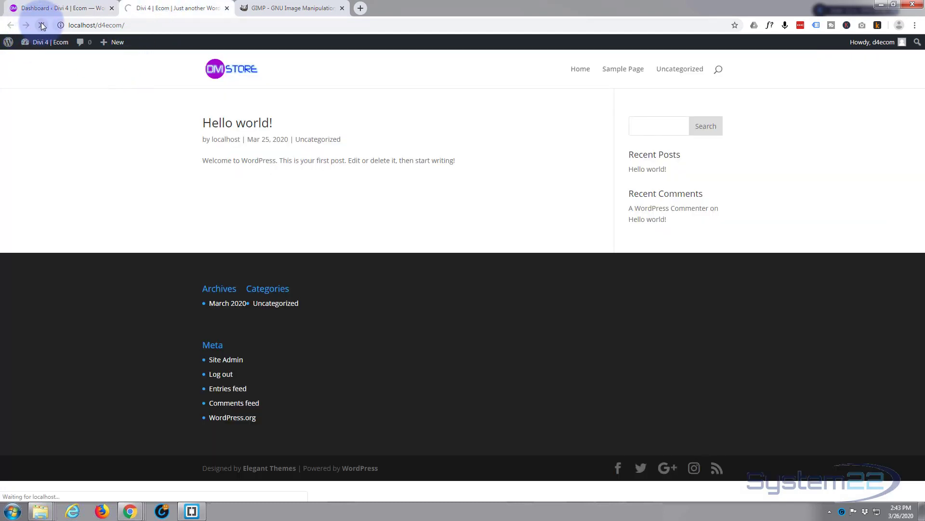
{"action": "left_click", "coordinate": [42, 25]}
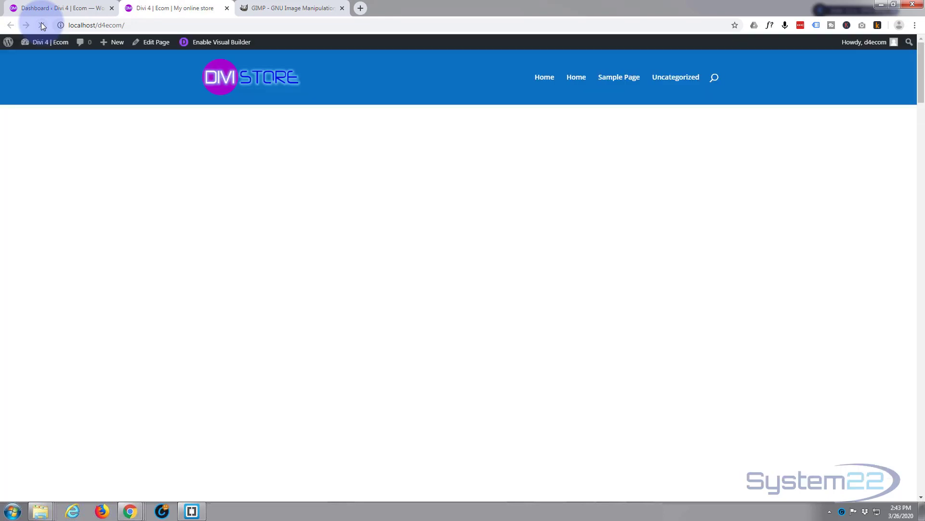